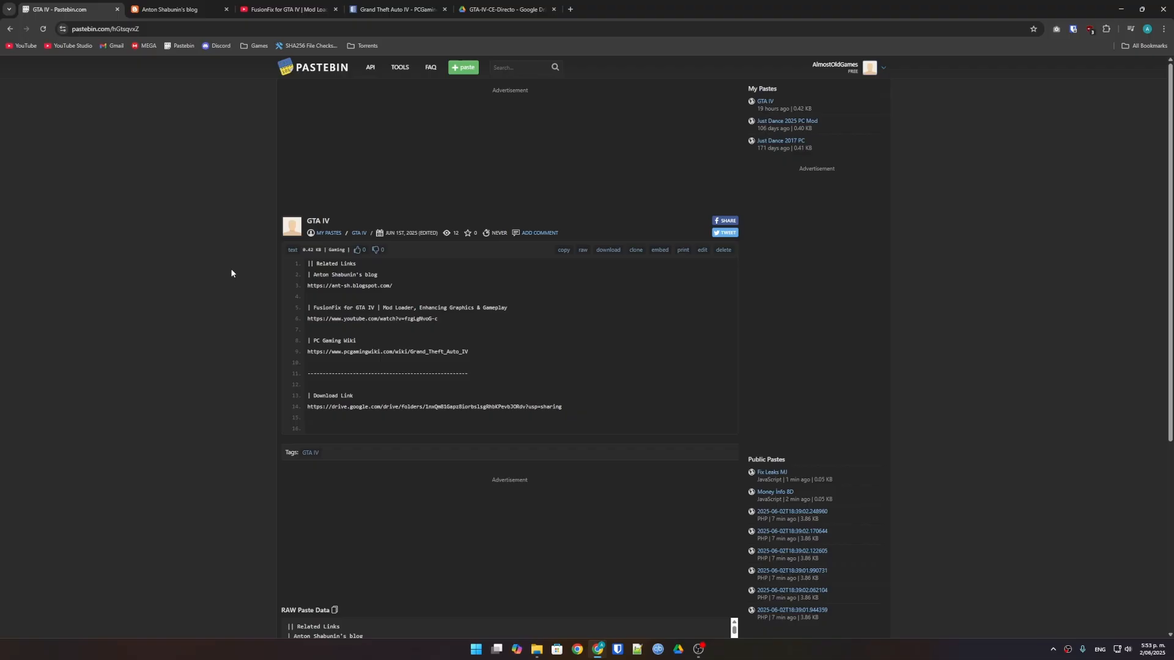
Visit Anton Shabunin's blog, the FusionFix video, the paste again, then the GTA IV PCGamingWiki page.
click(176, 8)
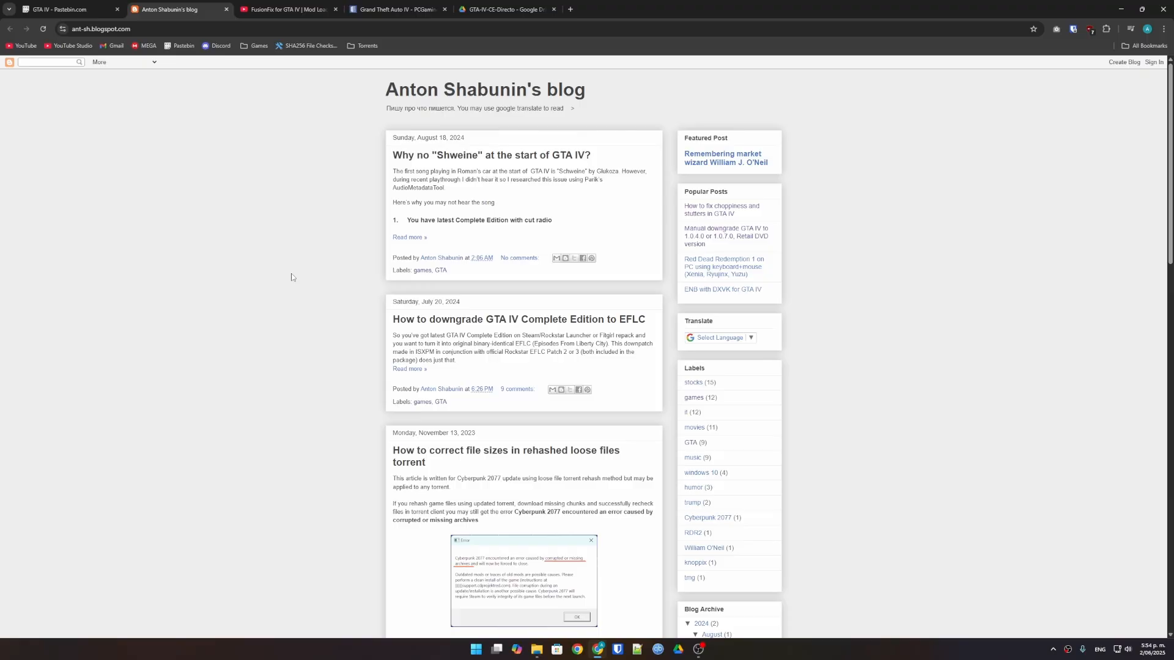
click(63, 8)
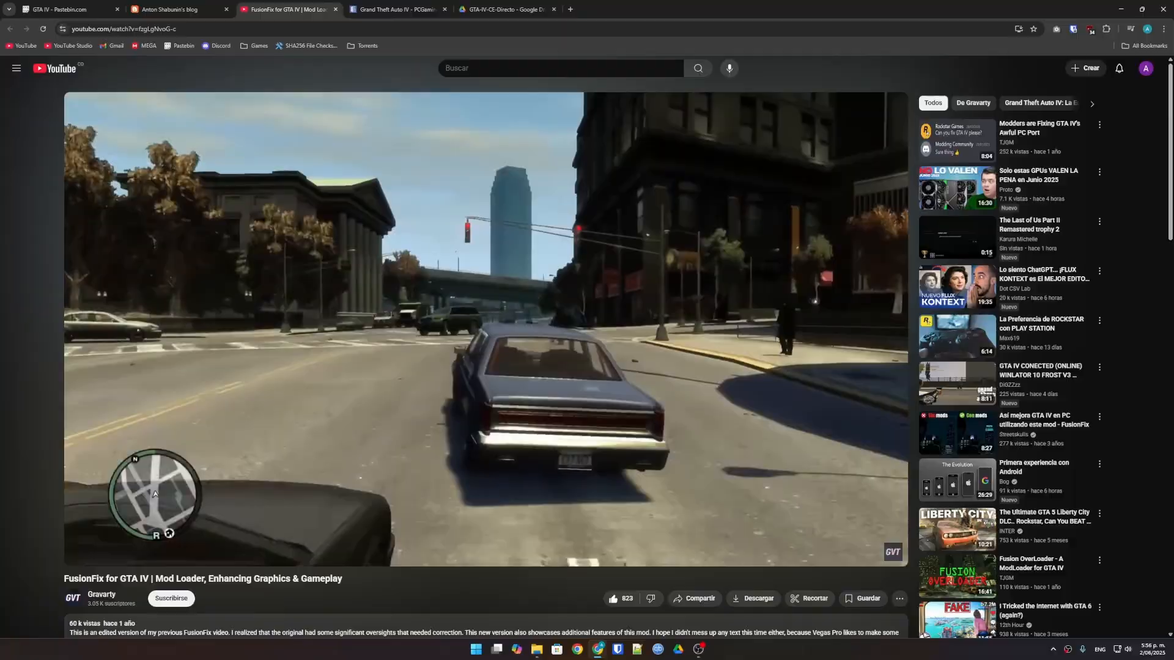
click(67, 9)
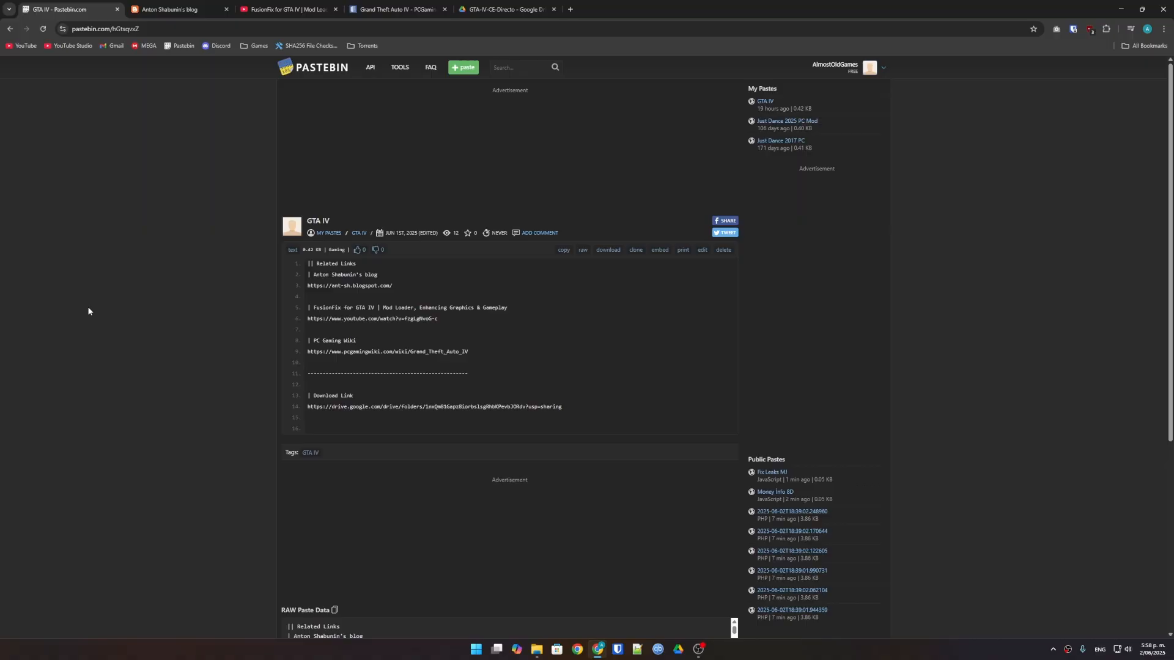
click(399, 8)
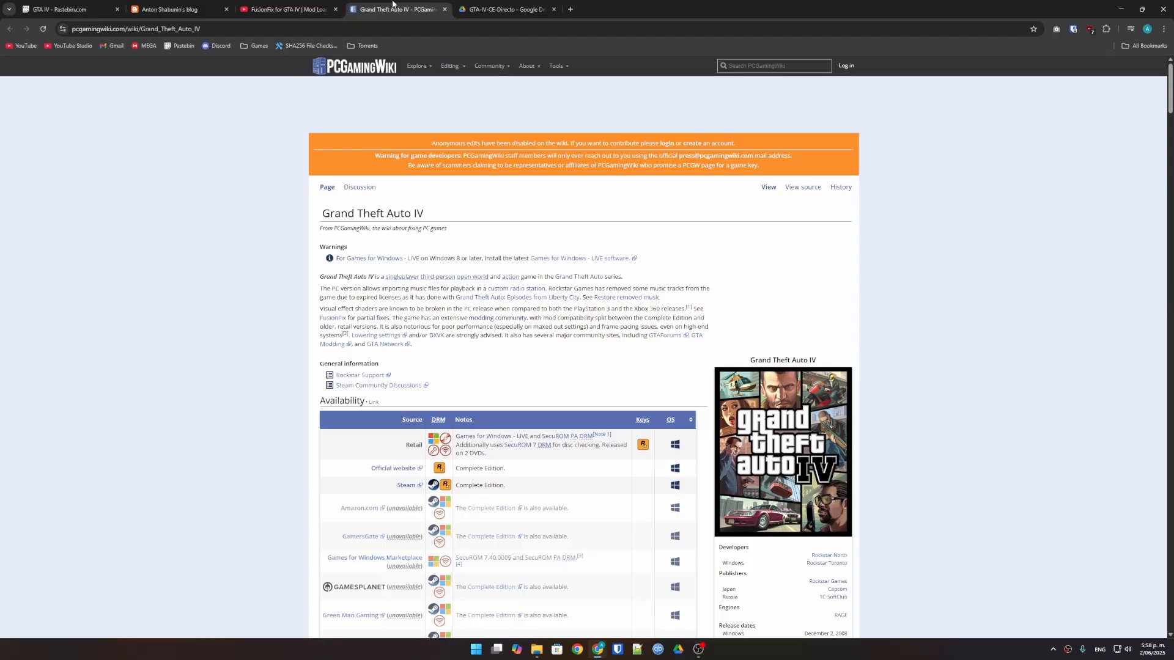
Switch to the shared GTA-IV-CE-Directo Google Drive folder listing the download parts.
click(353, 65)
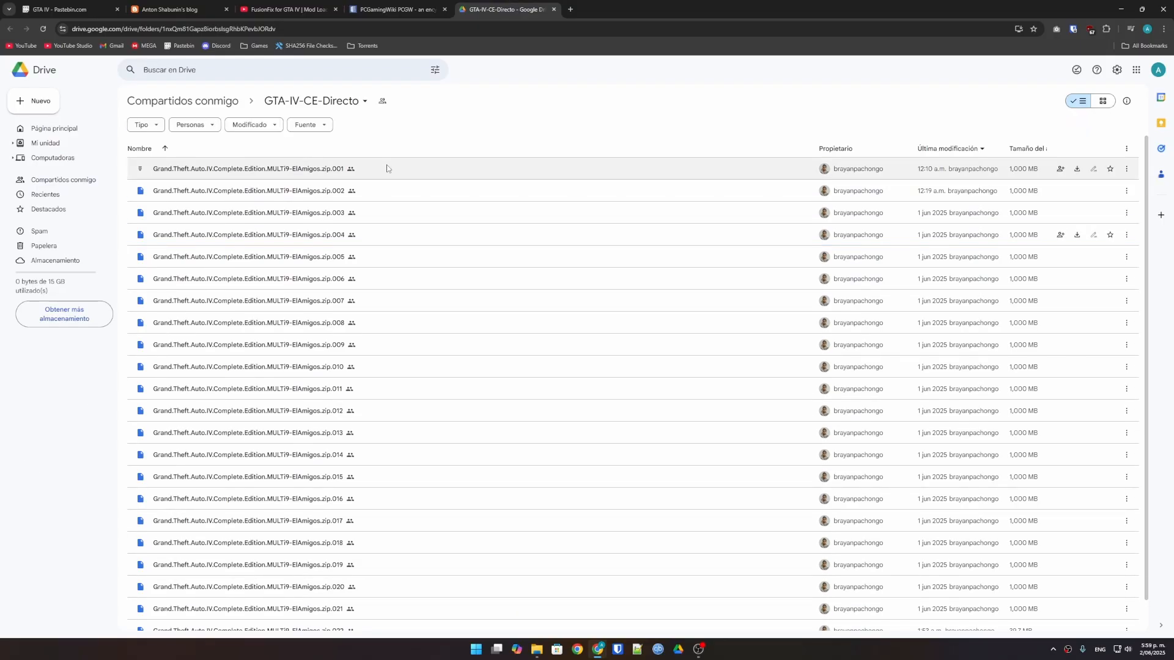
Scroll the Drive folder to its end, showing part .022 and Leeme.txt.
scroll(down, 3)
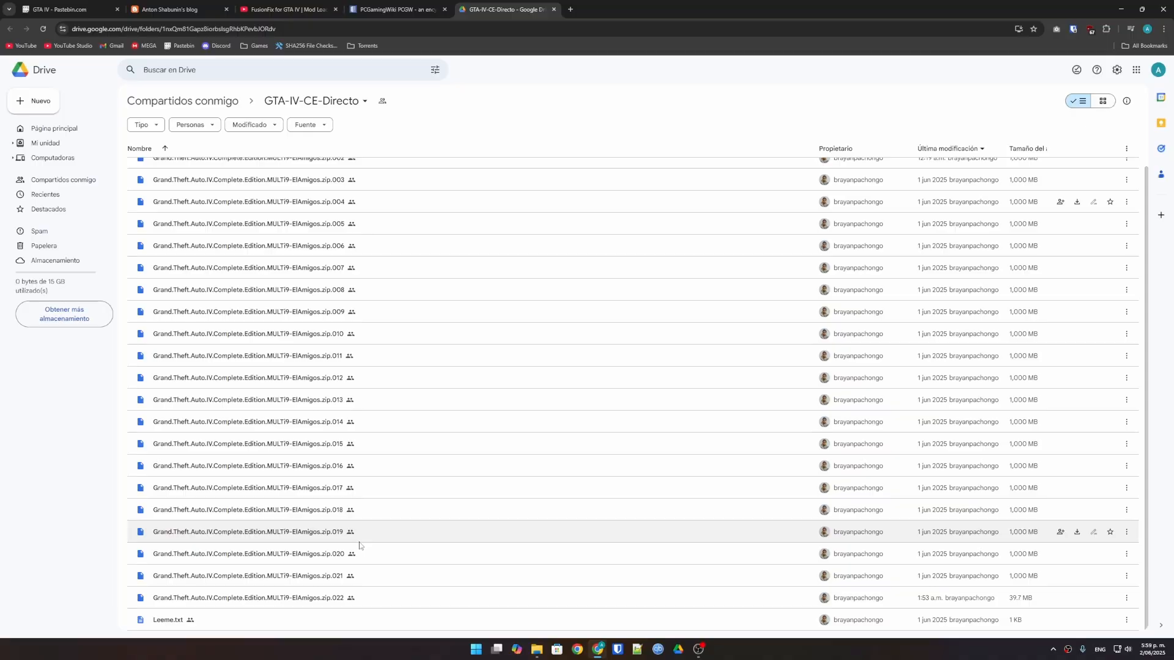
mouse_move(428, 592)
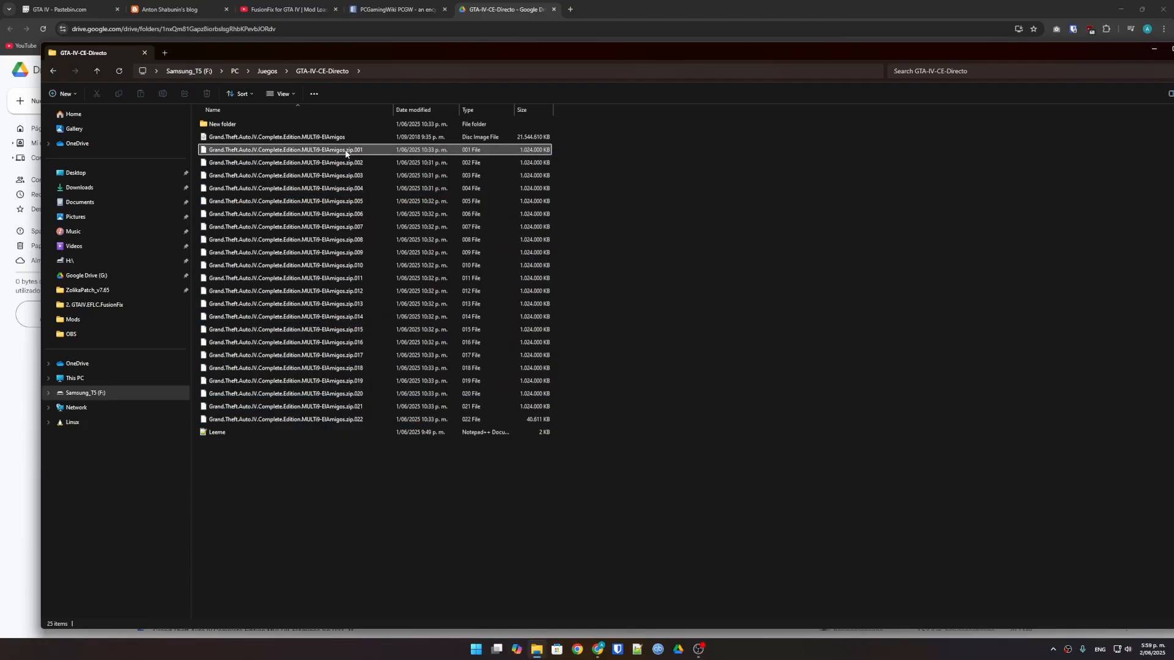
Mount the ElAmigos GTA IV disc image as DVD Drive (H:).
right_click(282, 149)
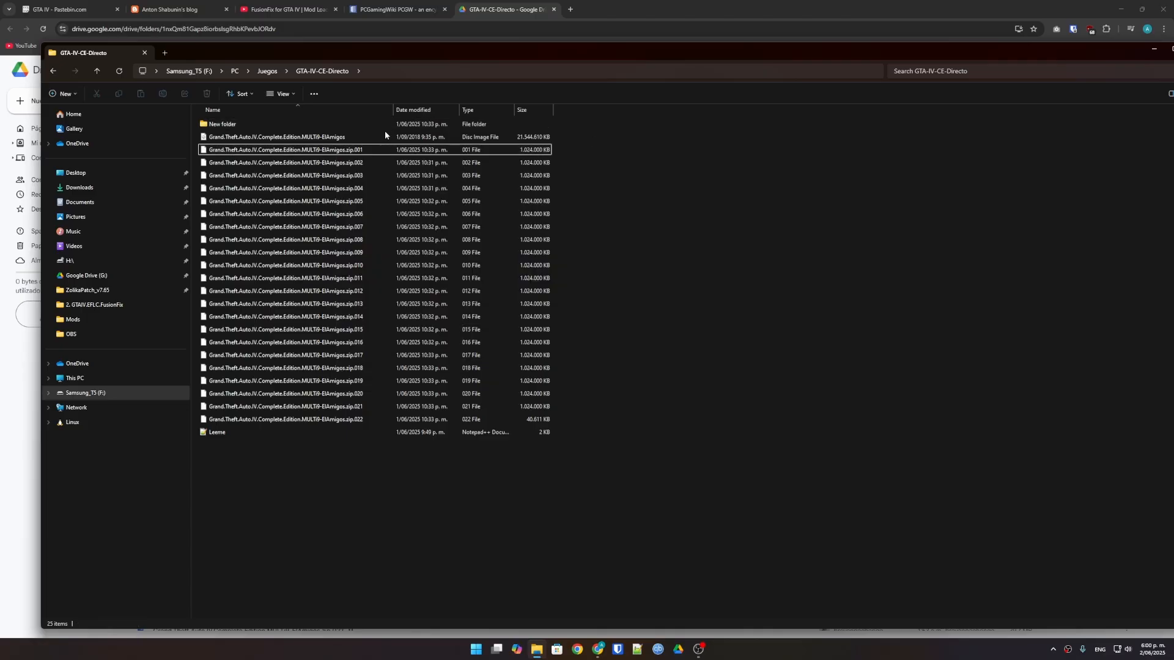
click(299, 136)
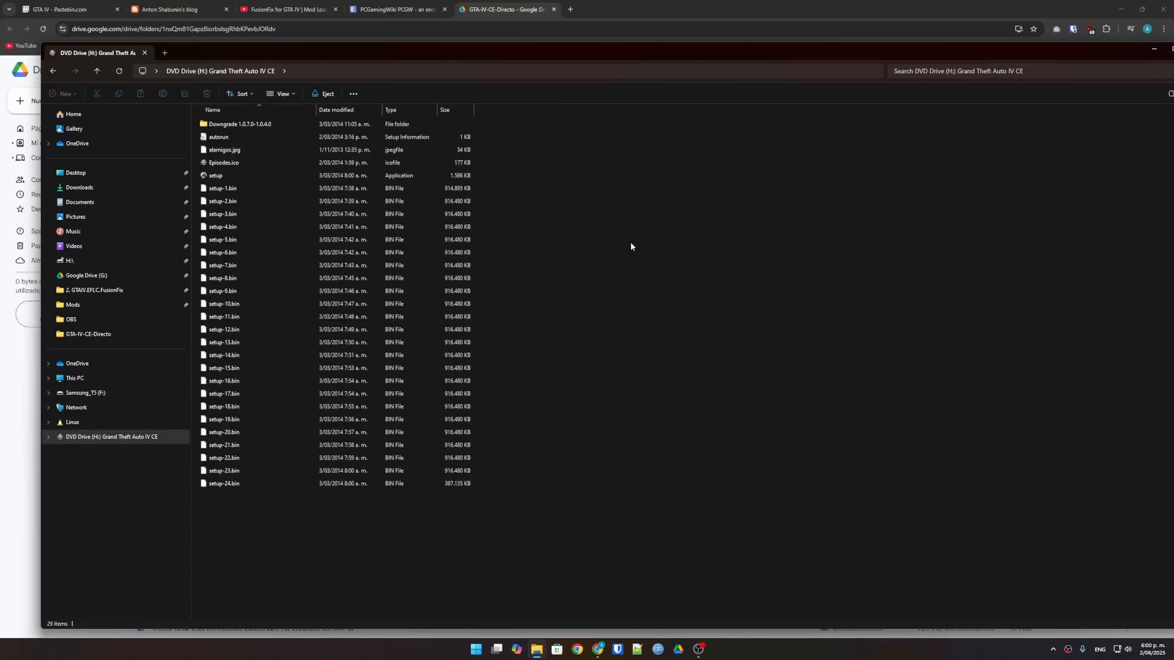
Run setup.exe from the mounted disc to start the Complete Edition installer.
click(215, 175)
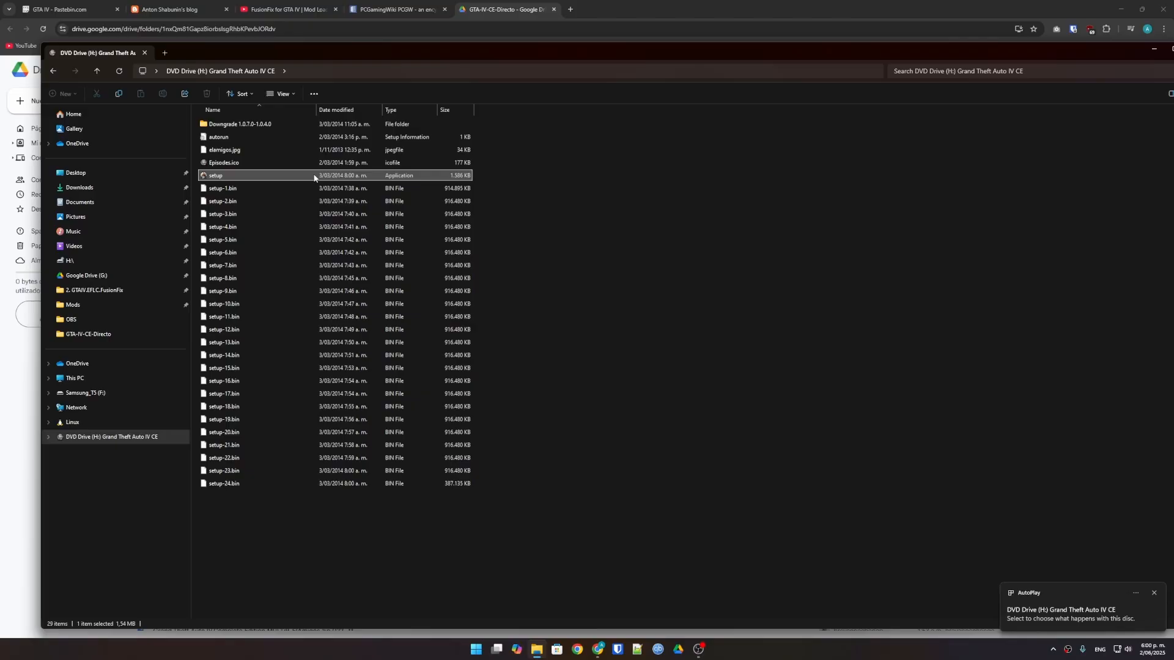
double_click(215, 175)
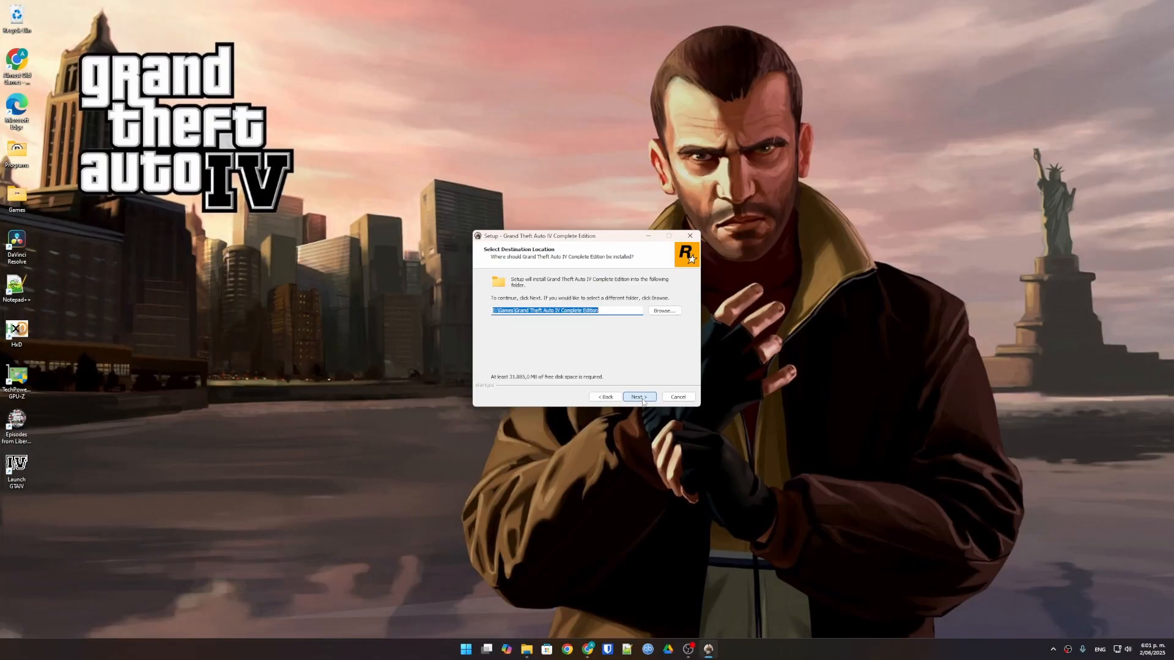
mouse_move(594, 344)
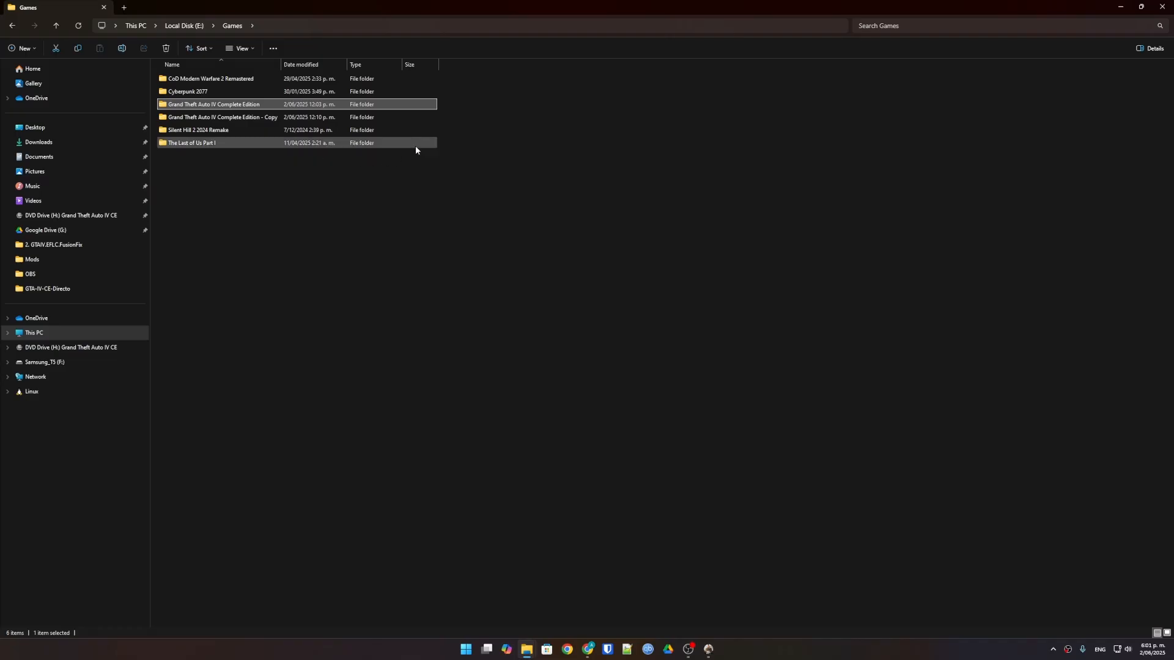
Cancel the installer and show the existing E:\Games install beside the GTA IV Mods folder.
click(221, 118)
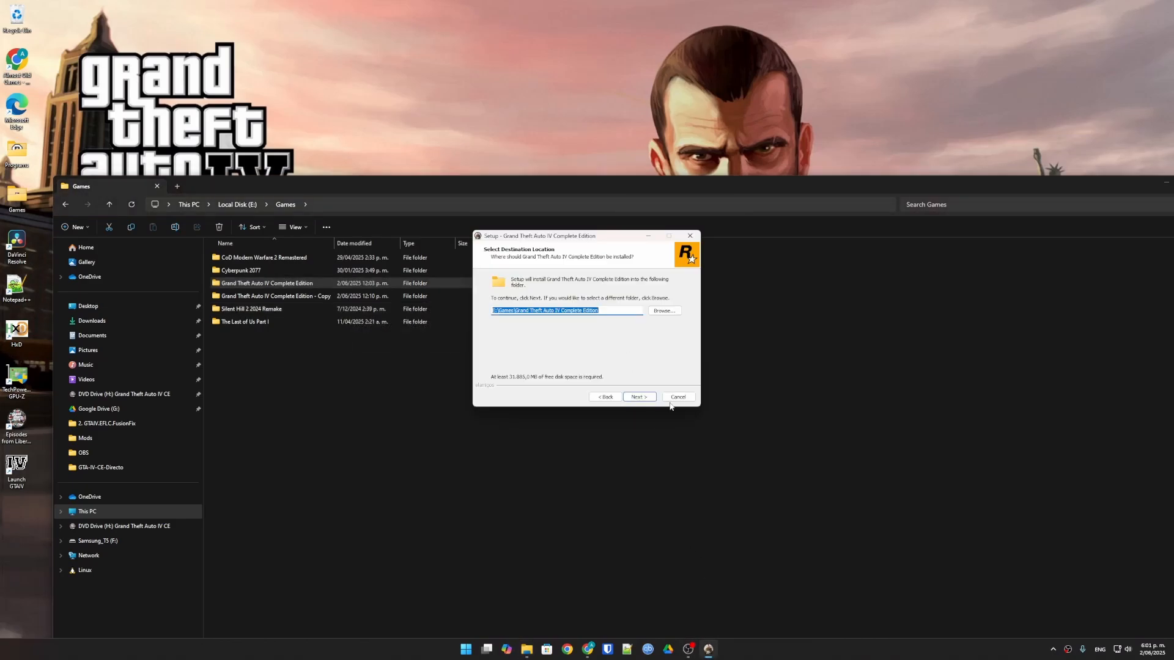
click(676, 397)
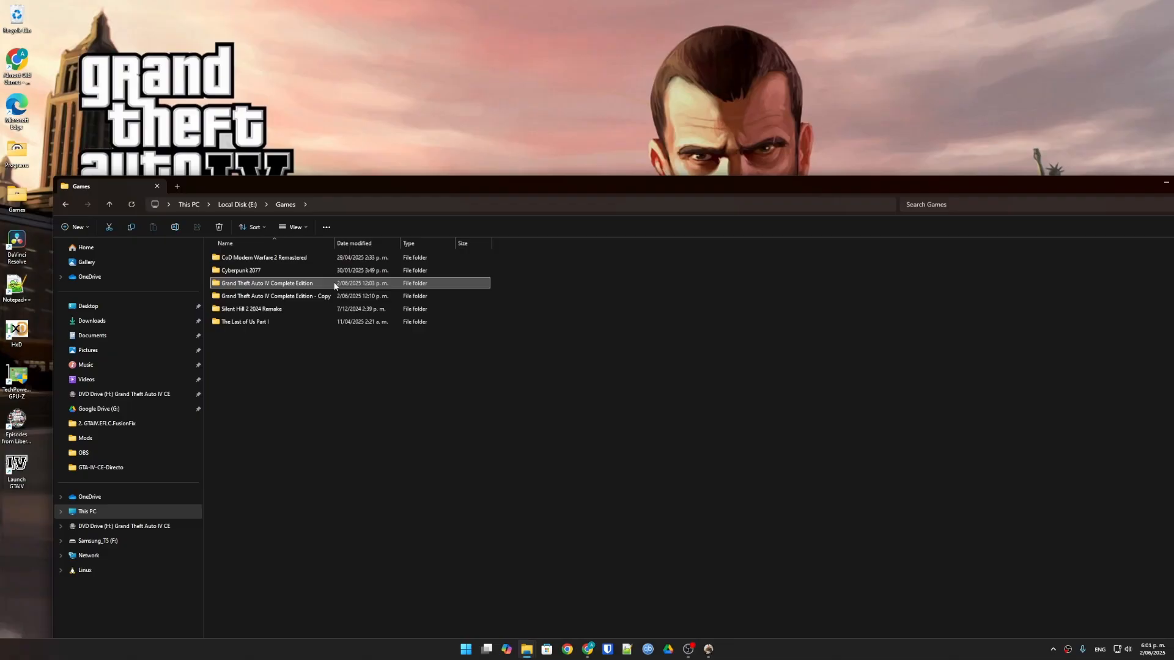
click(276, 296)
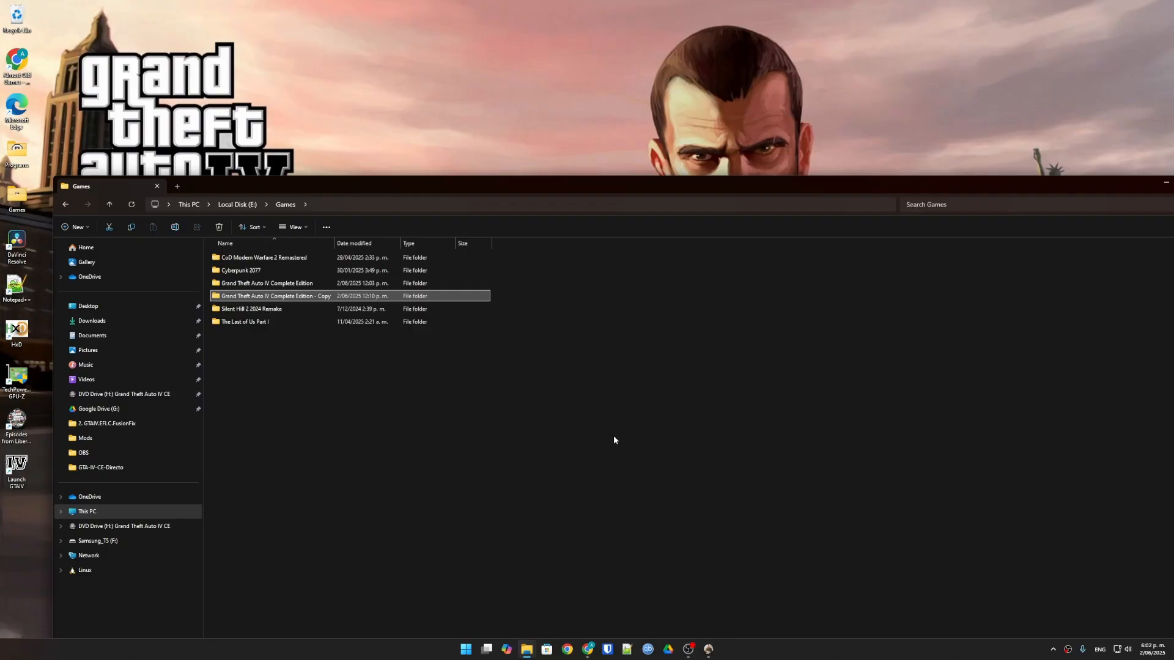
click(1165, 186)
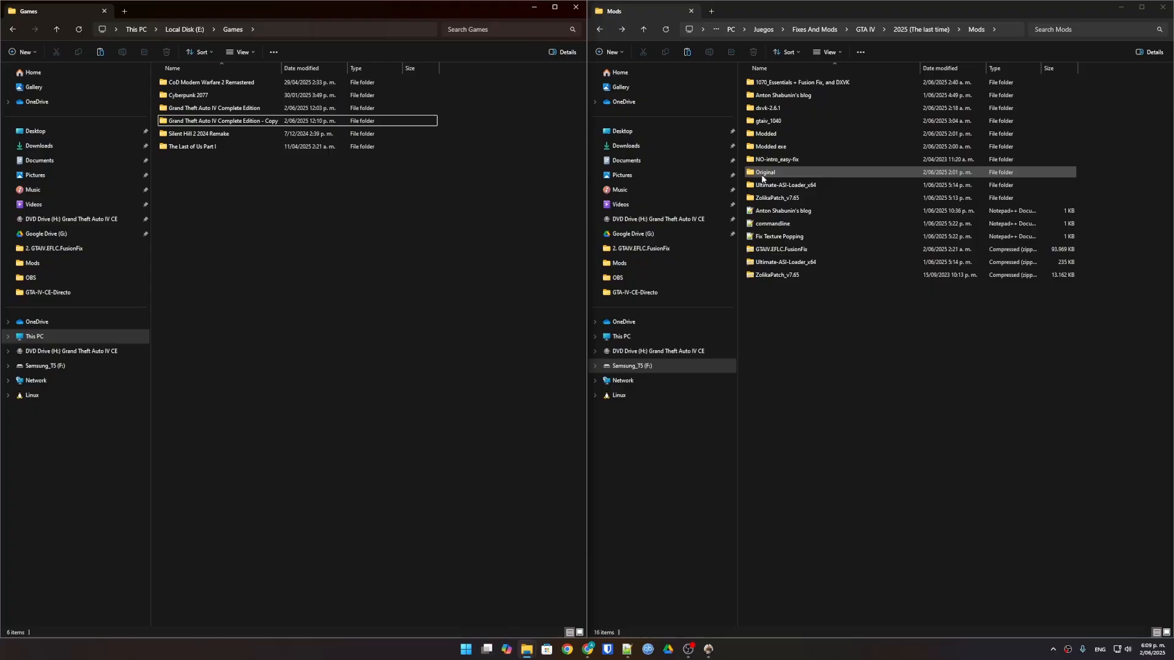
Open the game folder copy alongside the Original fixes' 1. Mod Crack exe folder.
click(764, 171)
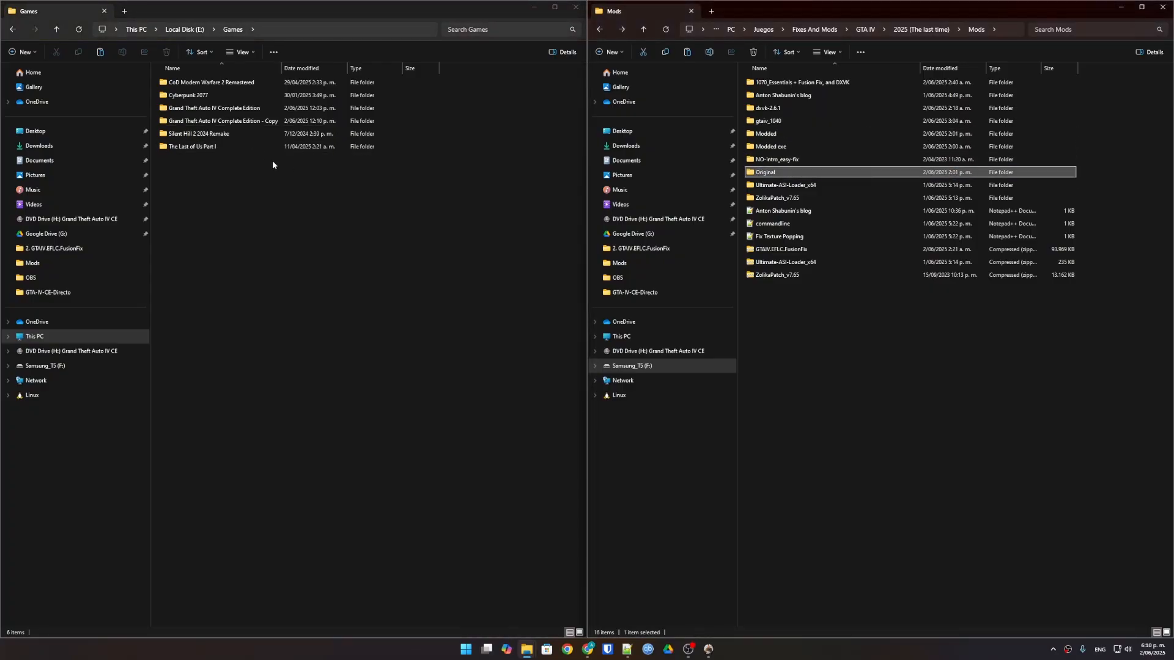
double_click(222, 121)
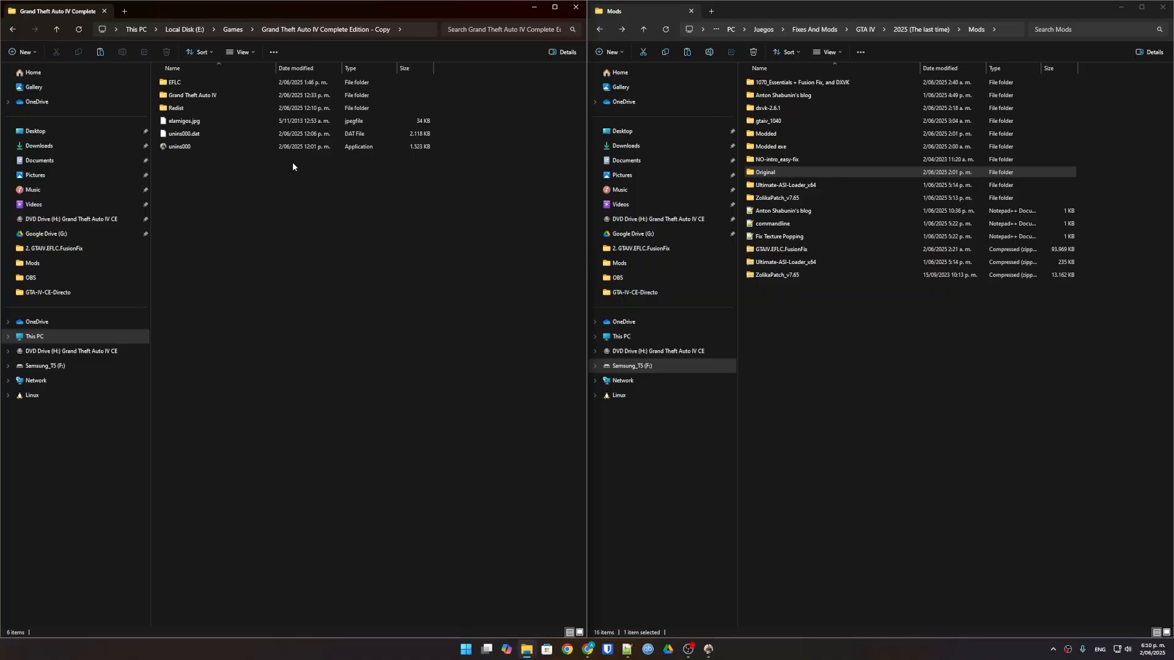
mouse_move(192, 95)
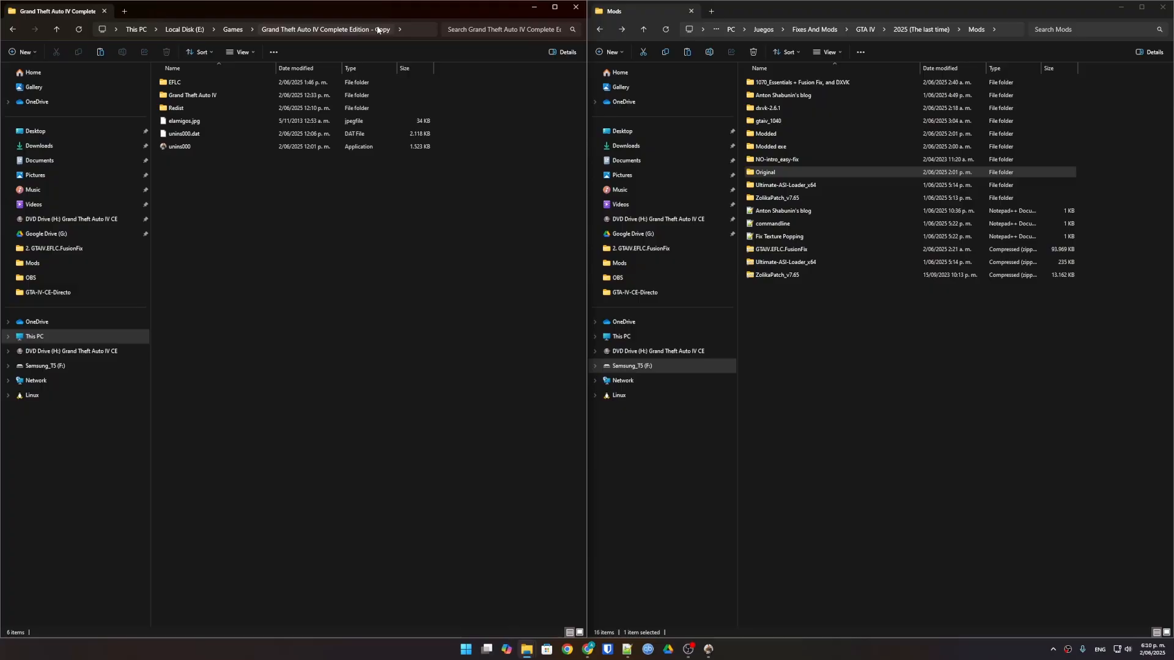
mouse_move(191, 94)
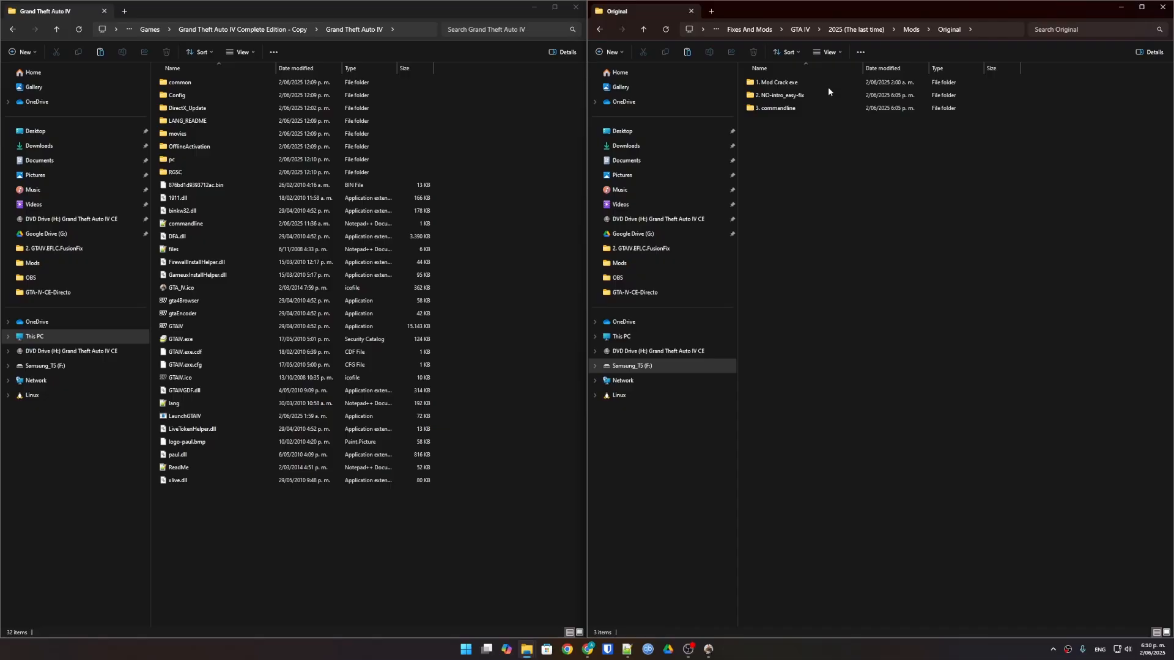
click(775, 82)
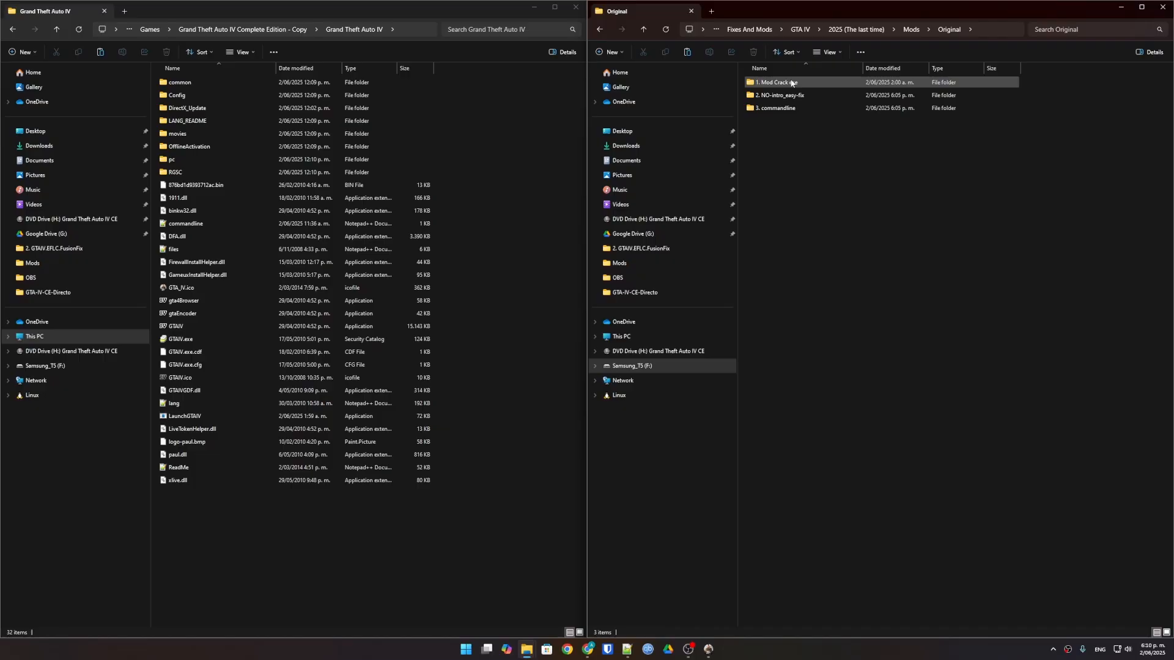
double_click(776, 82)
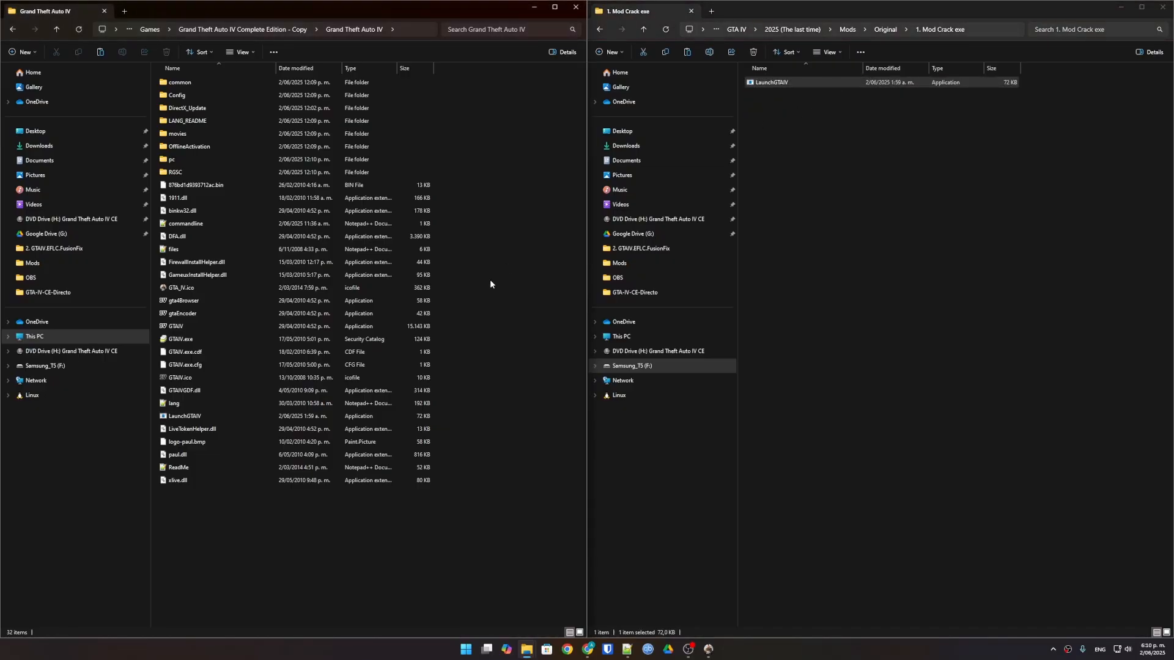
Open the 2. NO-intro_easy-fix folder and its README.
click(882, 115)
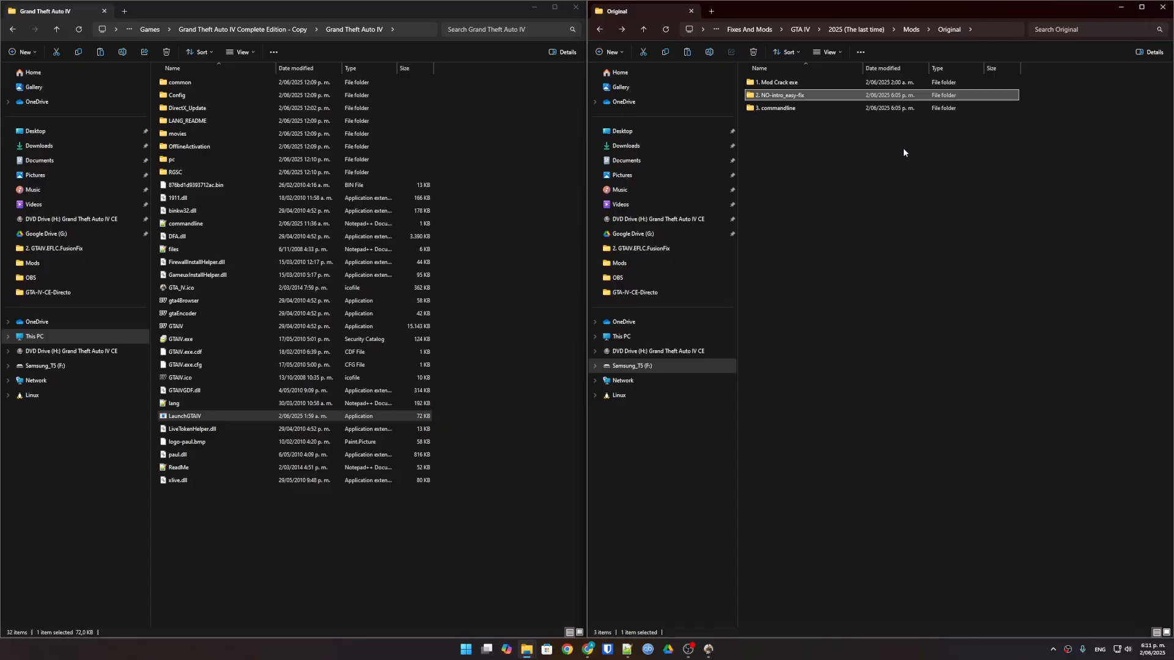
mouse_move(822, 97)
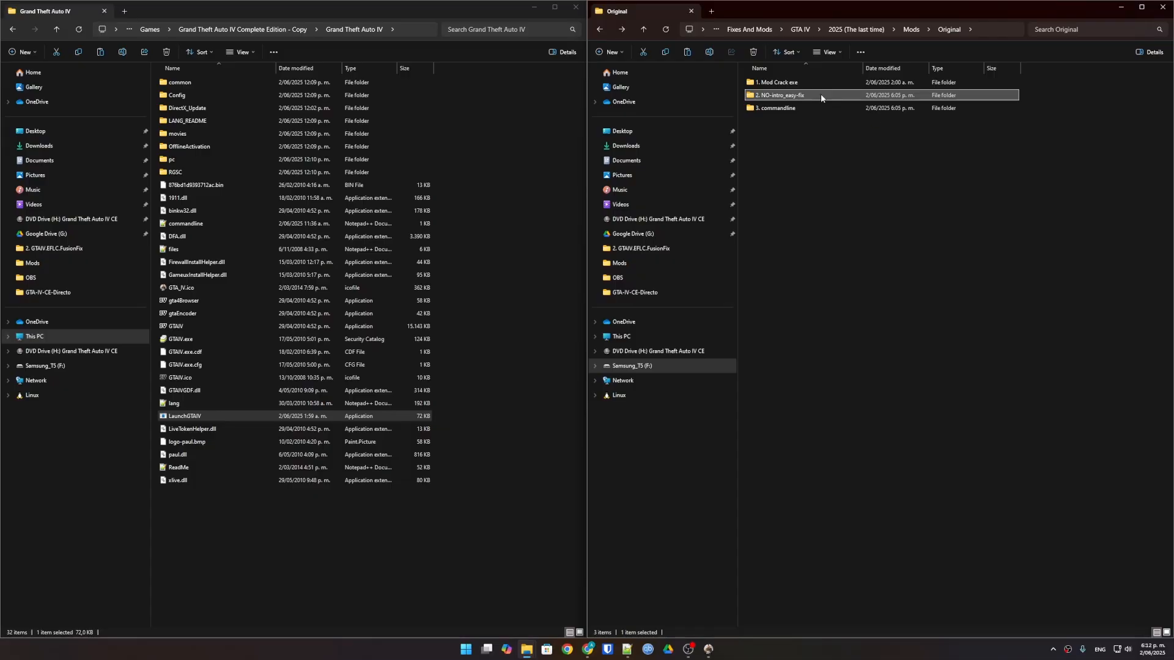
double_click(782, 96)
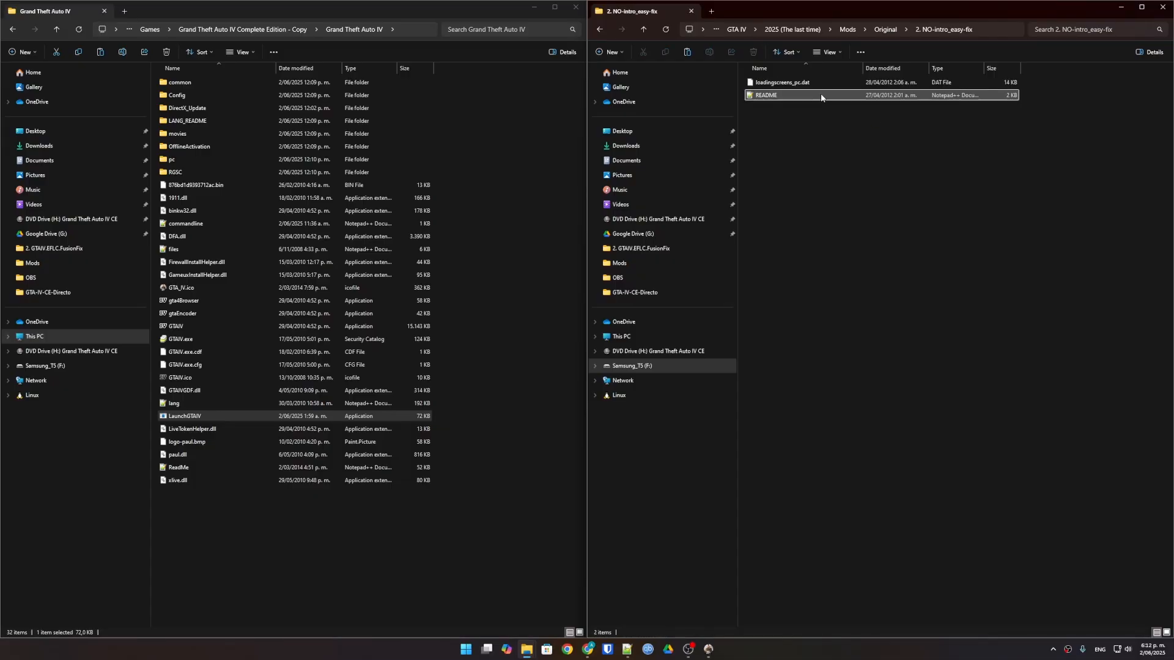
double_click(765, 95)
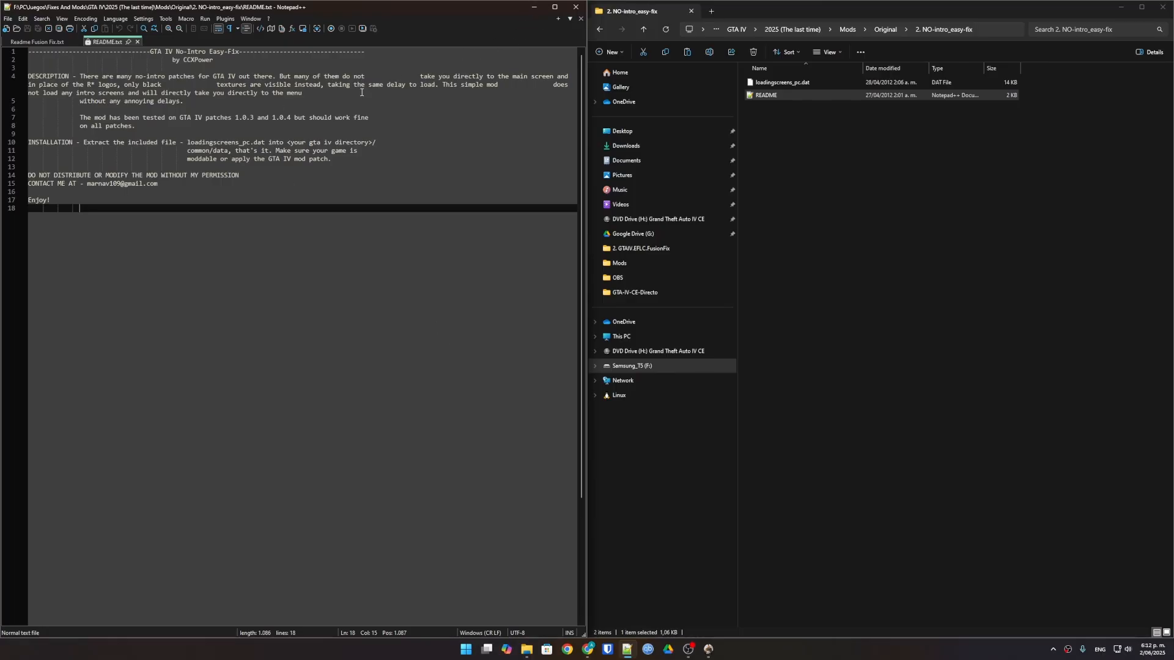
Read the no-intro fix's installation instructions and close the README.
click(783, 82)
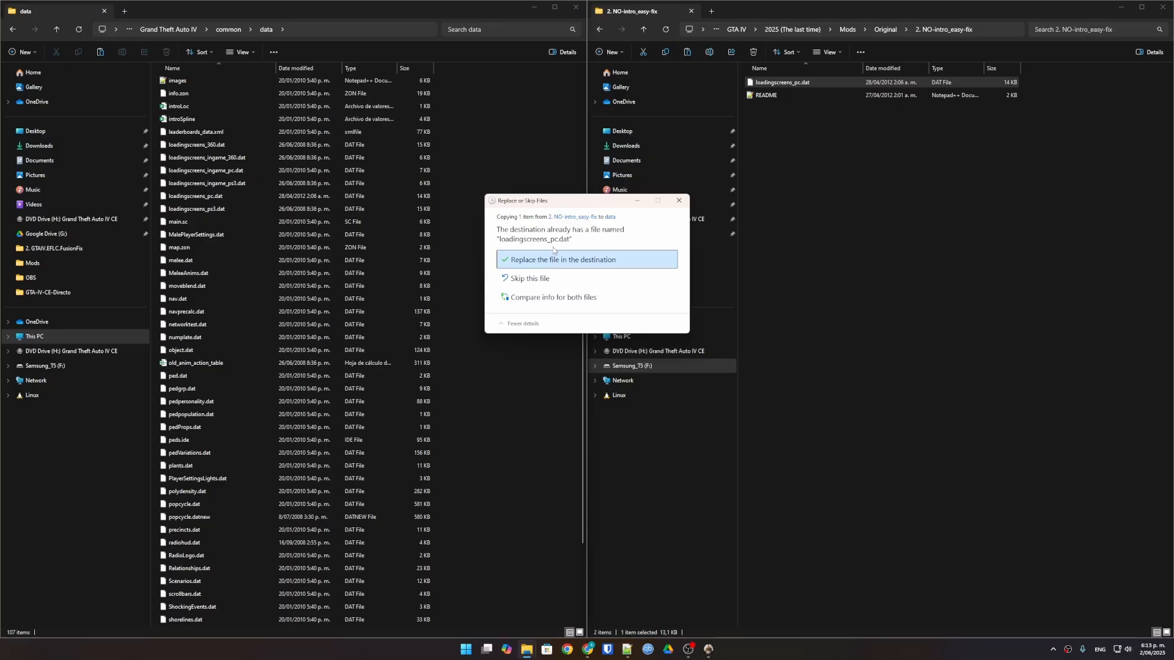
Replace loadingscreens_pc.dat in the game, then open the 3. commandline folder.
click(557, 259)
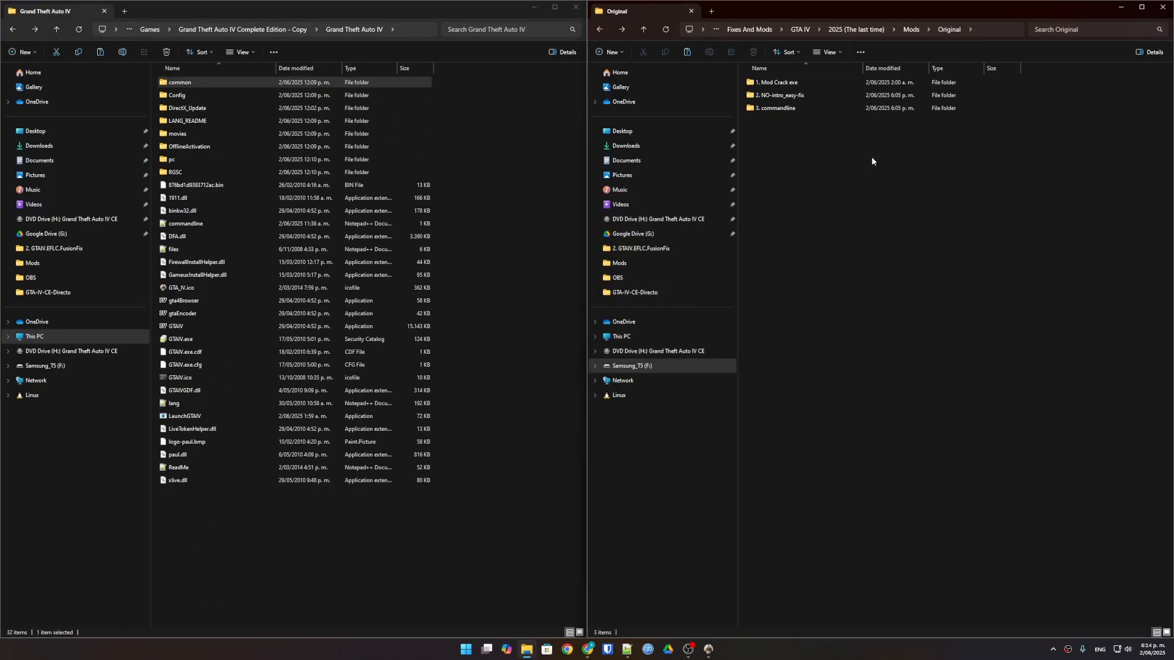
click(774, 108)
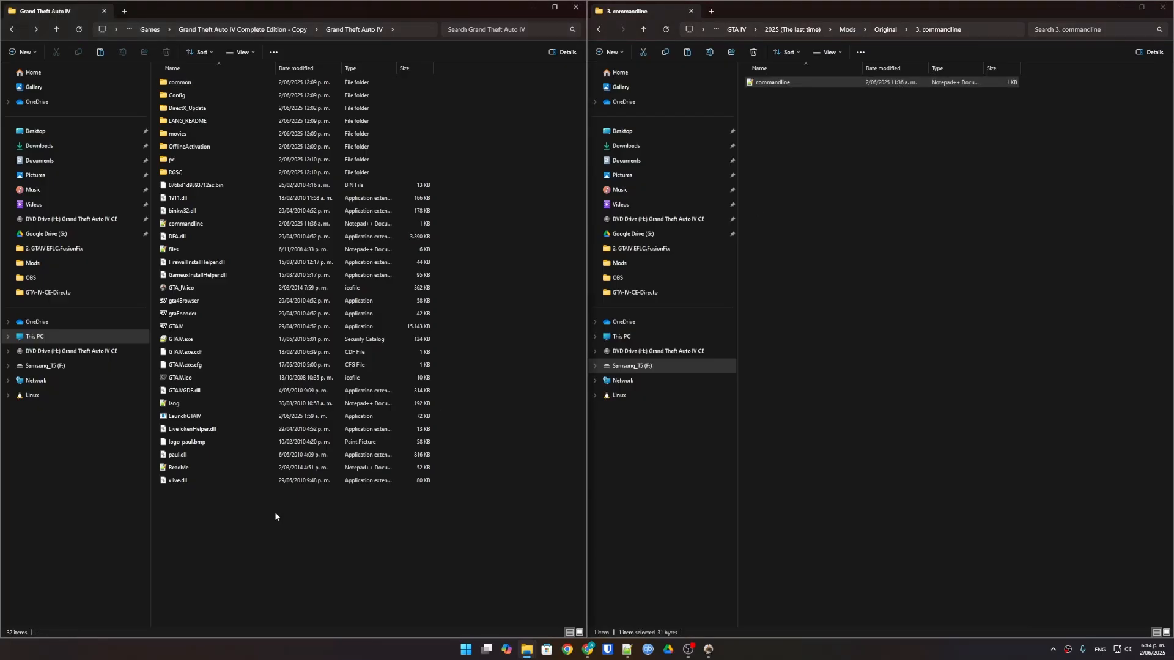
mouse_move(542, 385)
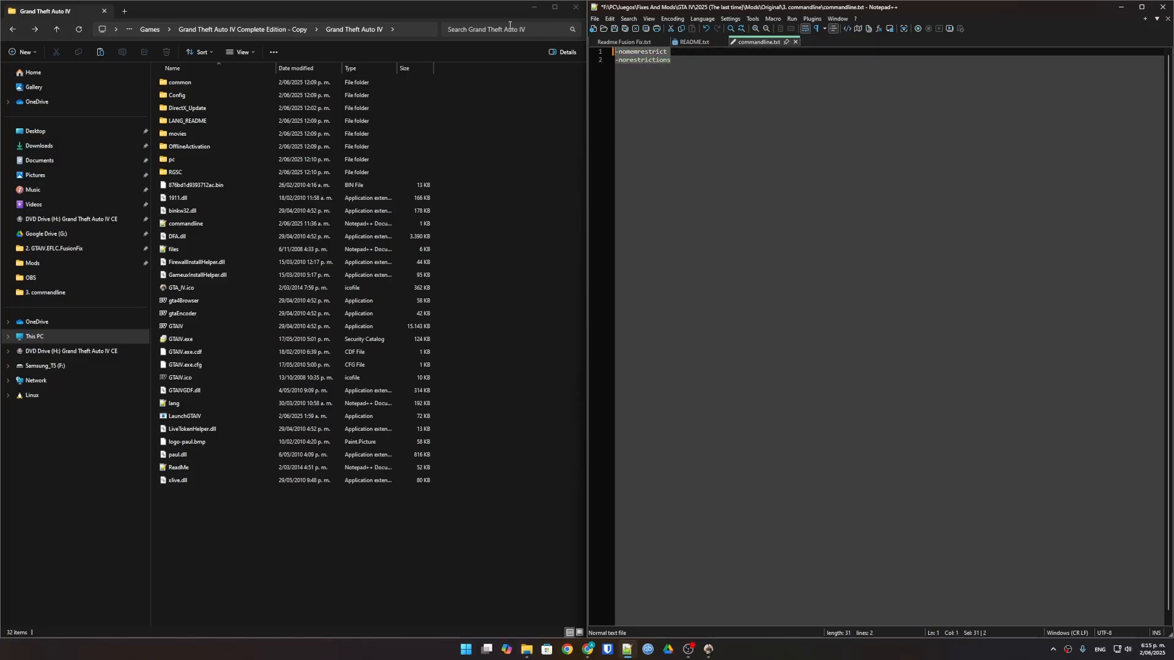
Edit commandline.txt with the -nomemrestrict and -norestrictions flags and save it.
text(-dasdsa)
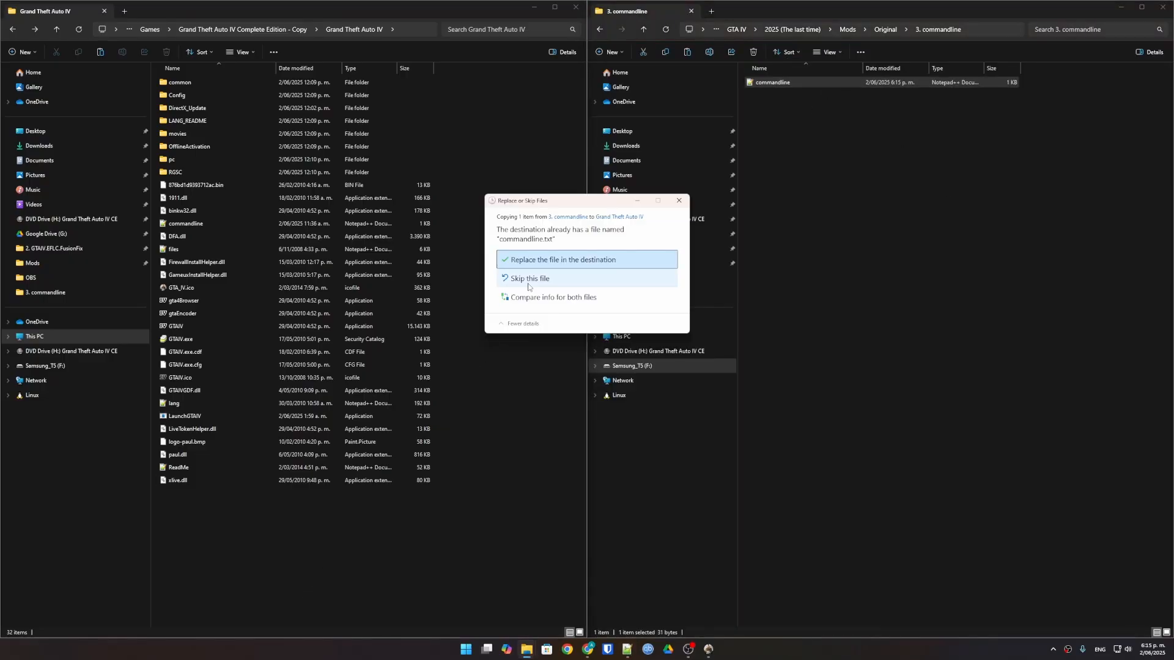
Confirm replacing the game folder's existing commandline file with the edited one.
click(586, 260)
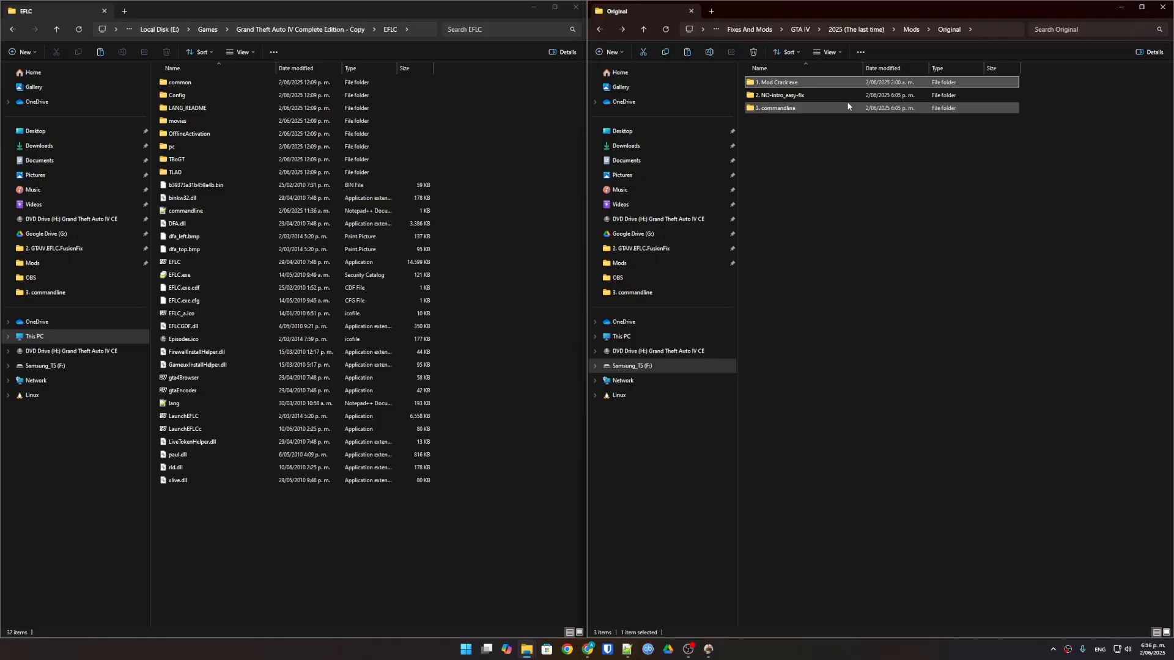
Select the '3. commandline' folder and go back up to the Complete Edition copy's main folder.
click(775, 108)
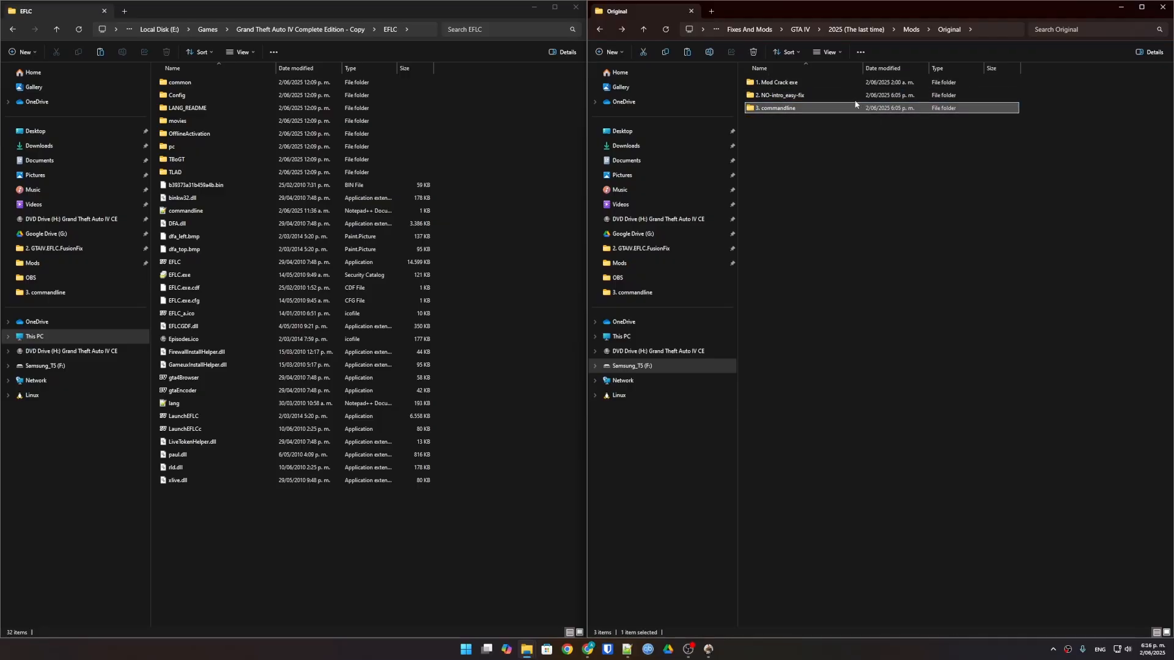
click(56, 30)
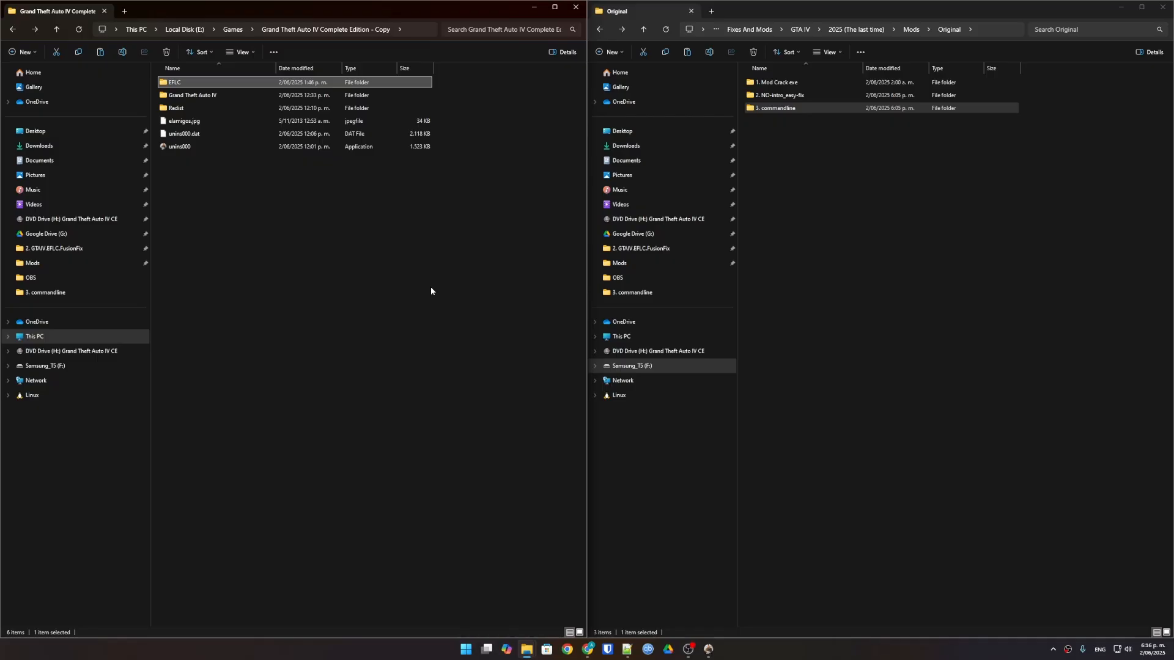
Open the original Grand Theft Auto IV Complete Edition install folder.
double_click(192, 96)
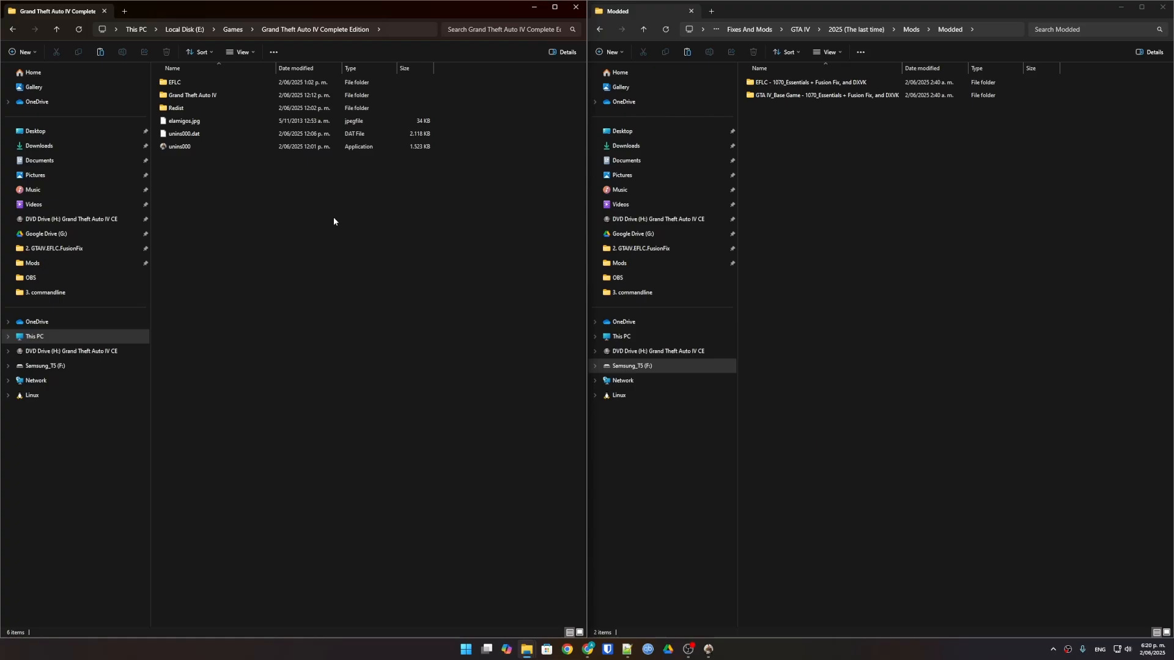
Open GTA IV_Base Game > 2. GTAIV.EFLC.FusionFix, select all its files and copy them into the game folder.
double_click(192, 96)
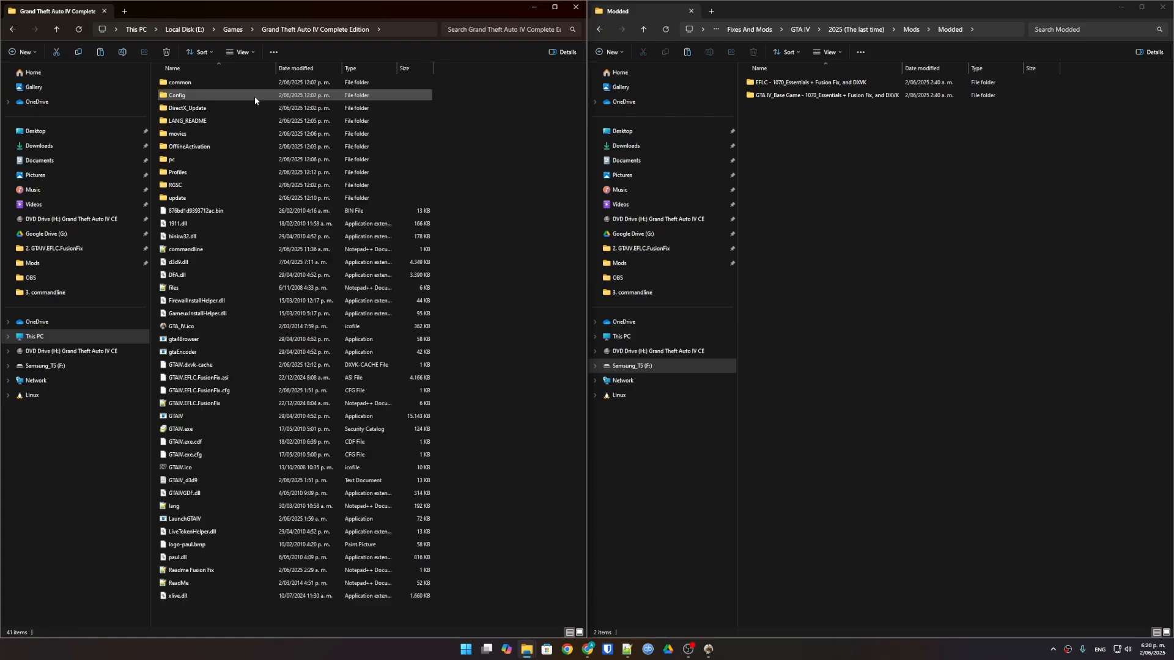
double_click(177, 95)
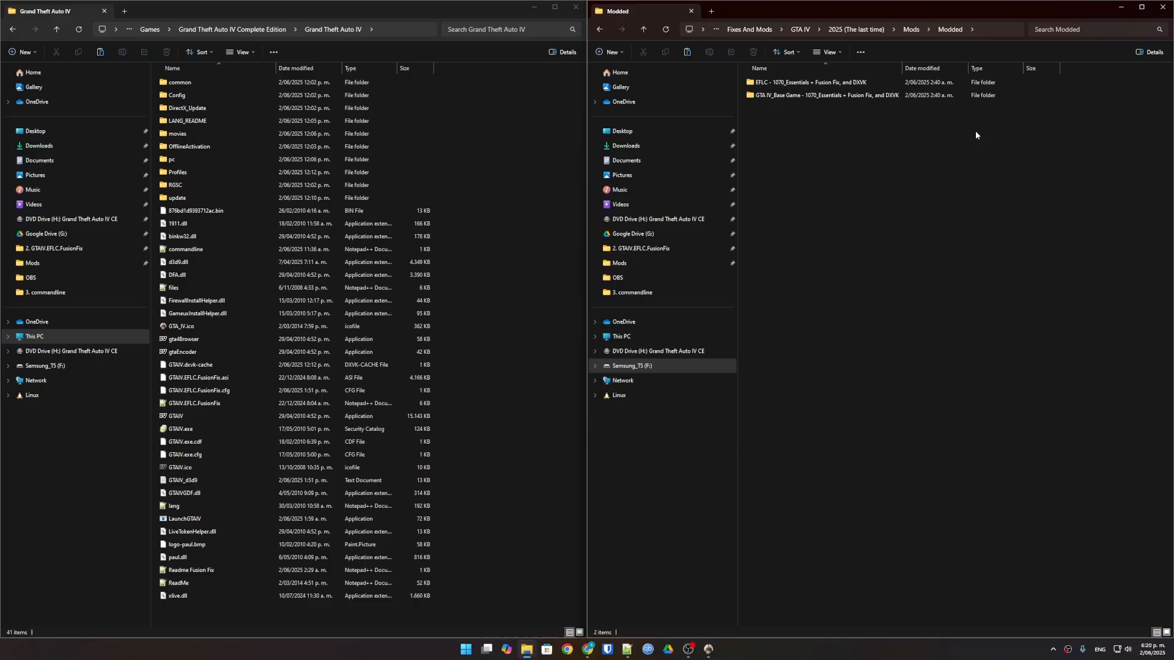
click(823, 95)
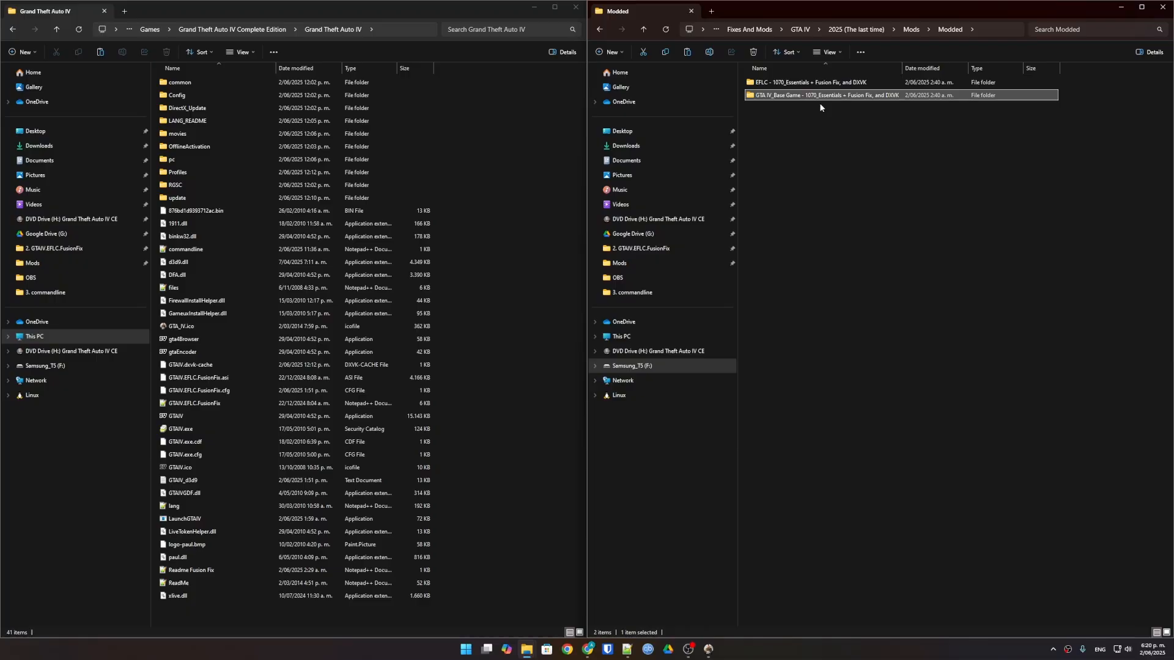
double_click(823, 94)
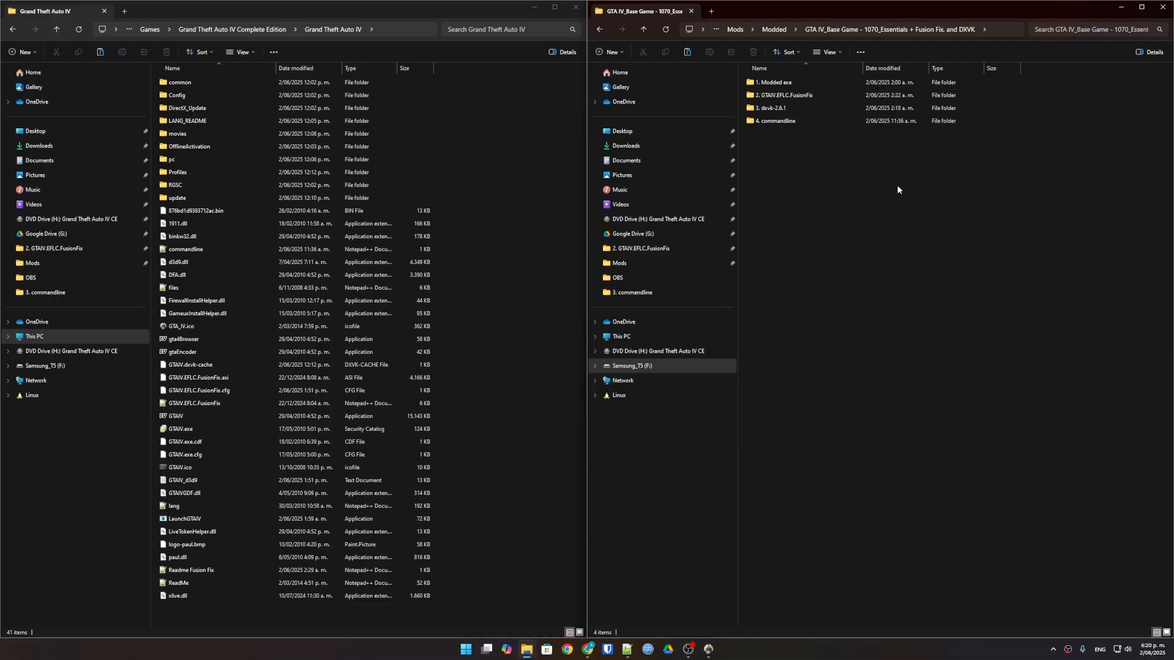
double_click(773, 82)
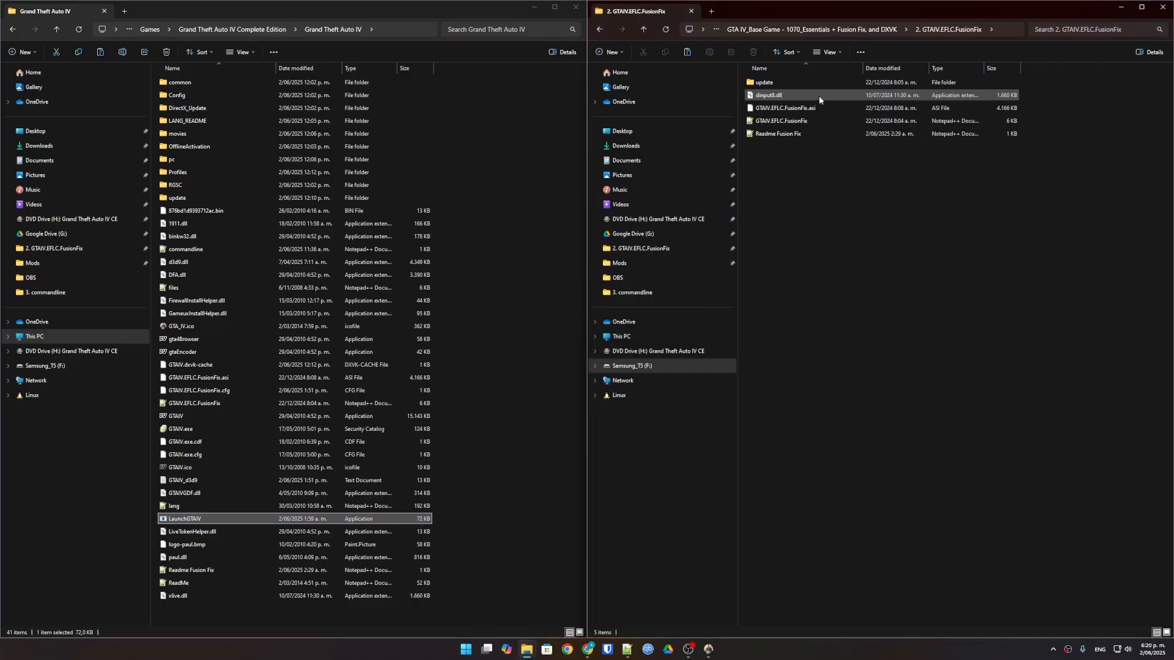
key(ctrl+a)
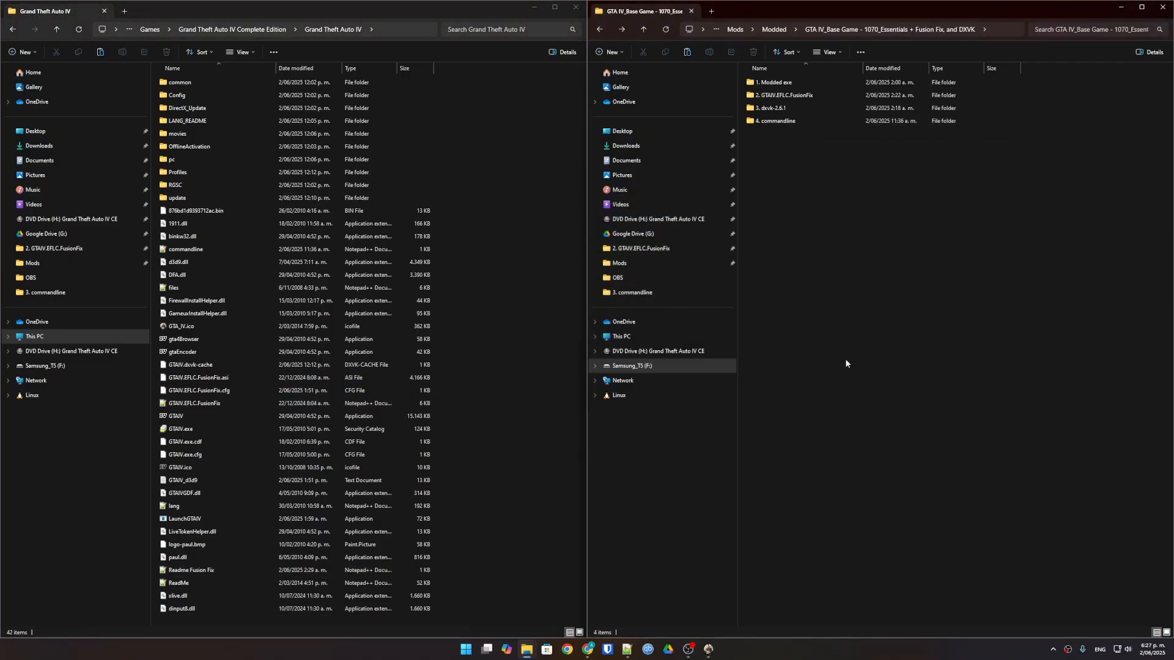
mouse_move(834, 287)
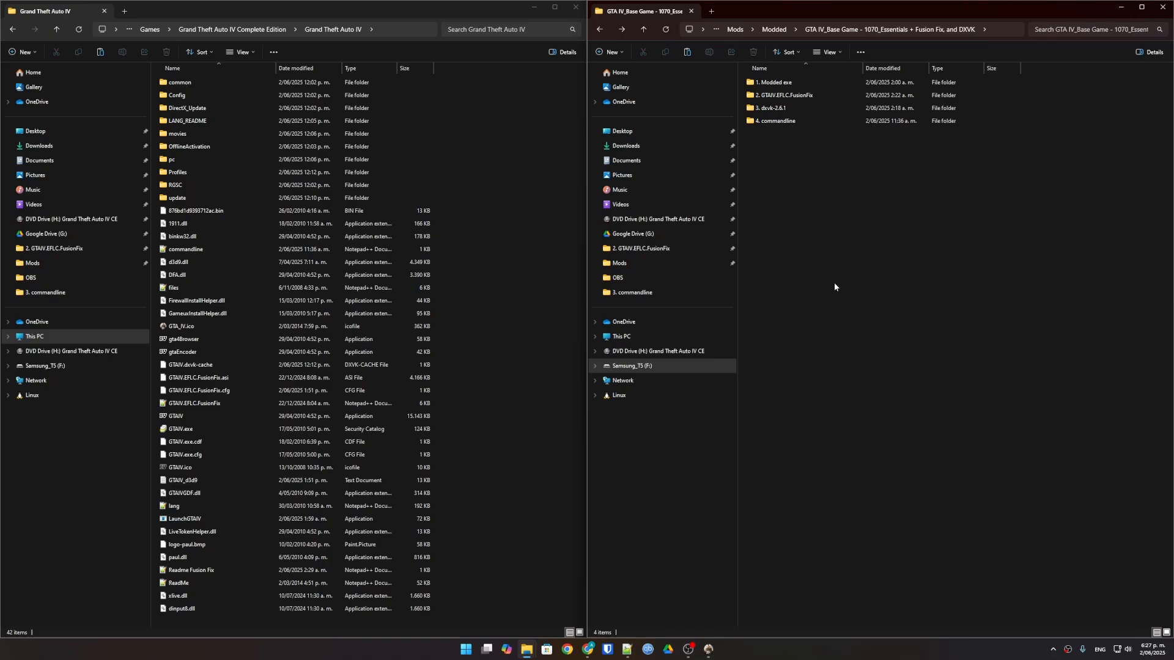
click(772, 108)
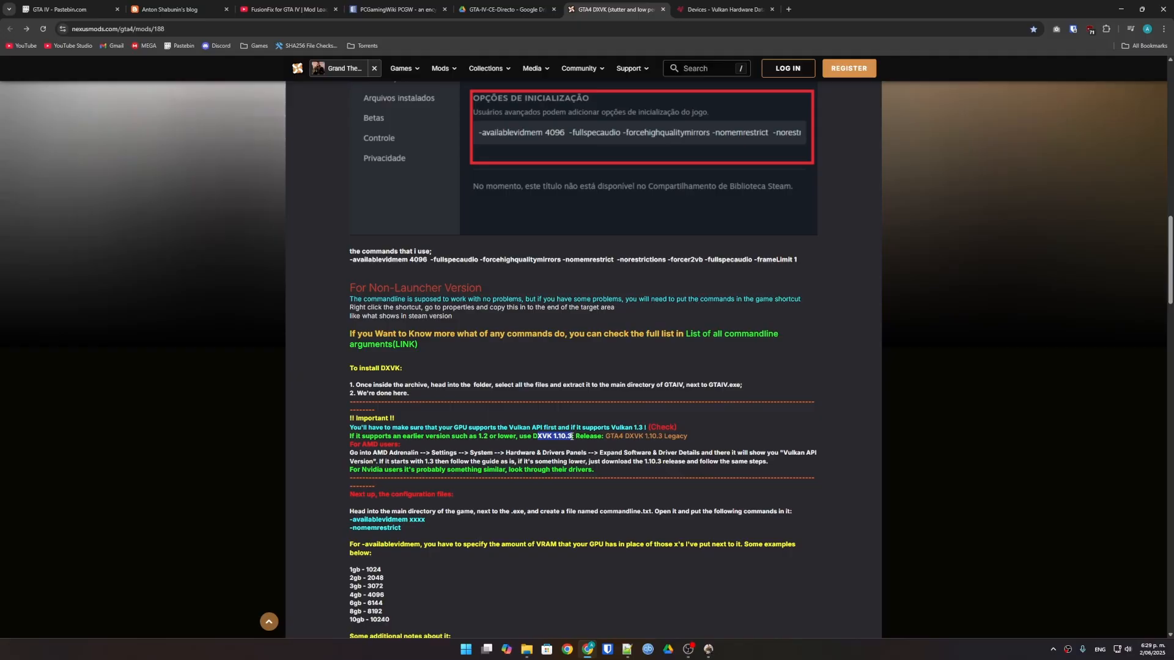
Follow the DXVK guide's '(Check)' link to the Vulkan hardware database.
click(723, 9)
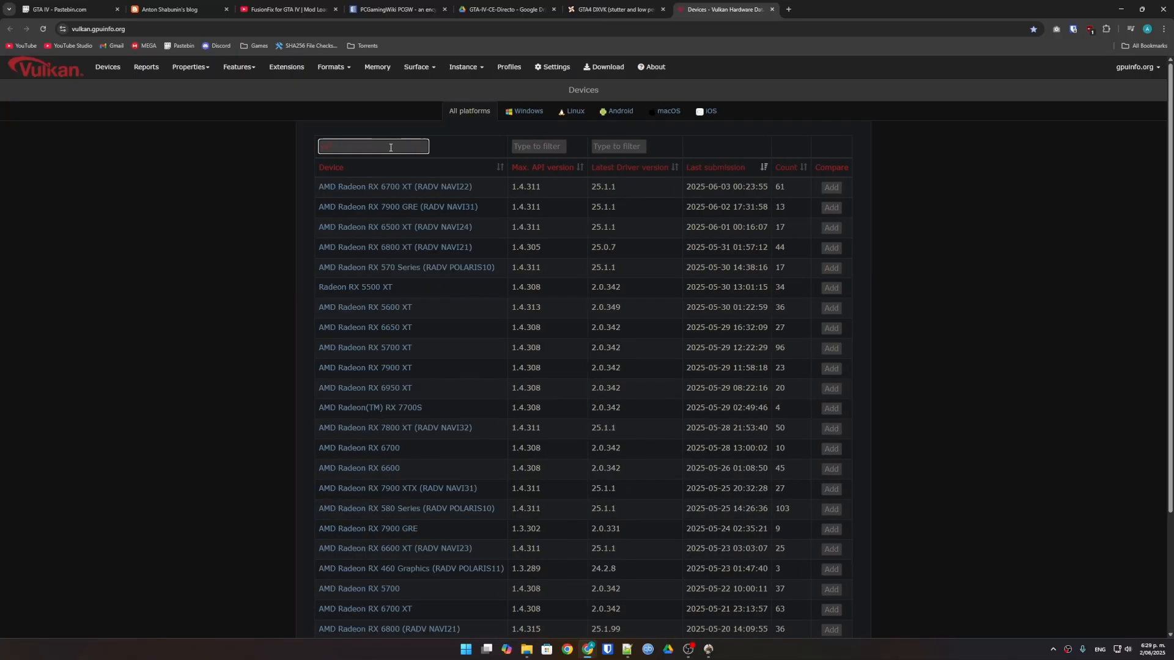
Filter the device list to '6500' to read the Radeon RX 6500's maximum Vulkan API version.
text(6500)
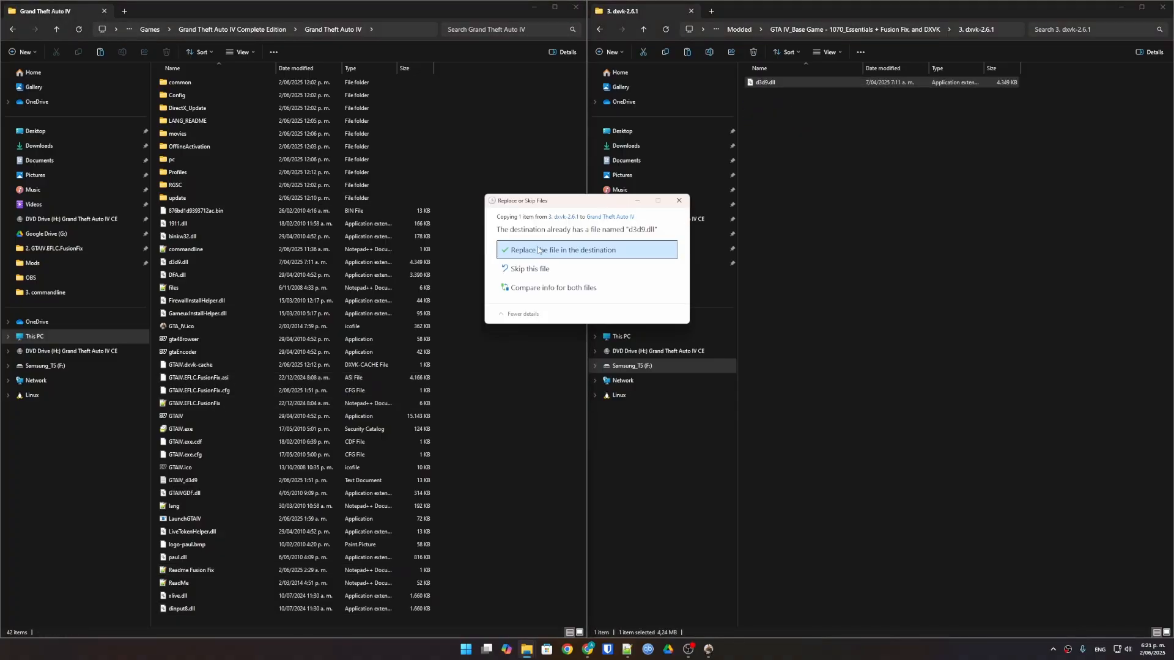
Replace the game's d3d9.dll with DXVK 2.6.1's, then copy the '4. commandline' file into the game folder.
click(560, 250)
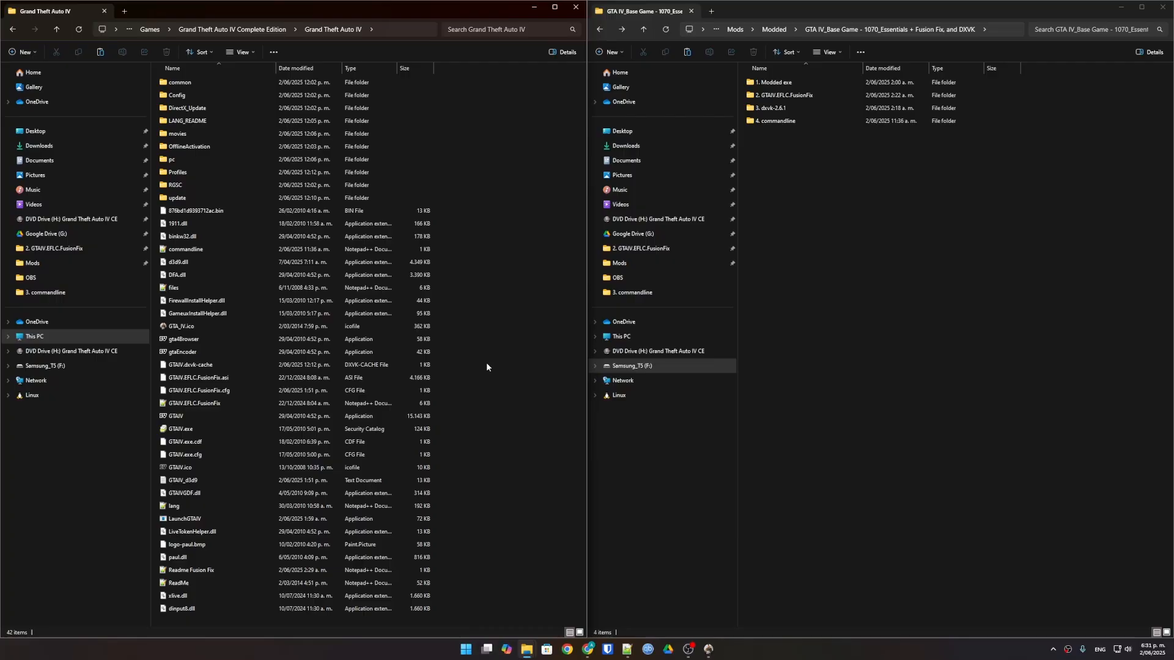
double_click(775, 121)
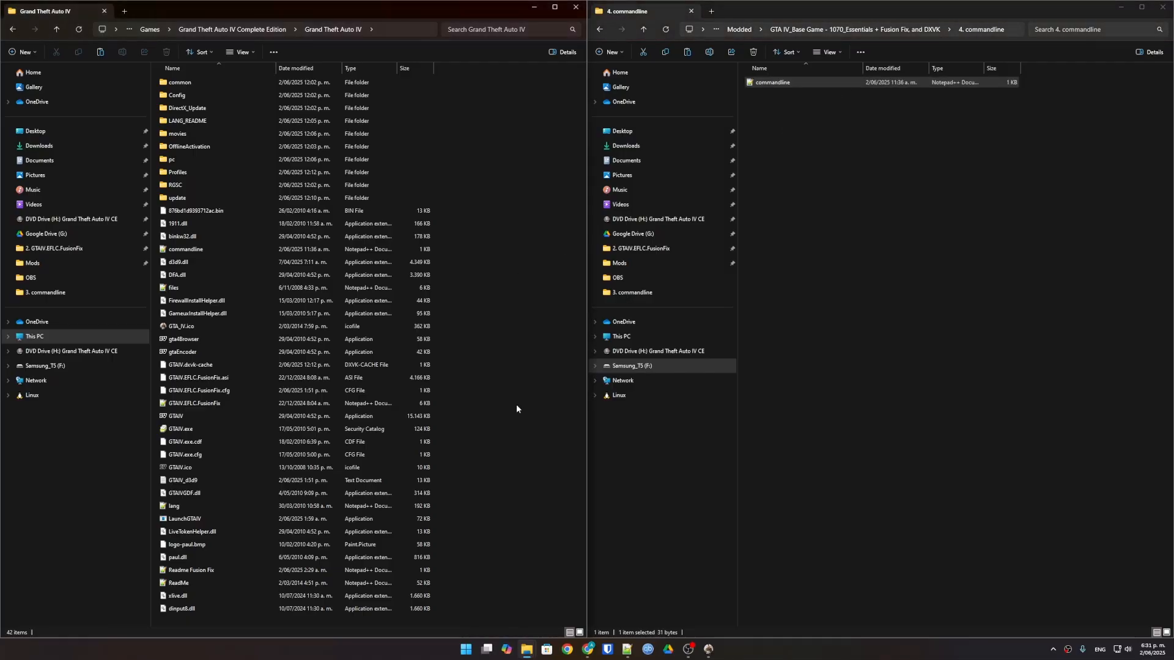
click(185, 248)
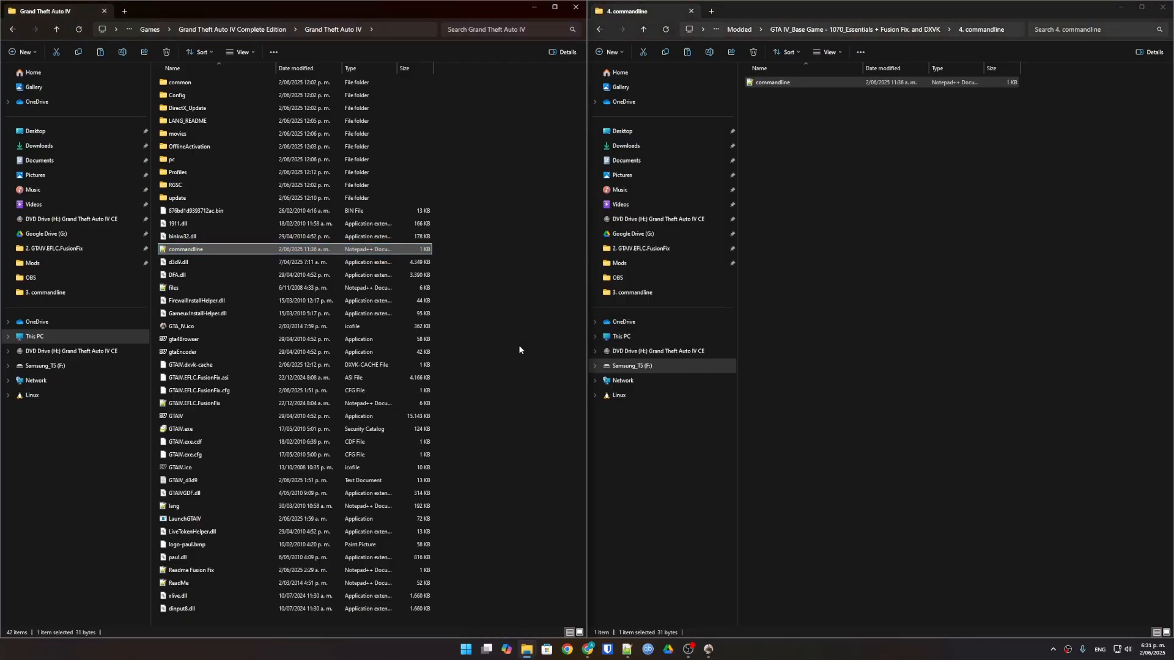
click(519, 350)
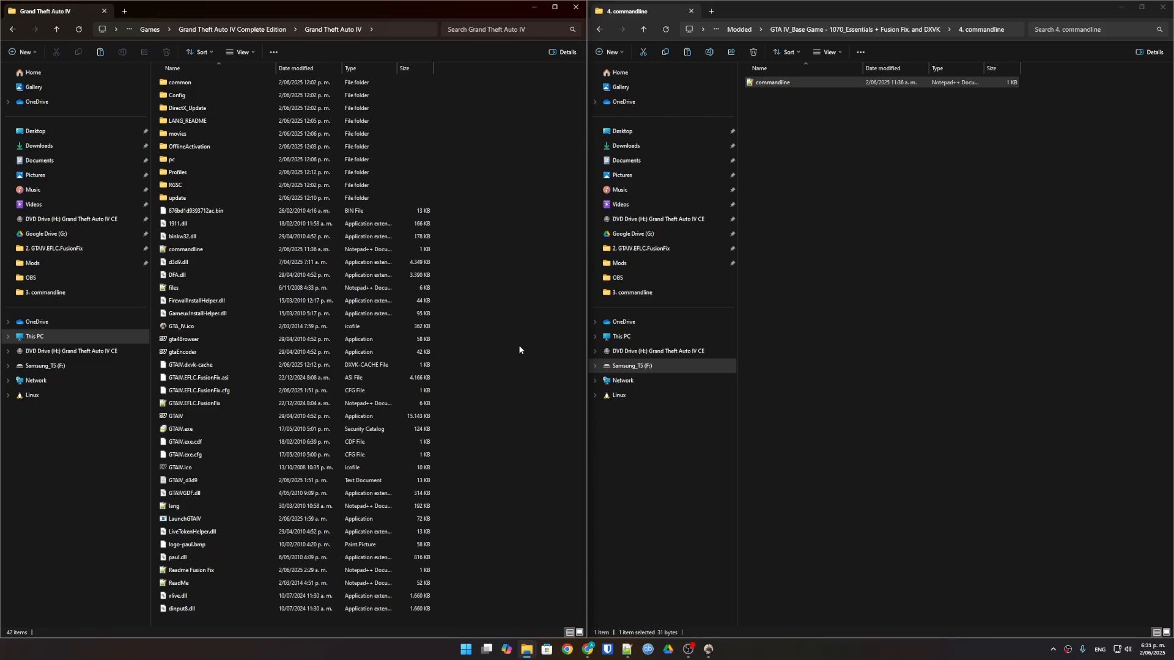
Return to the Games and Modded folders, then open the game's EFLC folder beside the Modded EFLC pack.
click(57, 30)
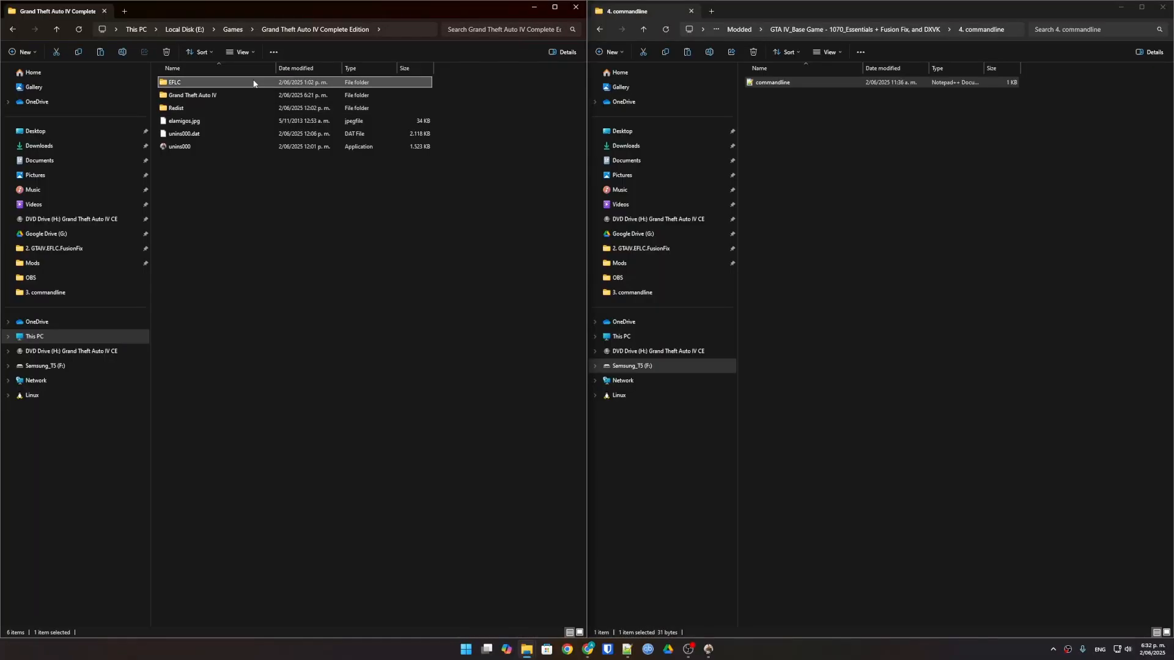
click(950, 30)
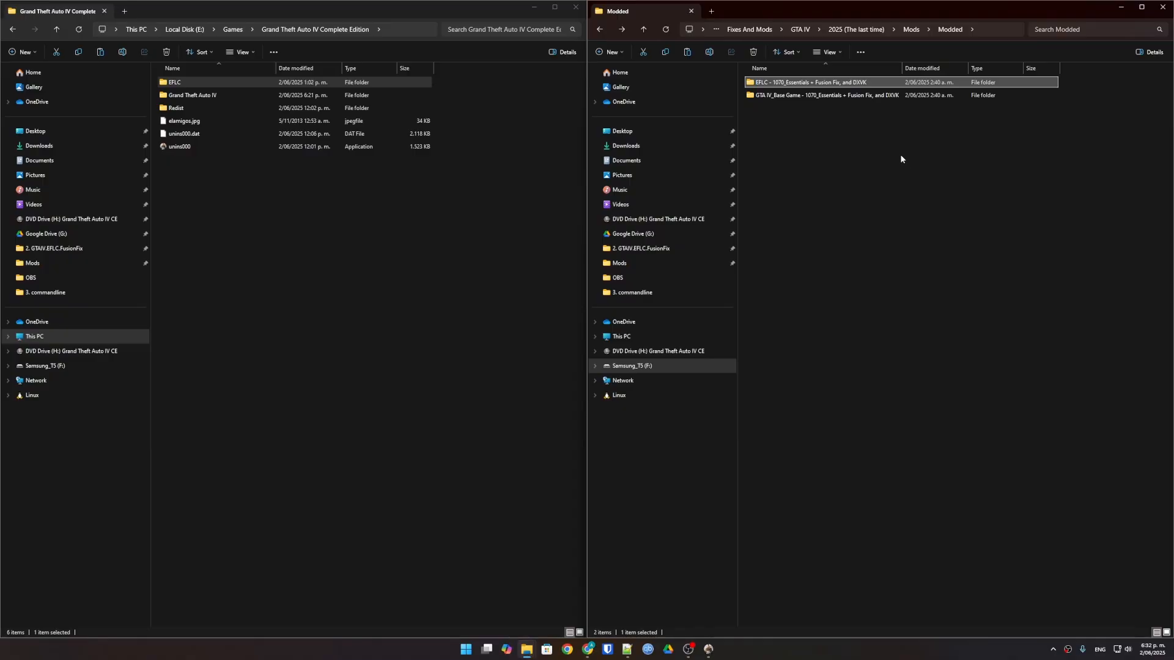
double_click(803, 82)
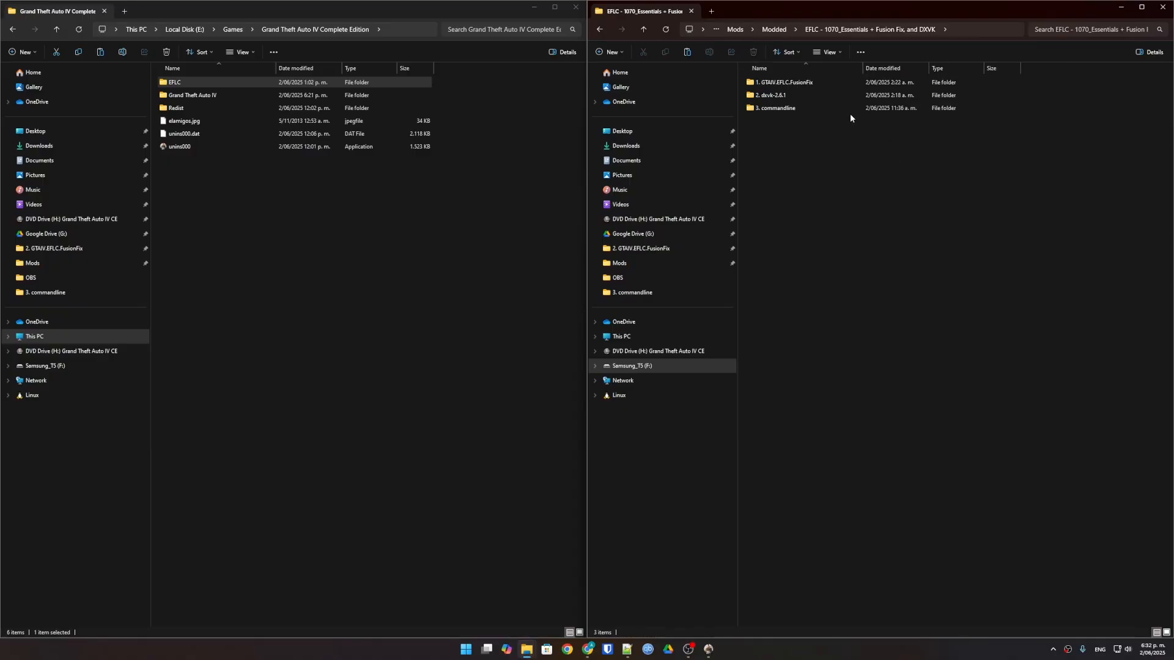
mouse_move(851, 127)
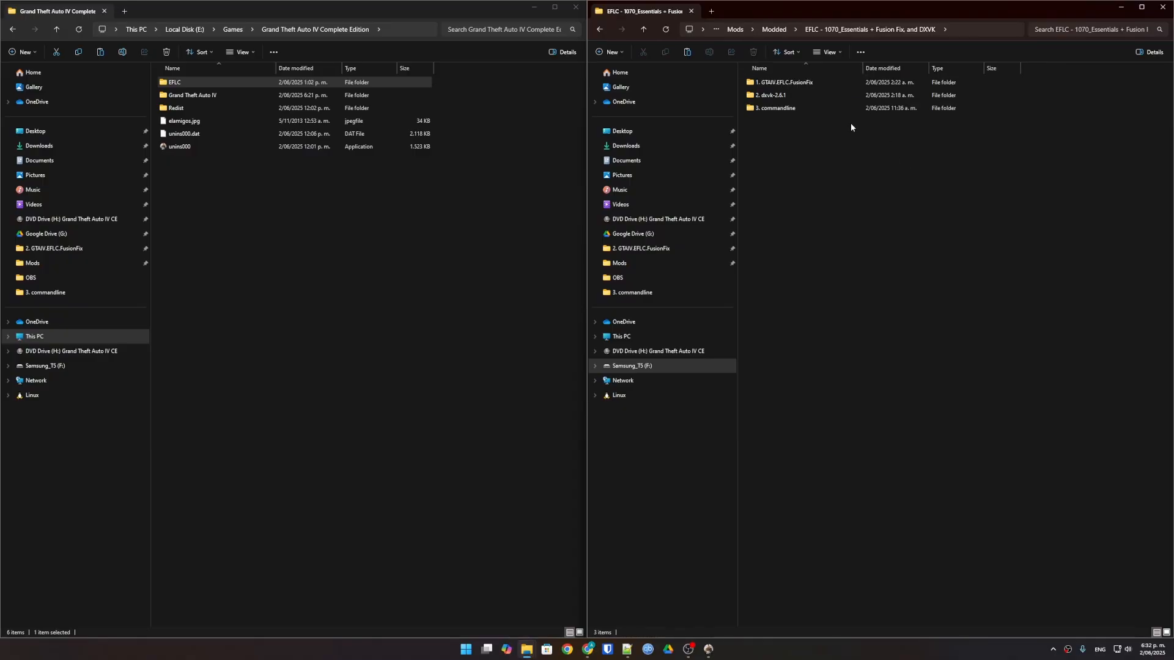
double_click(783, 82)
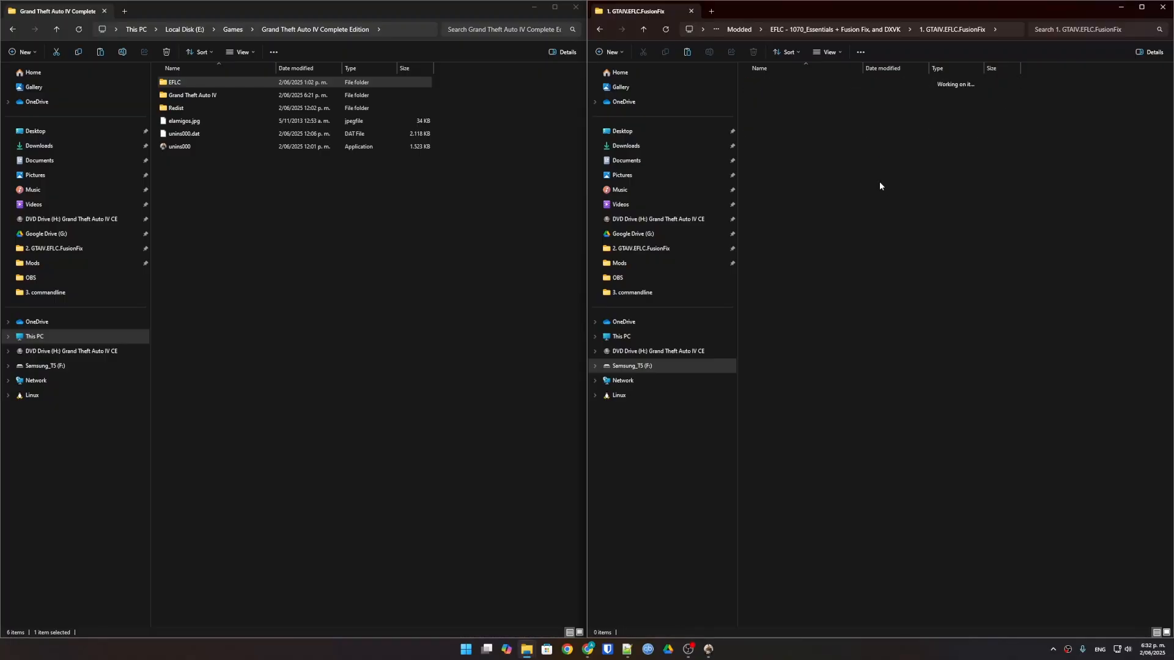
click(599, 29)
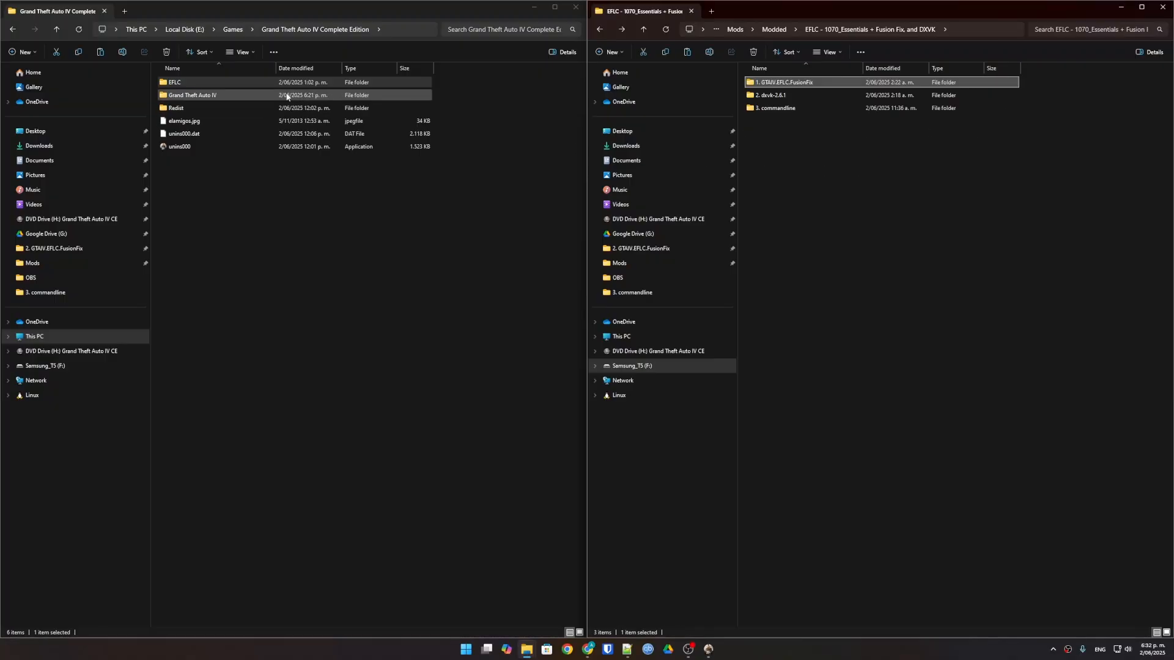
double_click(175, 82)
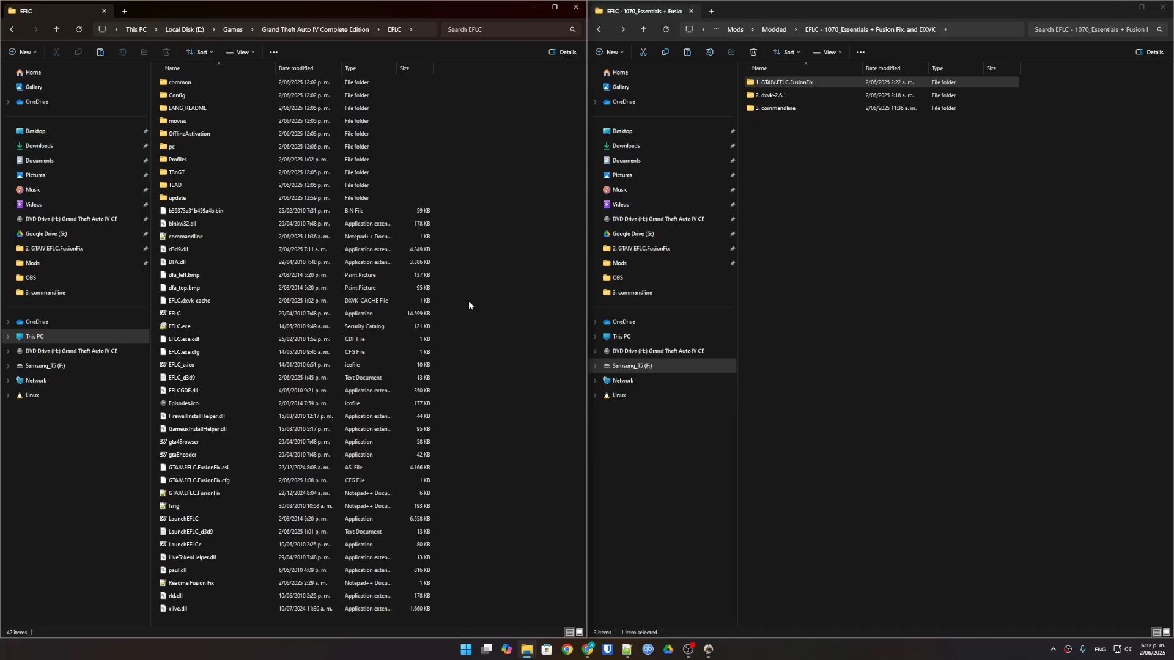
mouse_move(463, 305)
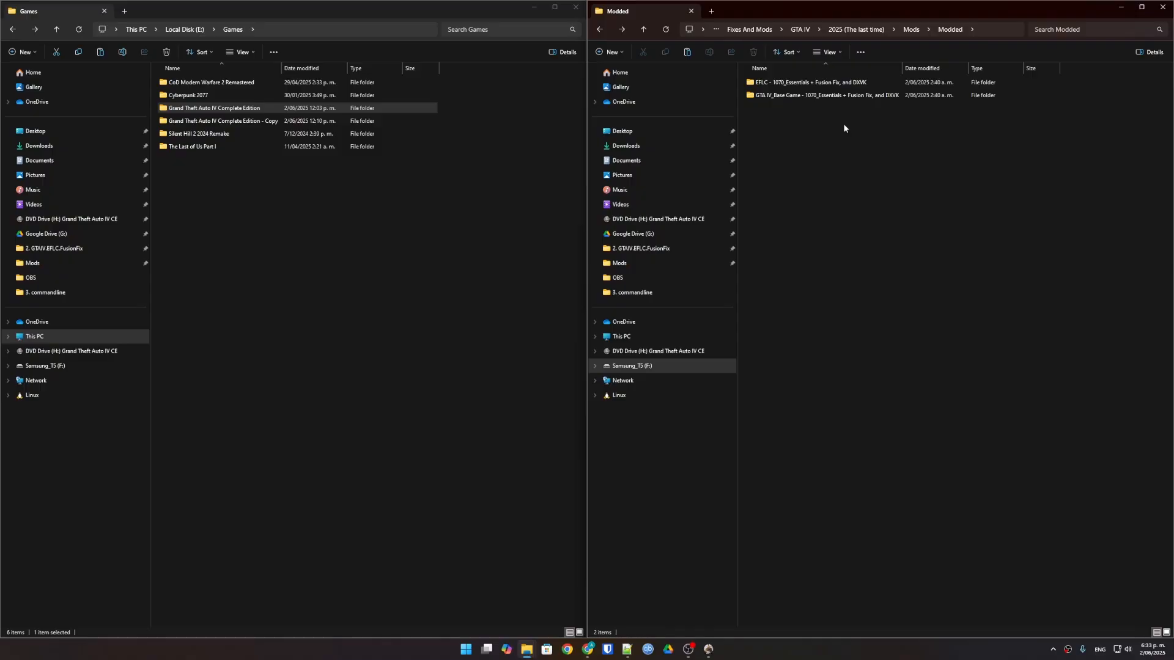
mouse_move(922, 368)
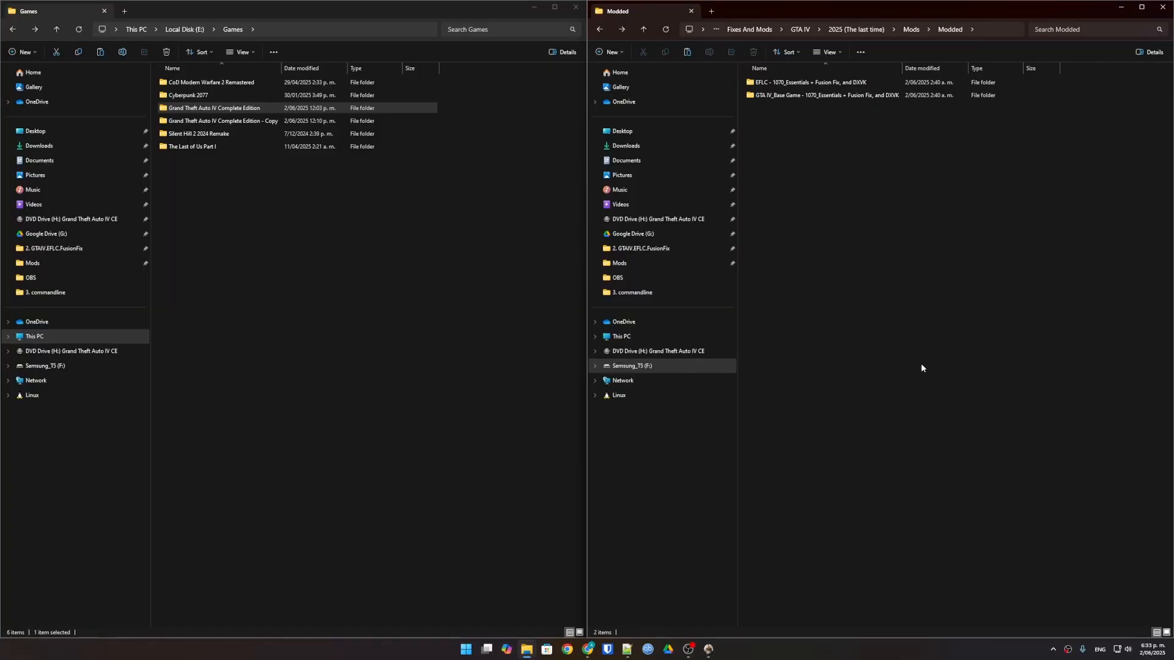
mouse_move(916, 355)
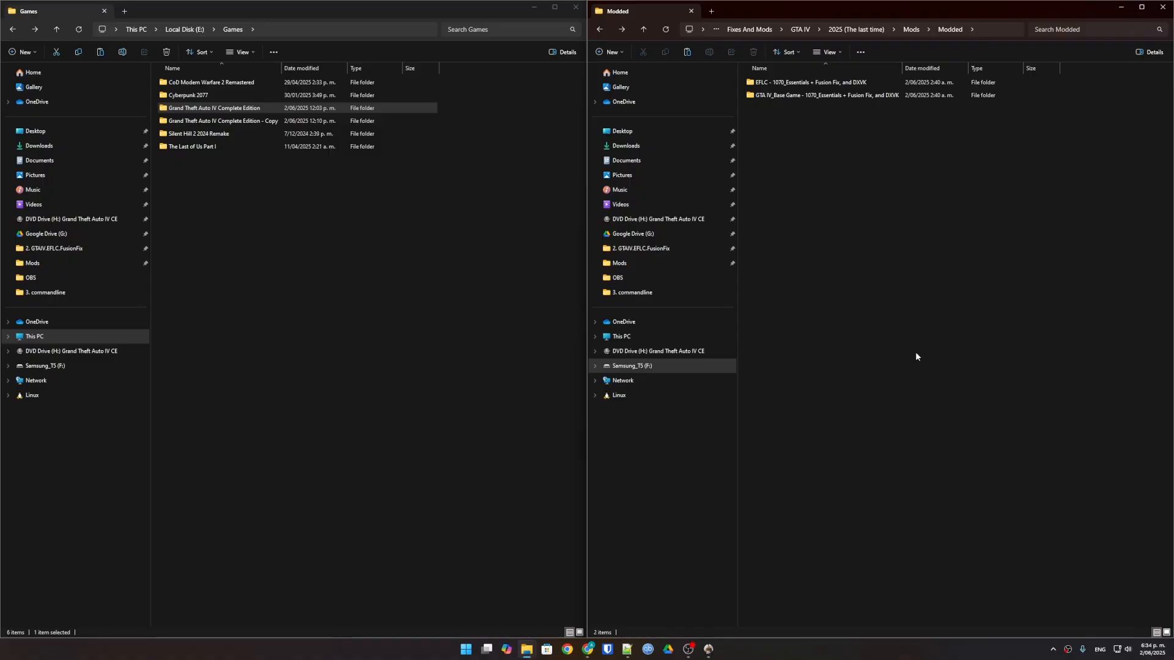
Search the Start menu for 'se' to surface the Windows Security app.
text(secur)
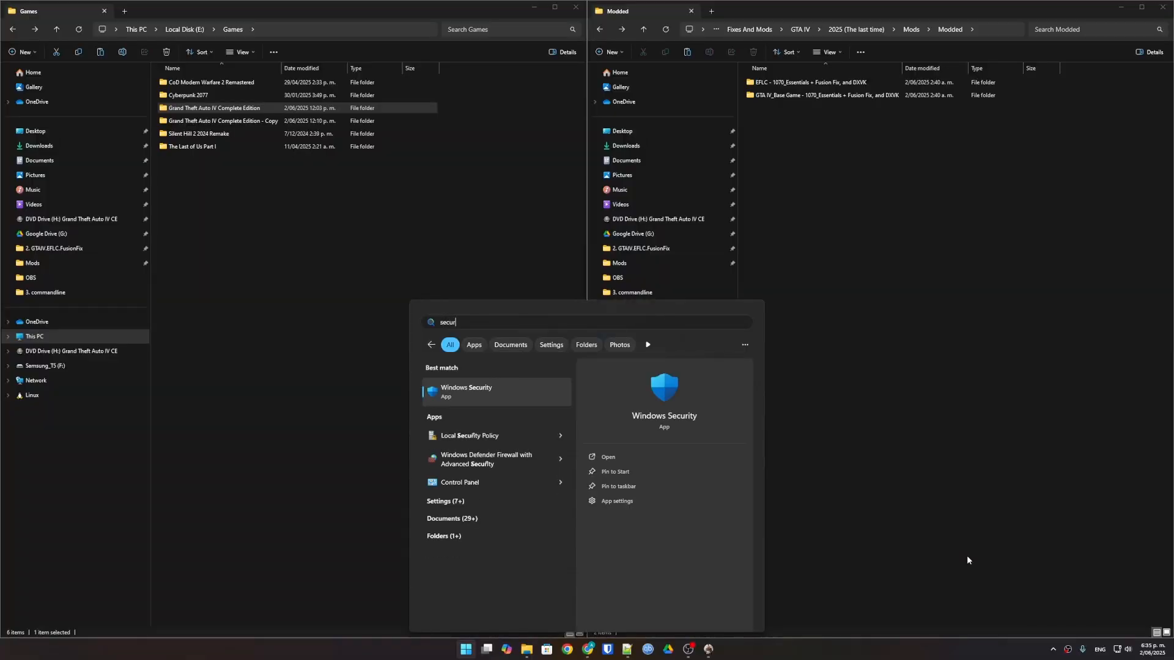
Launch Windows Security and reach Virus & threat protection's 'Add or remove exclusions' list.
click(466, 391)
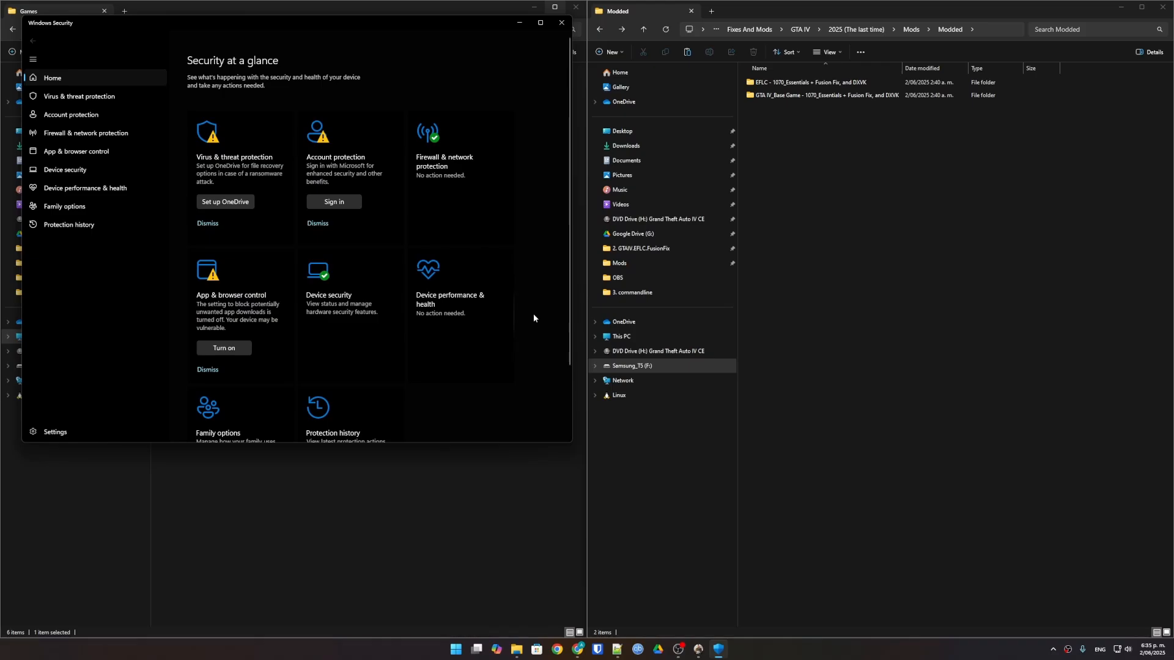
click(77, 95)
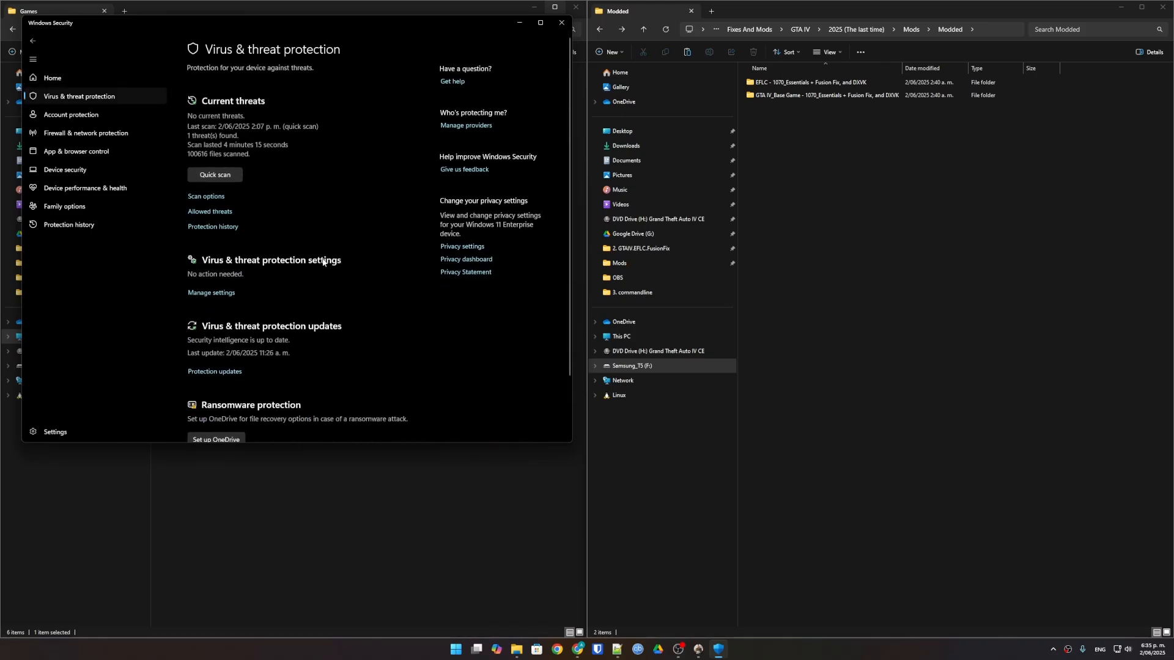
mouse_move(347, 65)
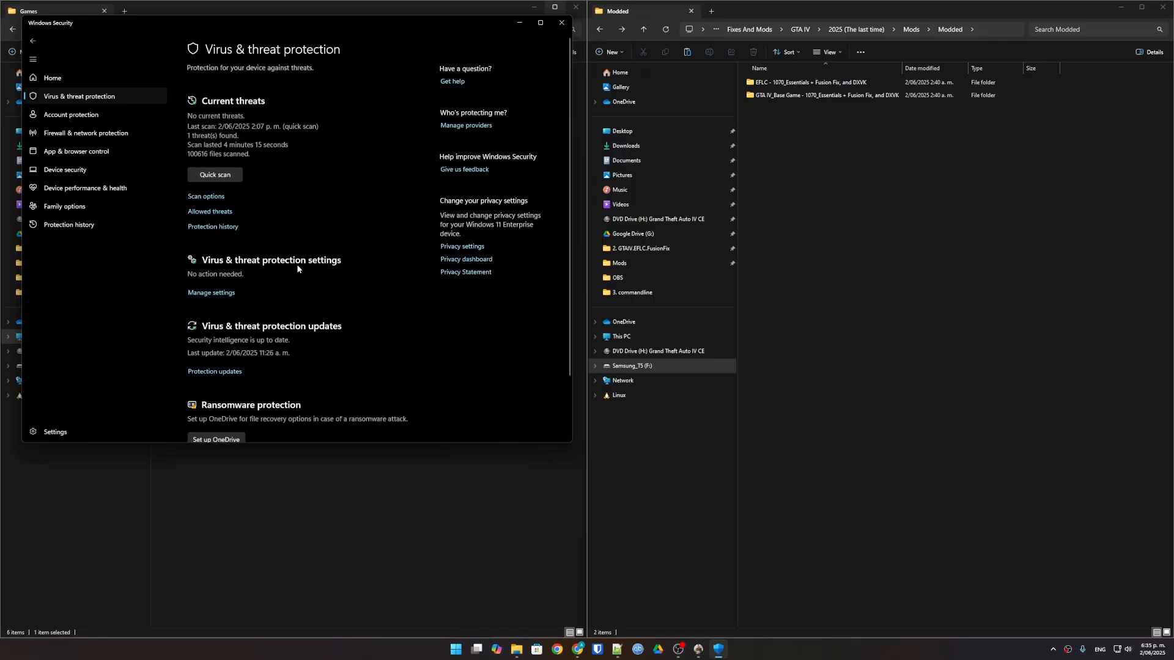
click(210, 293)
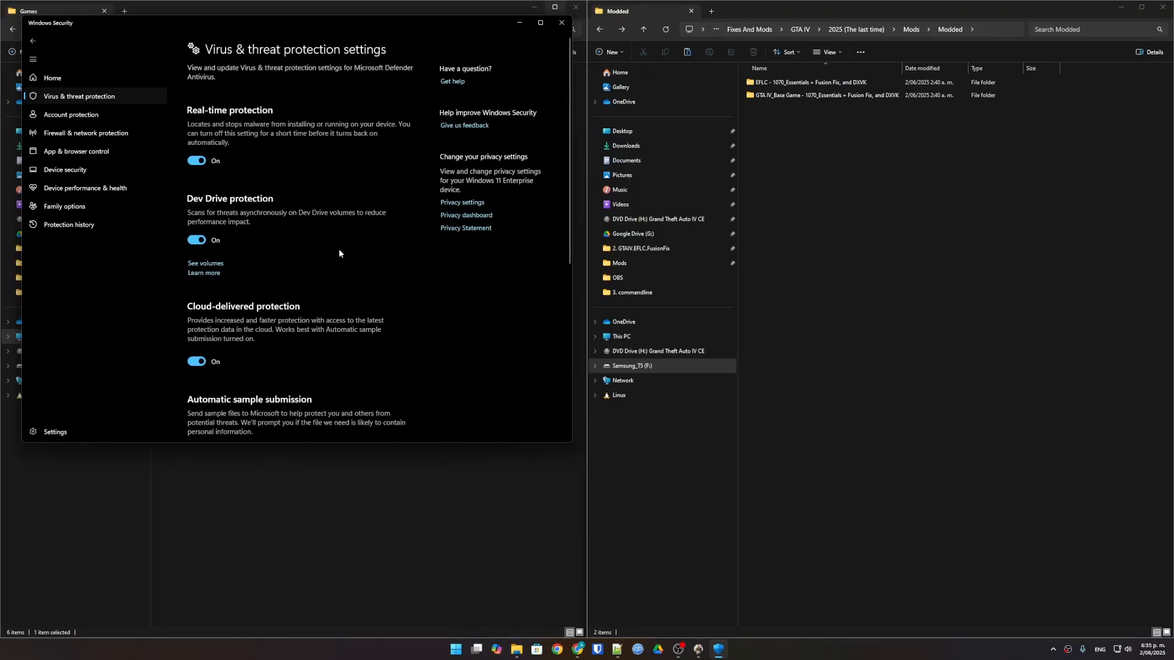
scroll(down, 3)
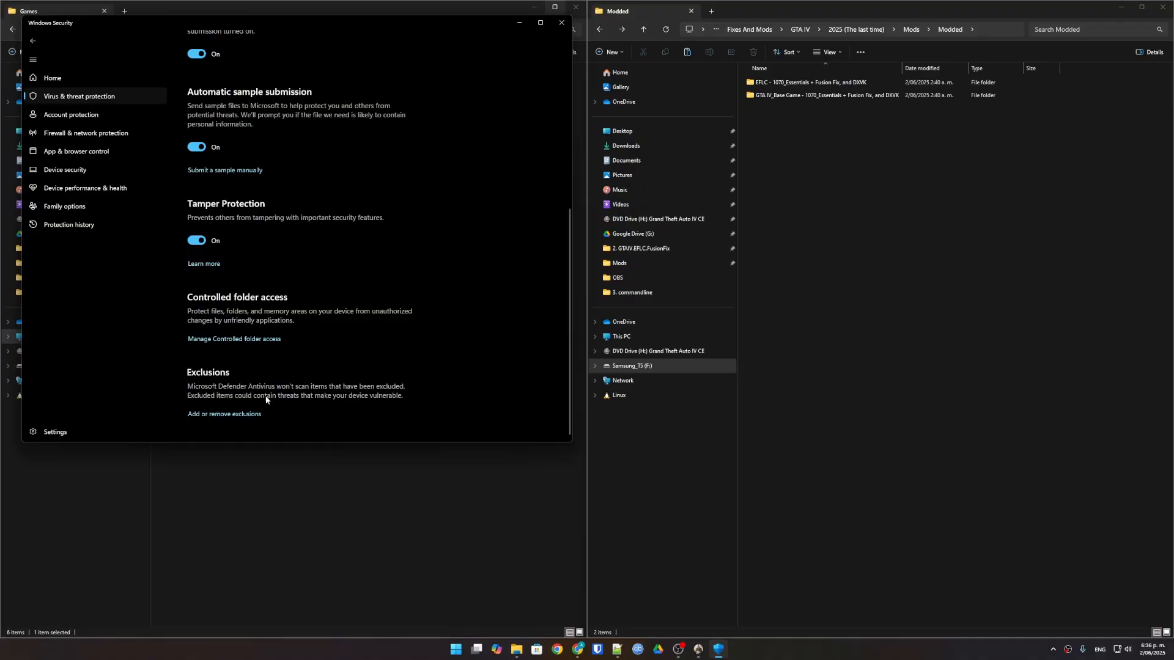
mouse_move(223, 415)
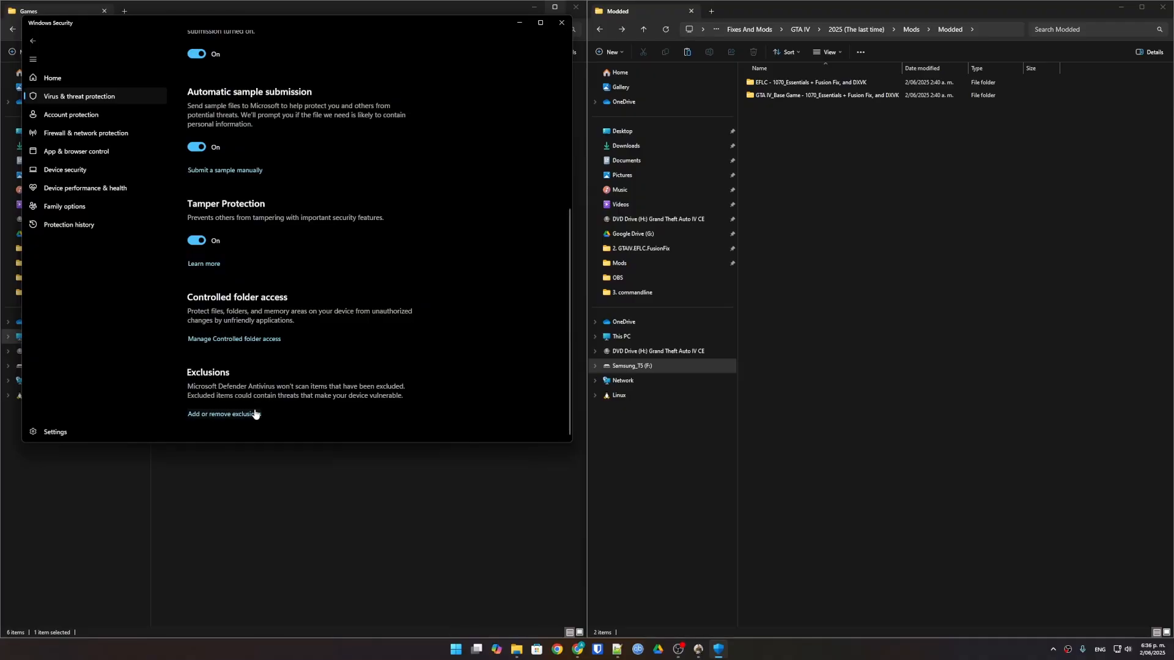
click(221, 415)
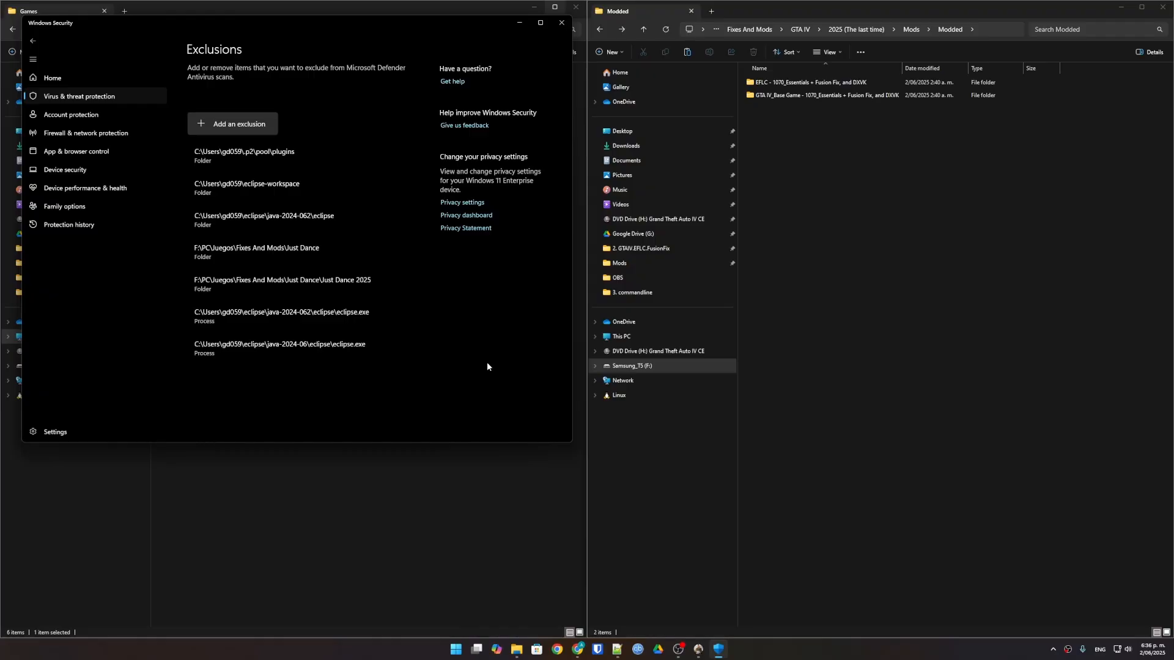
mouse_move(232, 124)
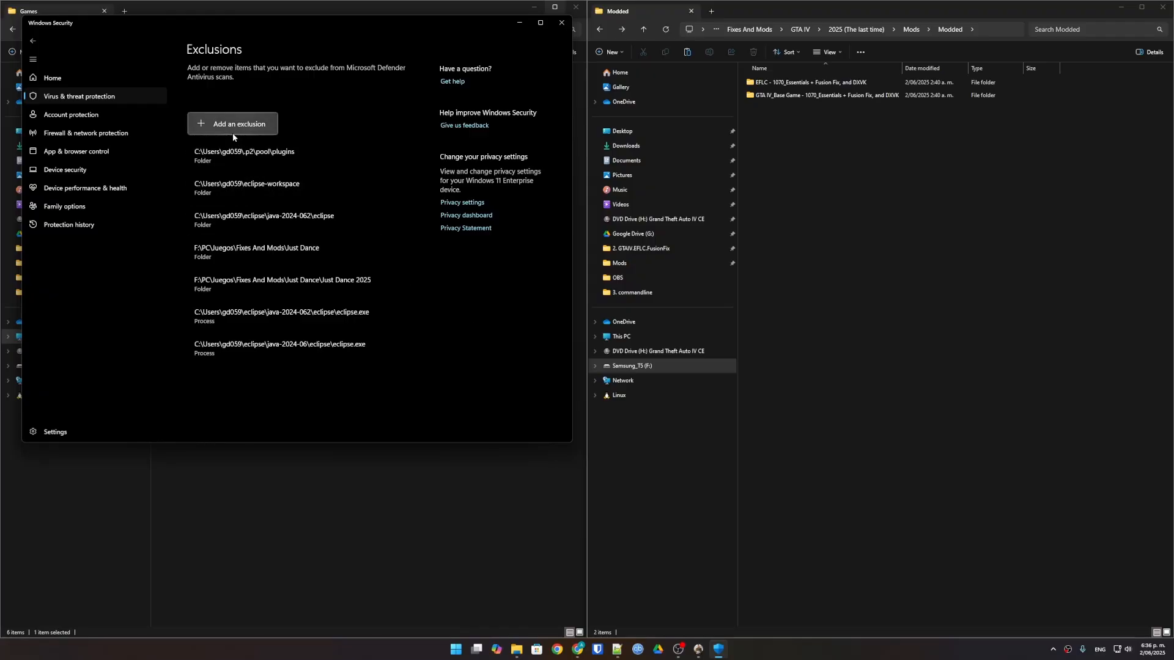
Add a folder exclusion for E:\Games\Grand Theft Auto IV Complete Edition - Copy.
click(233, 123)
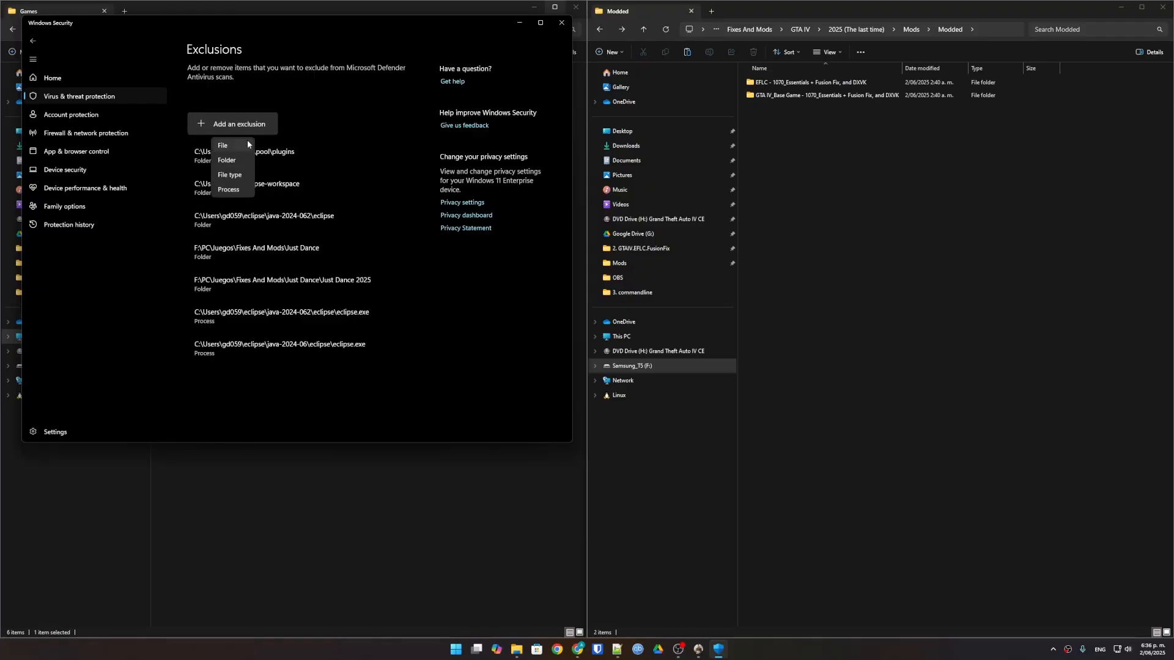
click(226, 160)
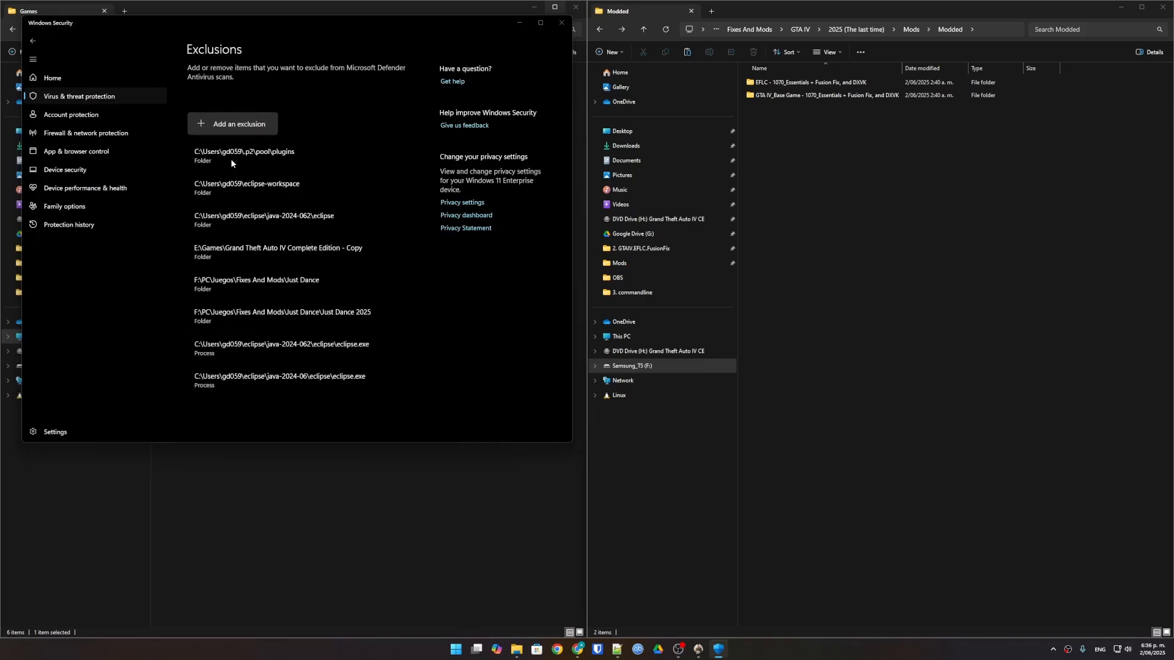
click(232, 123)
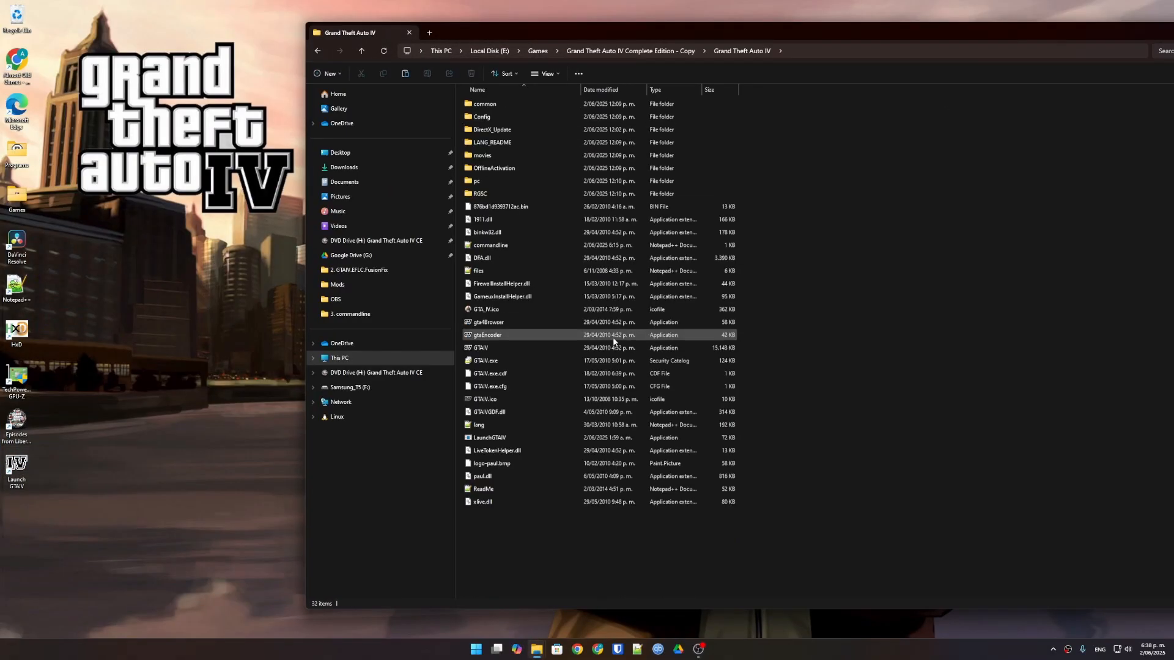
Send a LaunchGTAIV shortcut from the copy to the desktop.
click(490, 437)
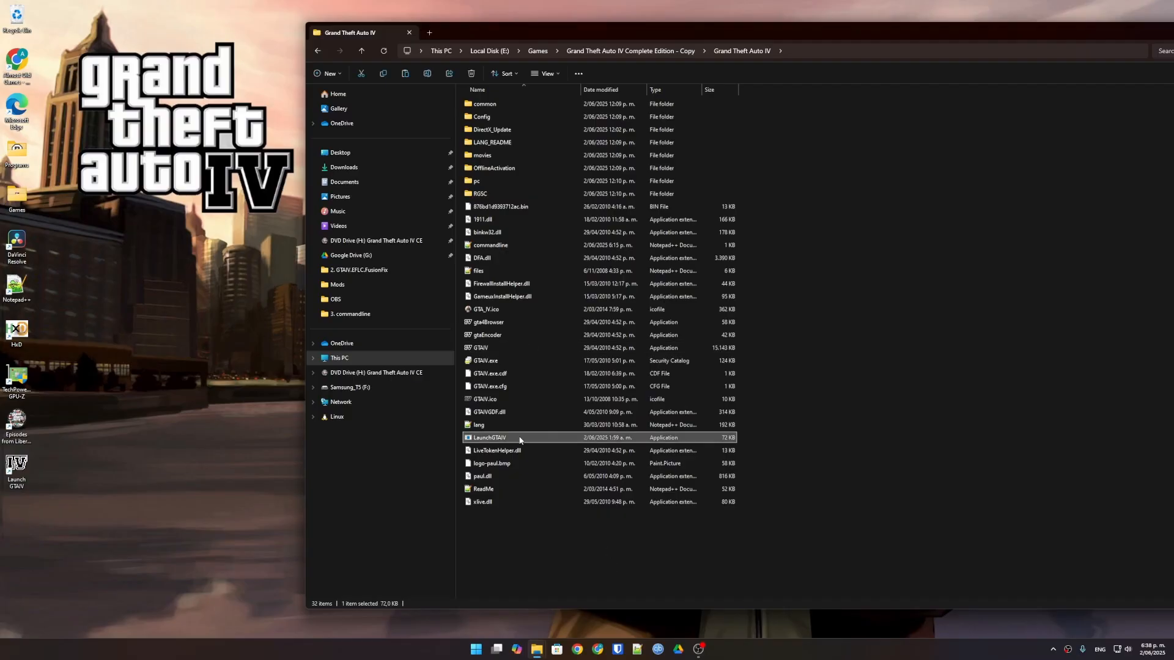
right_click(489, 438)
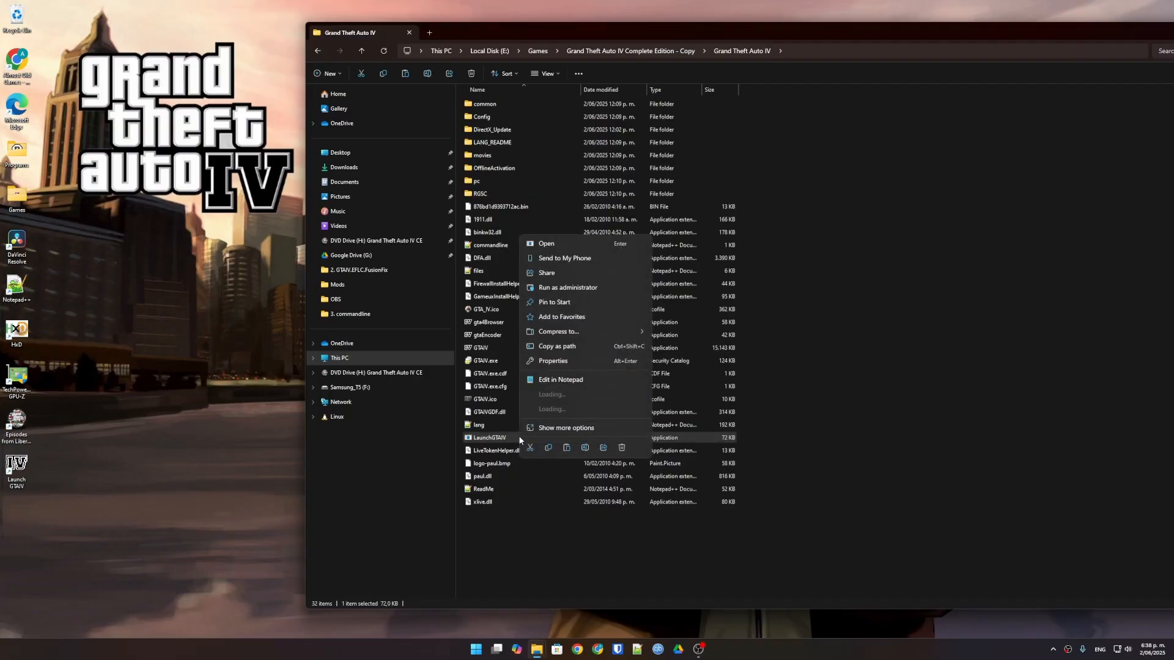
click(566, 428)
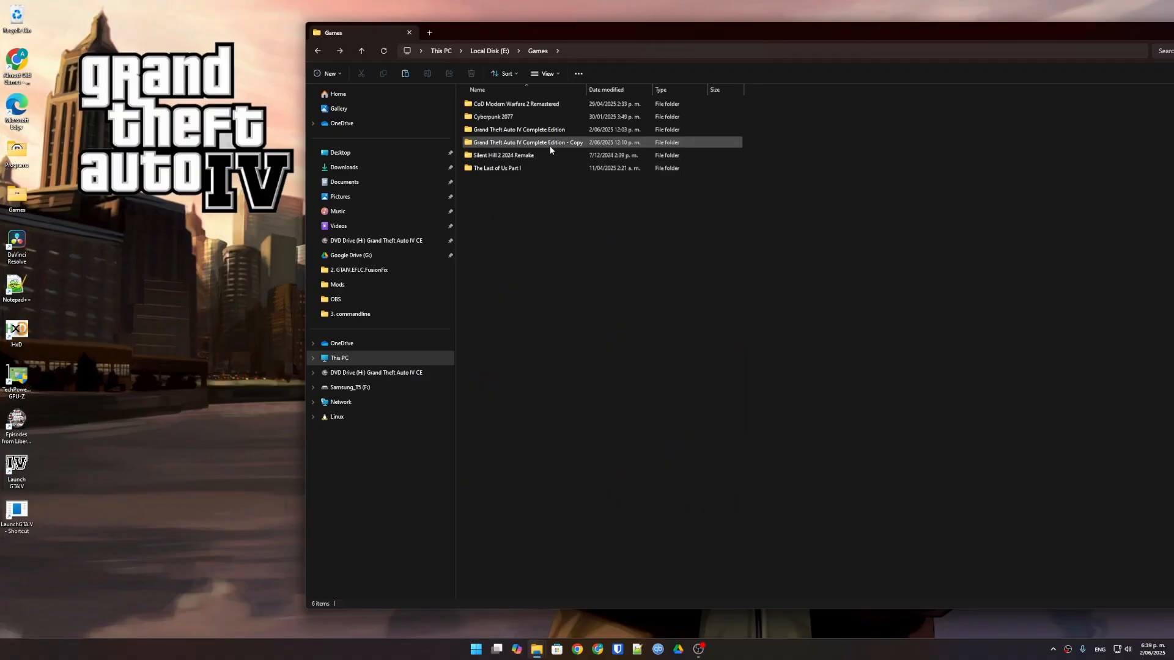
Go into the copy's EFLC folder and bring up actions for the LaunchEFLCc launcher.
double_click(528, 142)
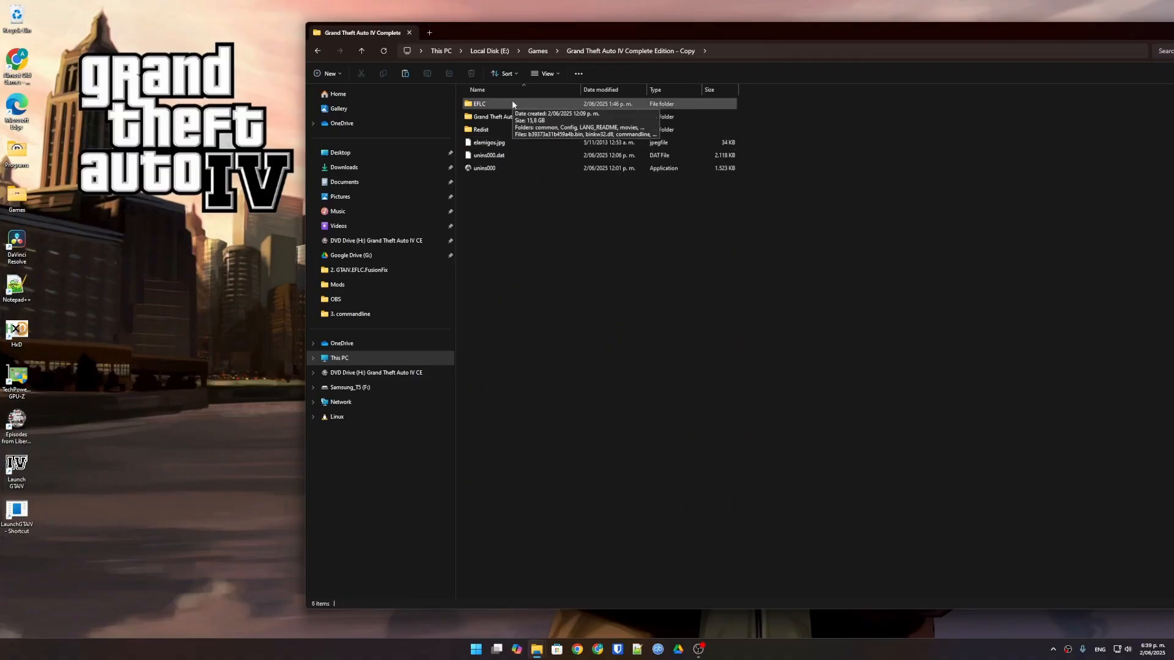
double_click(480, 103)
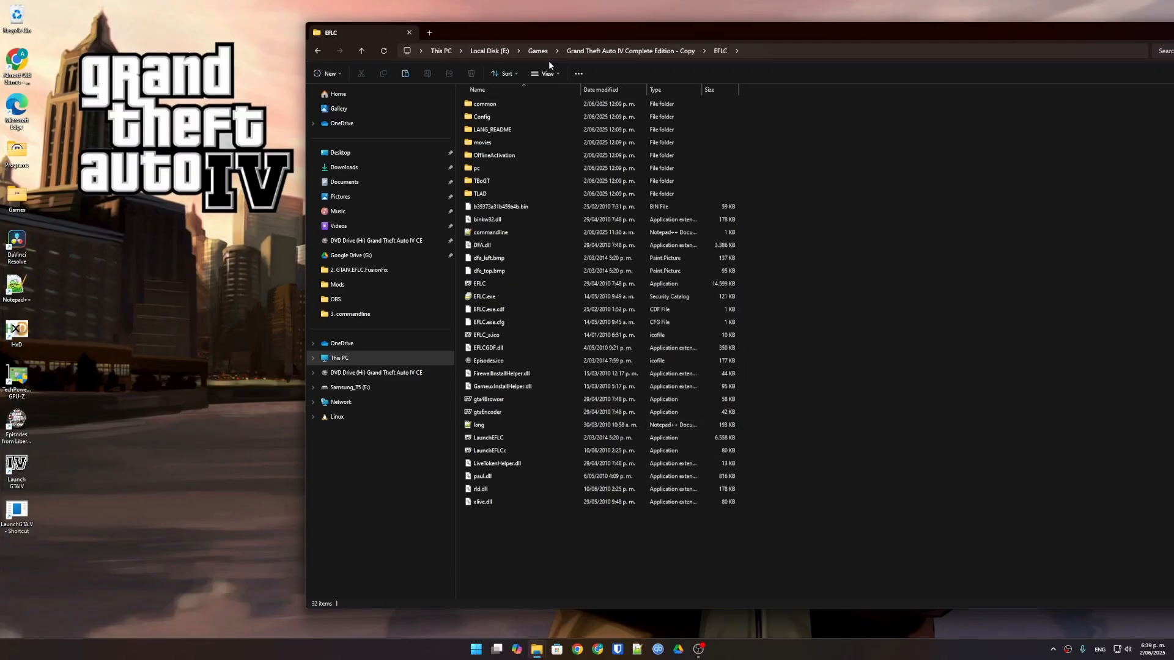
click(478, 425)
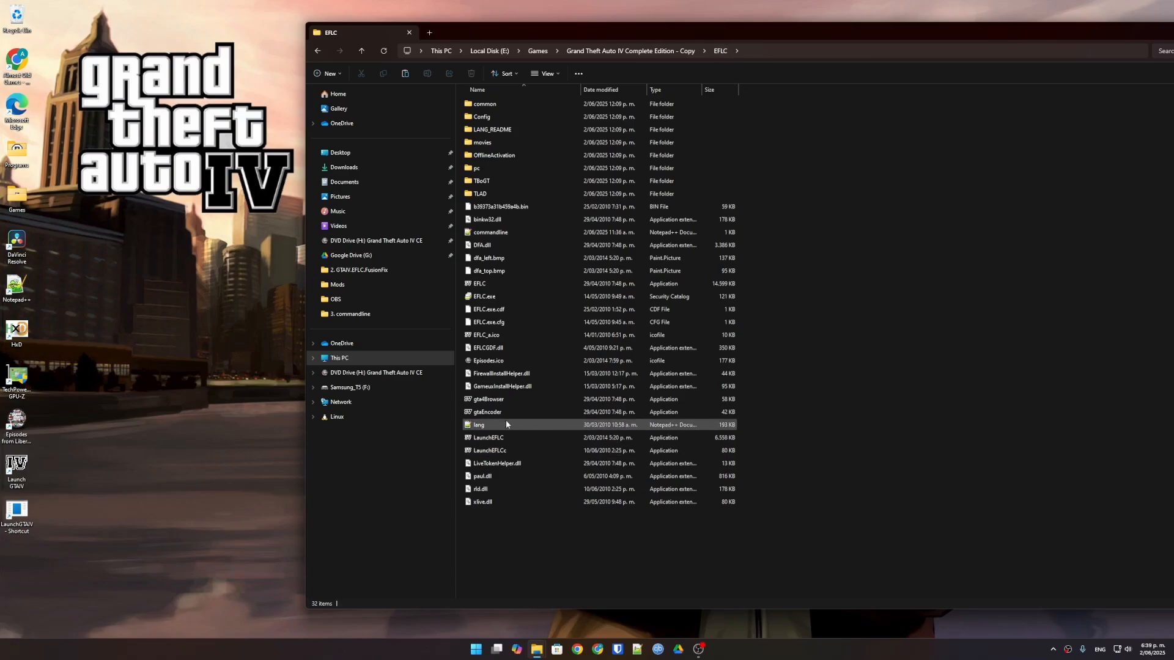
click(489, 450)
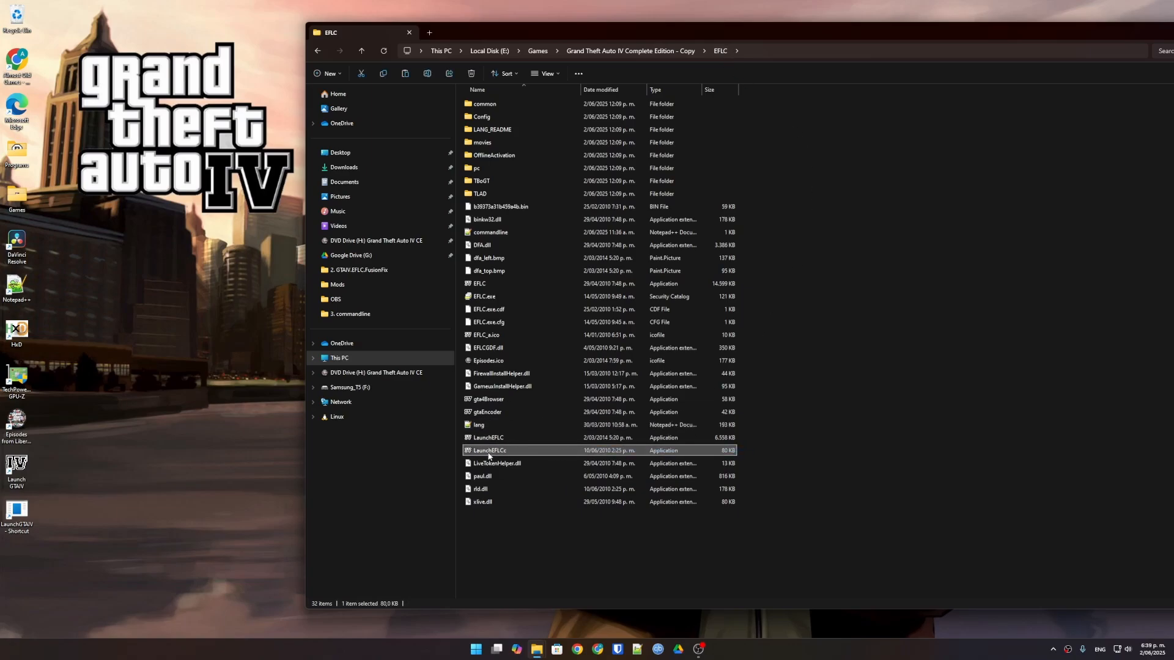
mouse_move(489, 450)
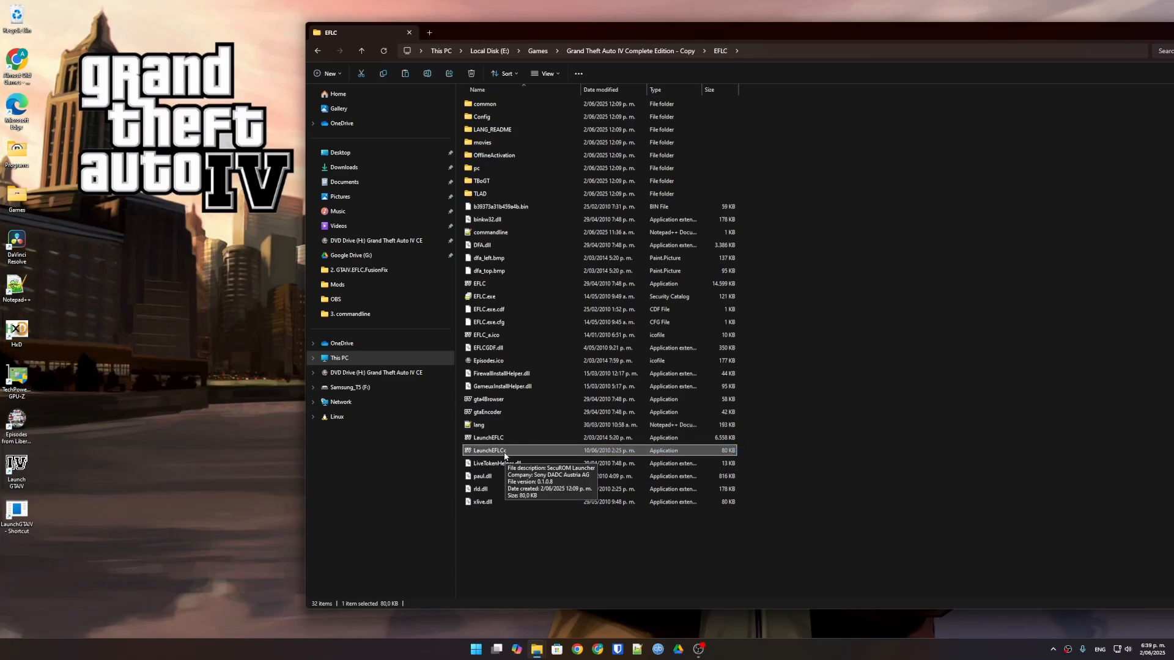
right_click(487, 450)
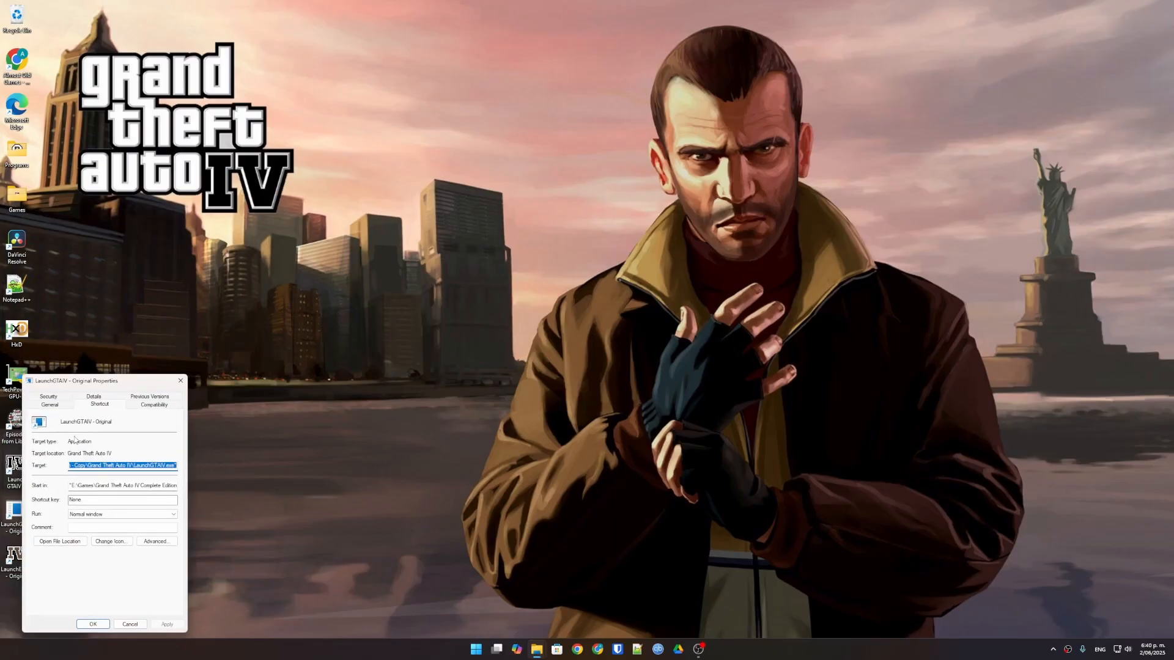
Start Change Icon for the shortcut, dismiss the no-icons warning, and browse to the Complete Edition - Copy folder under Games.
click(112, 541)
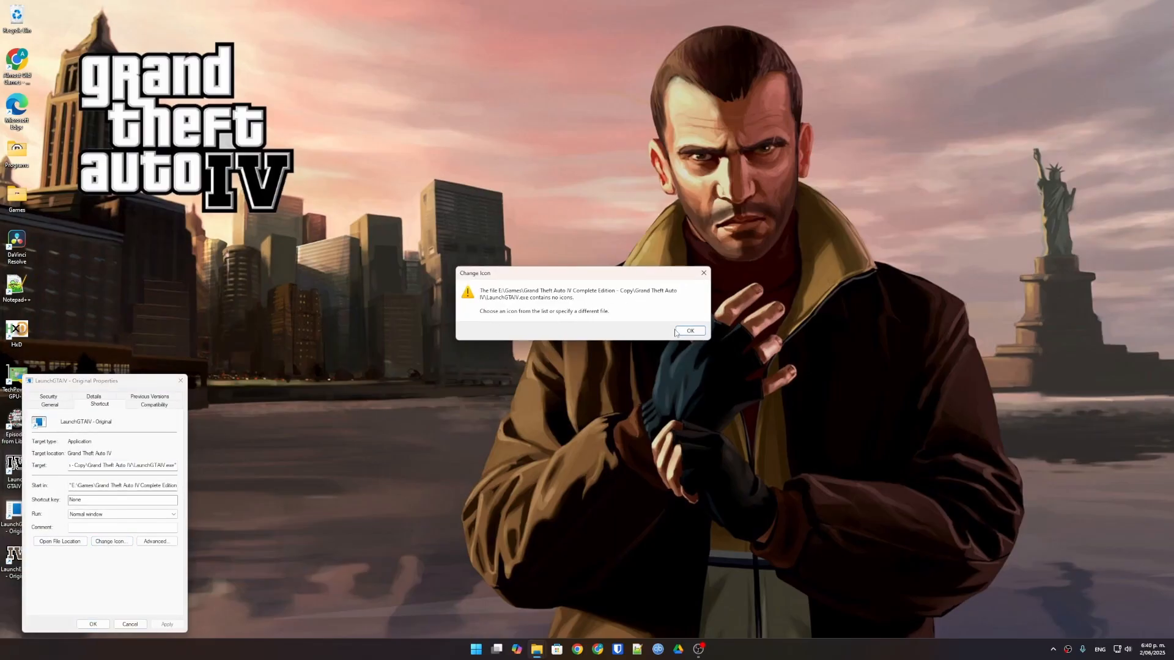
click(689, 332)
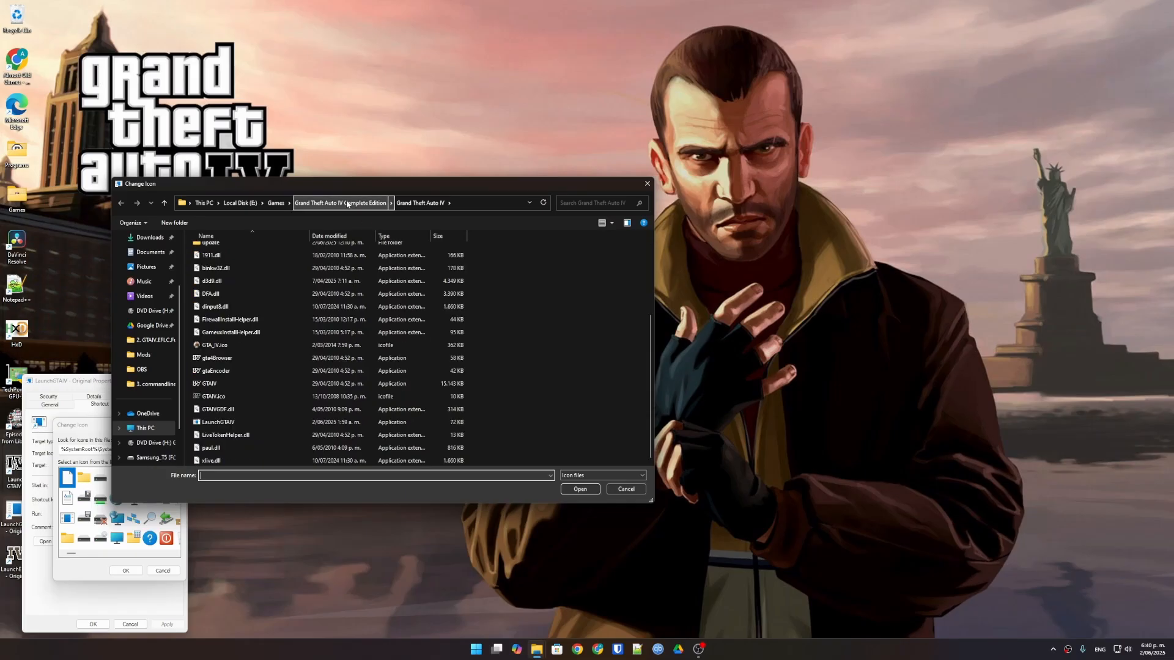
click(276, 203)
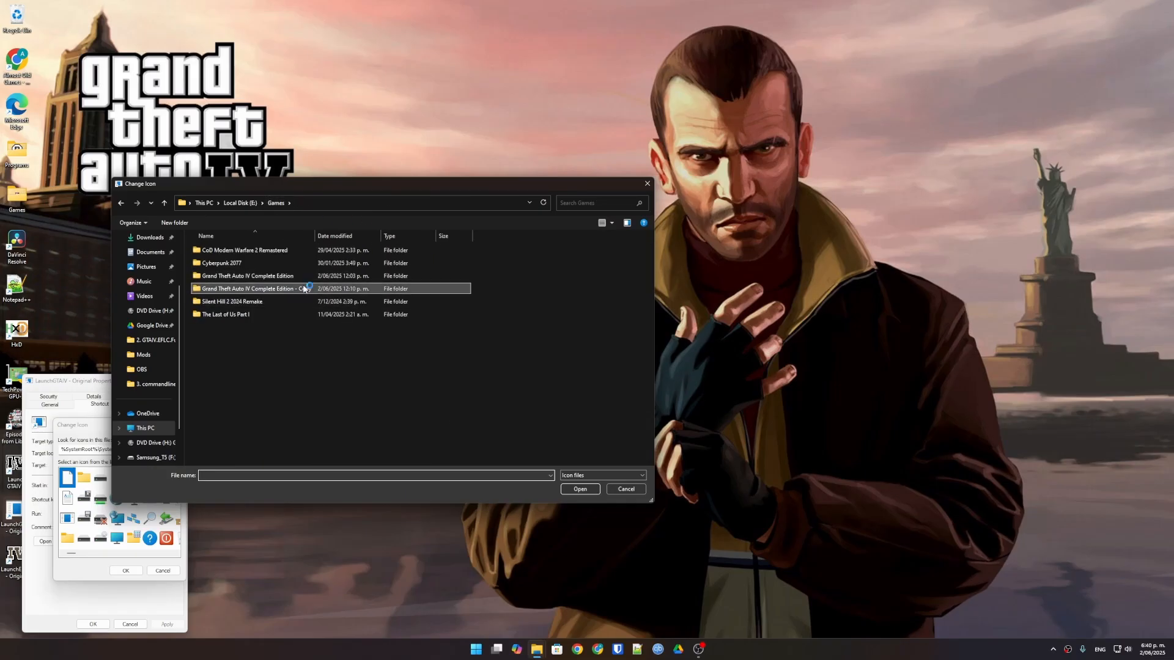
click(627, 489)
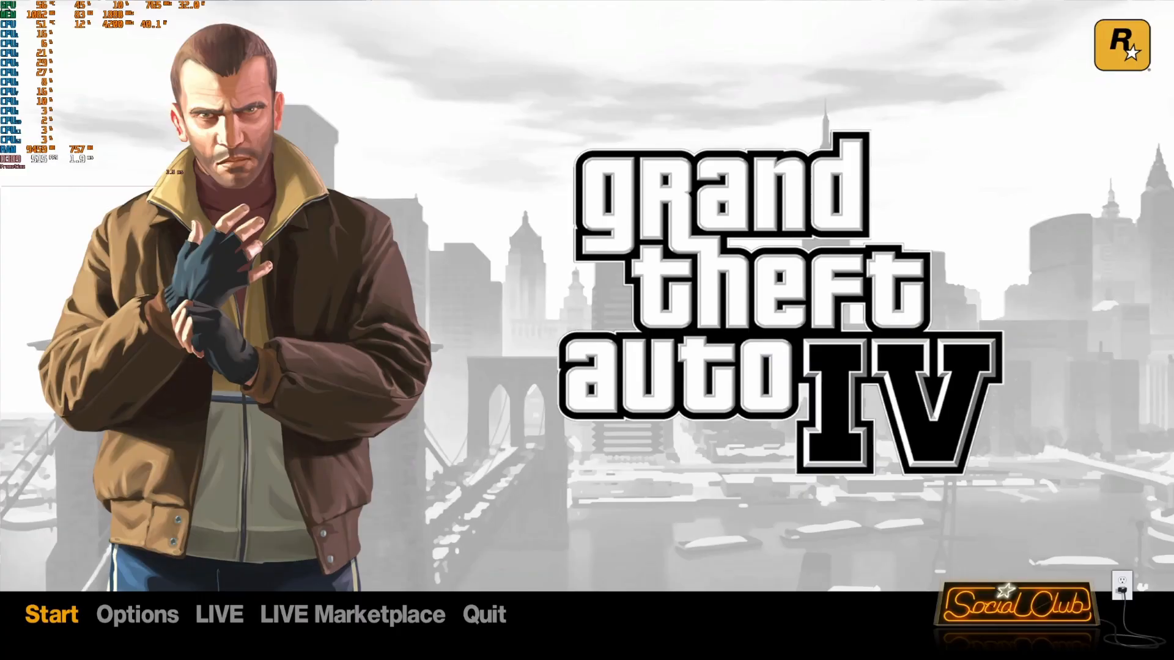
Go from the title menu into Options and its Graphics settings.
key(alt+r)
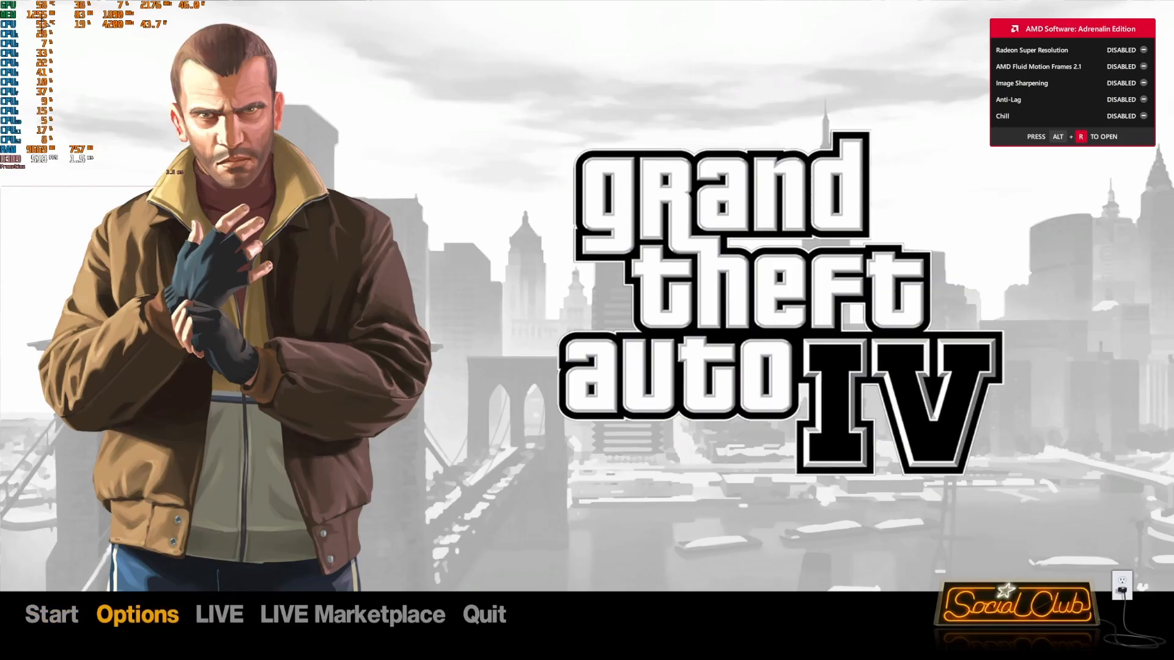
click(137, 614)
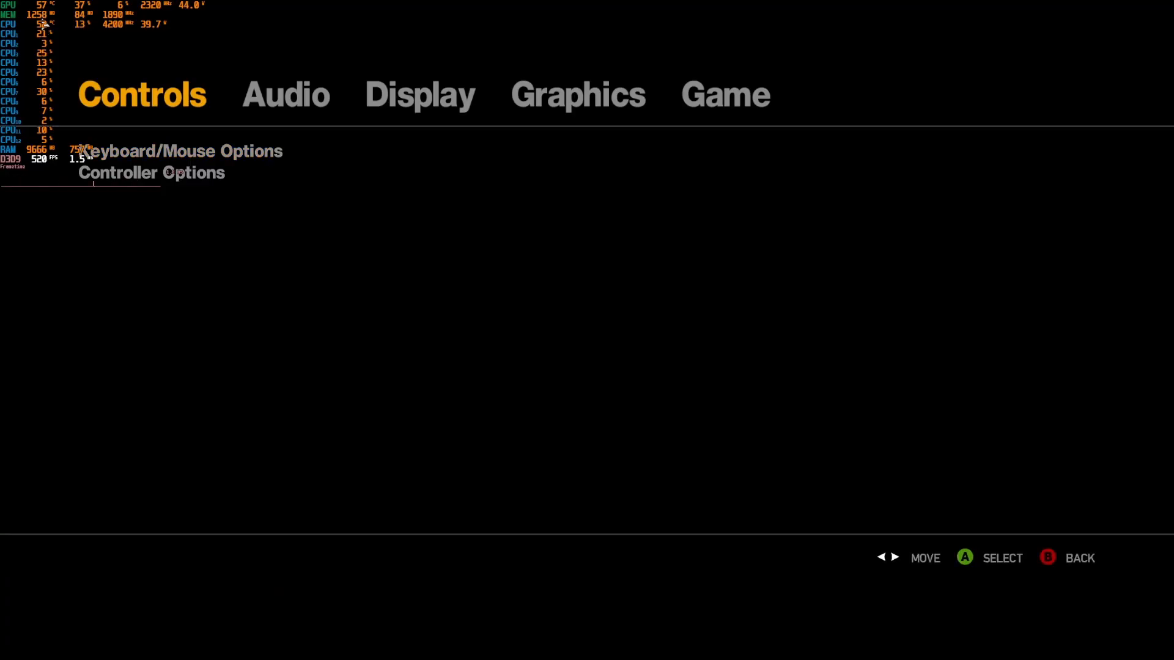
click(577, 95)
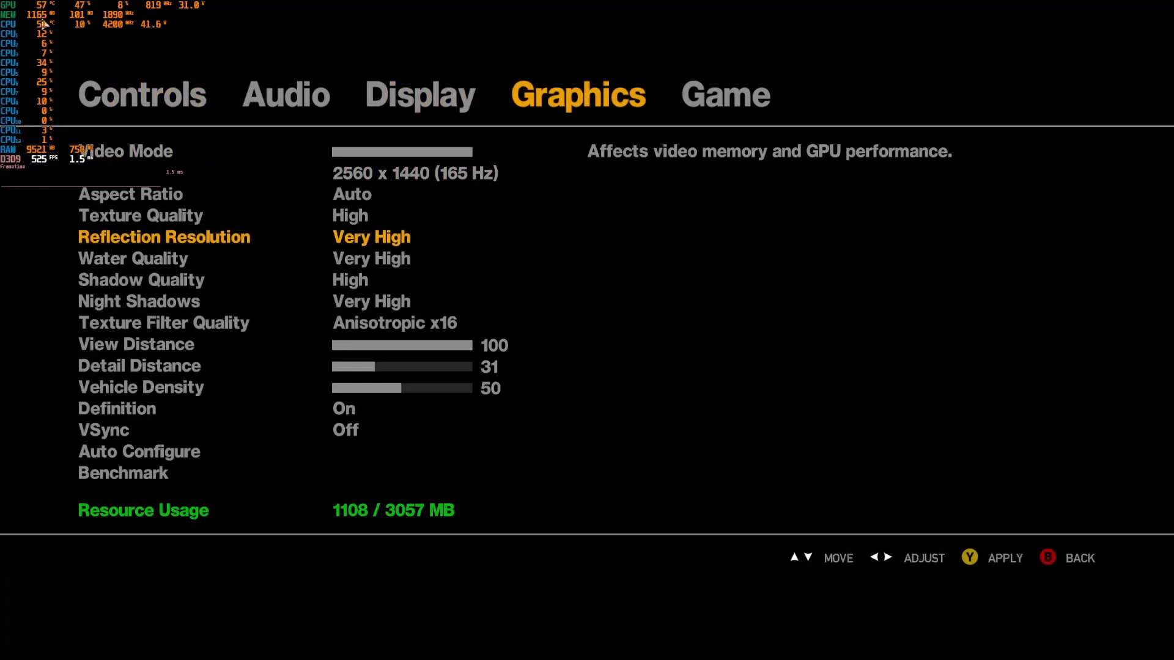
Step through texture filter quality, detail distance, vehicle density and VSync to review their values.
key(up)
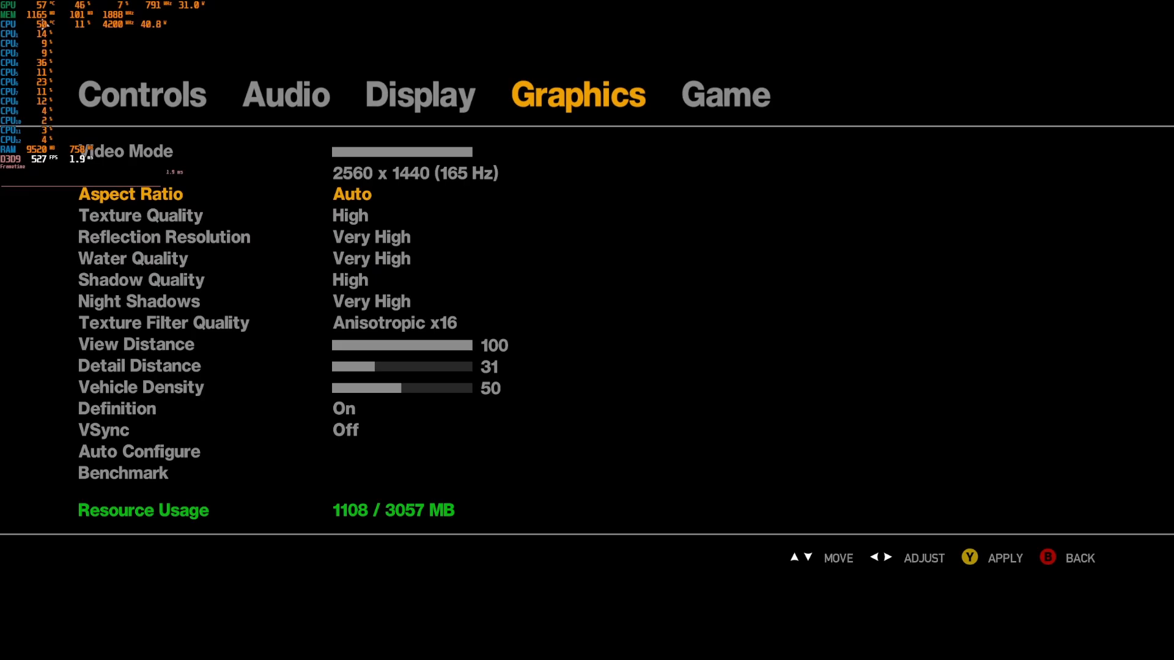
key(down)
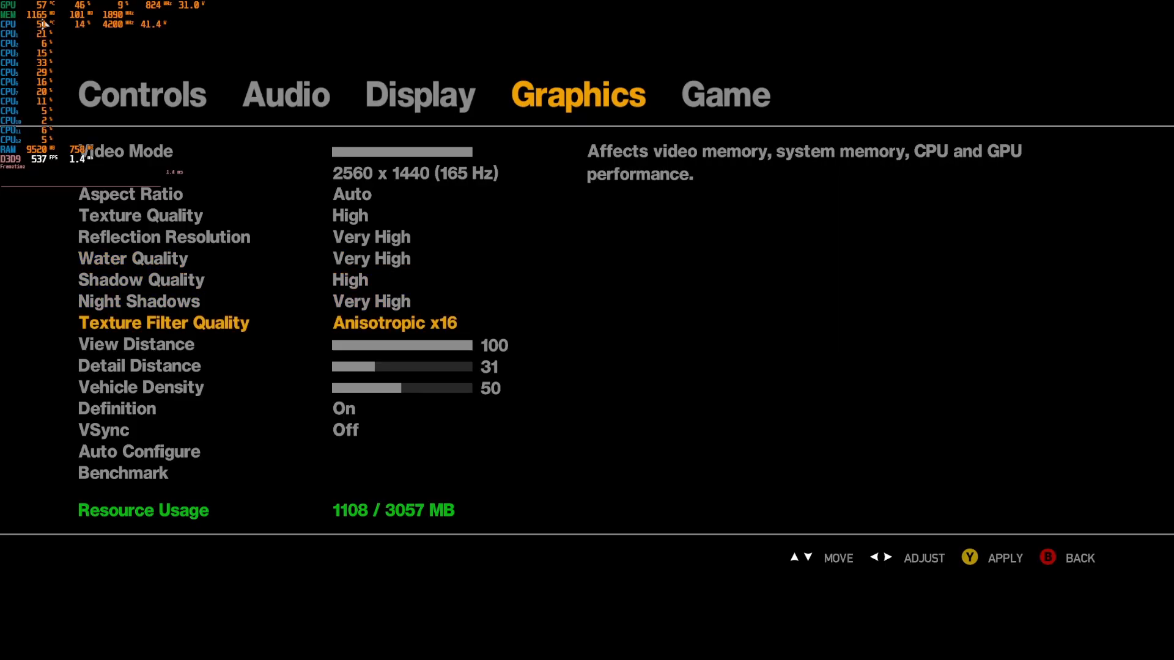
key(Down)
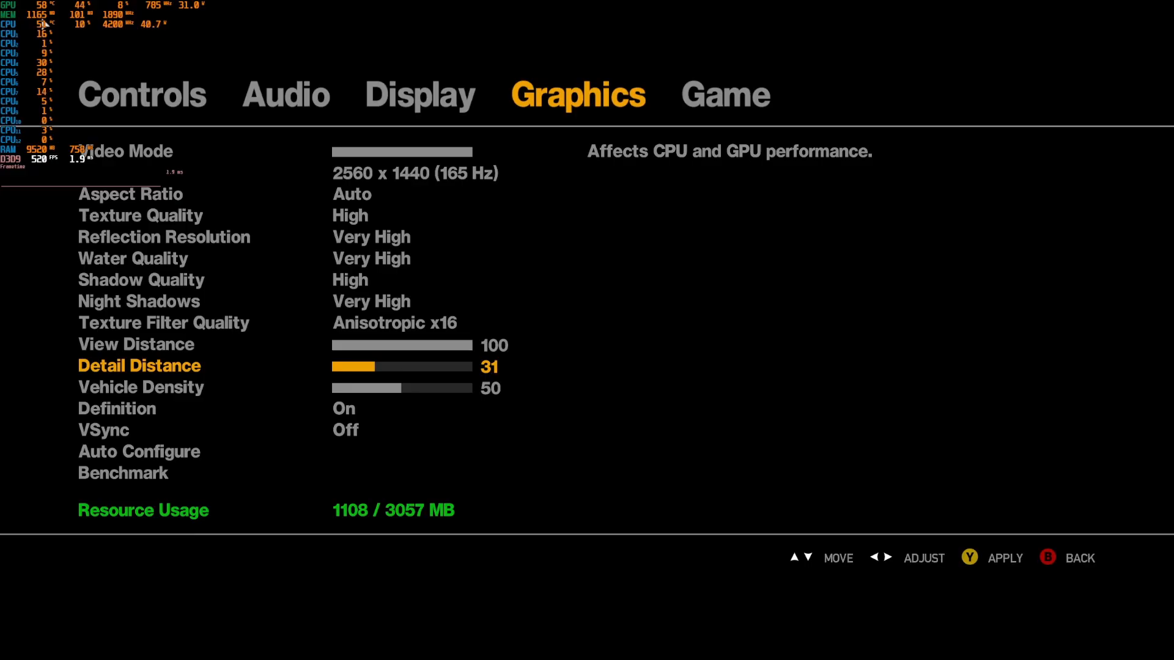
key(down)
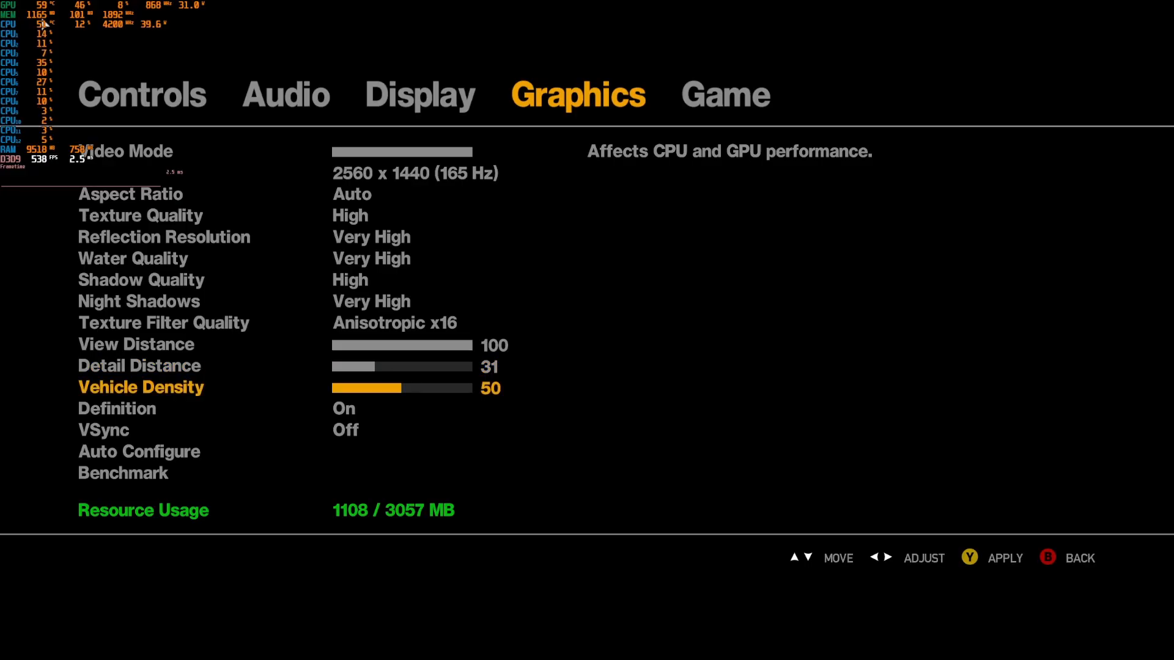
key(down)
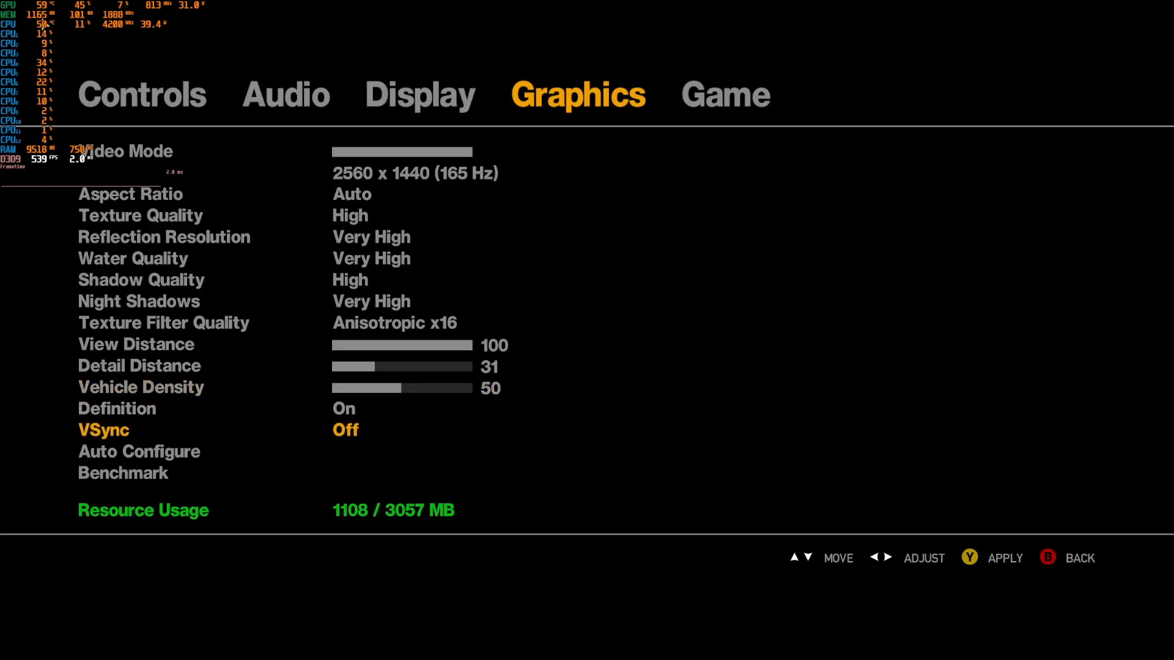
key(Left)
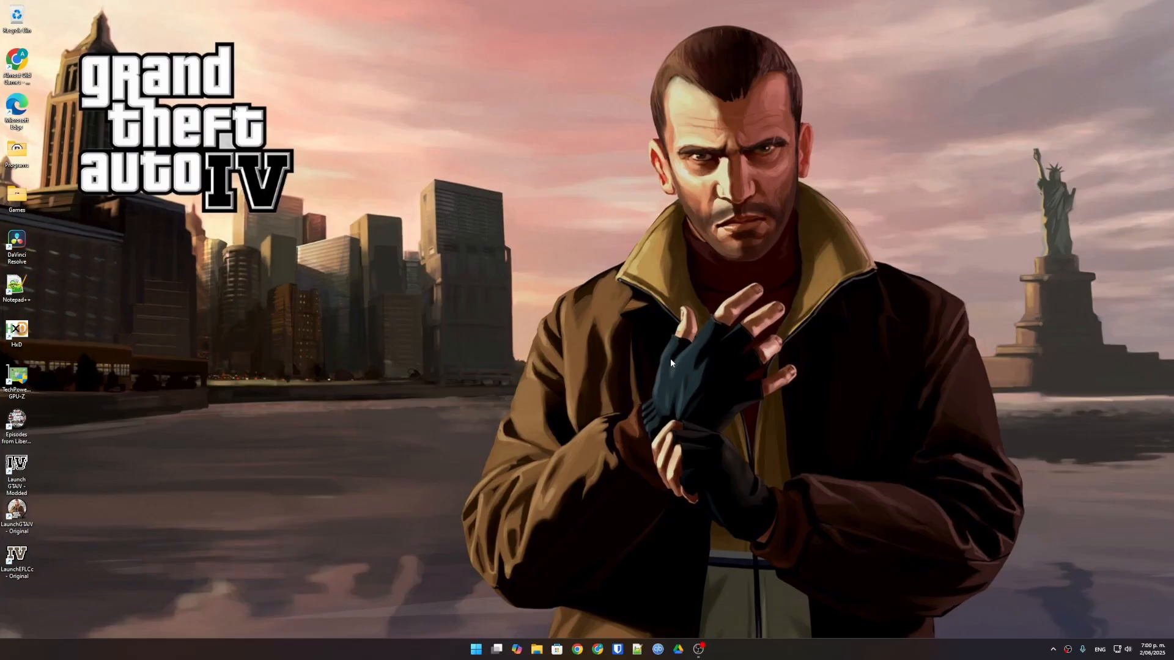
mouse_move(689, 326)
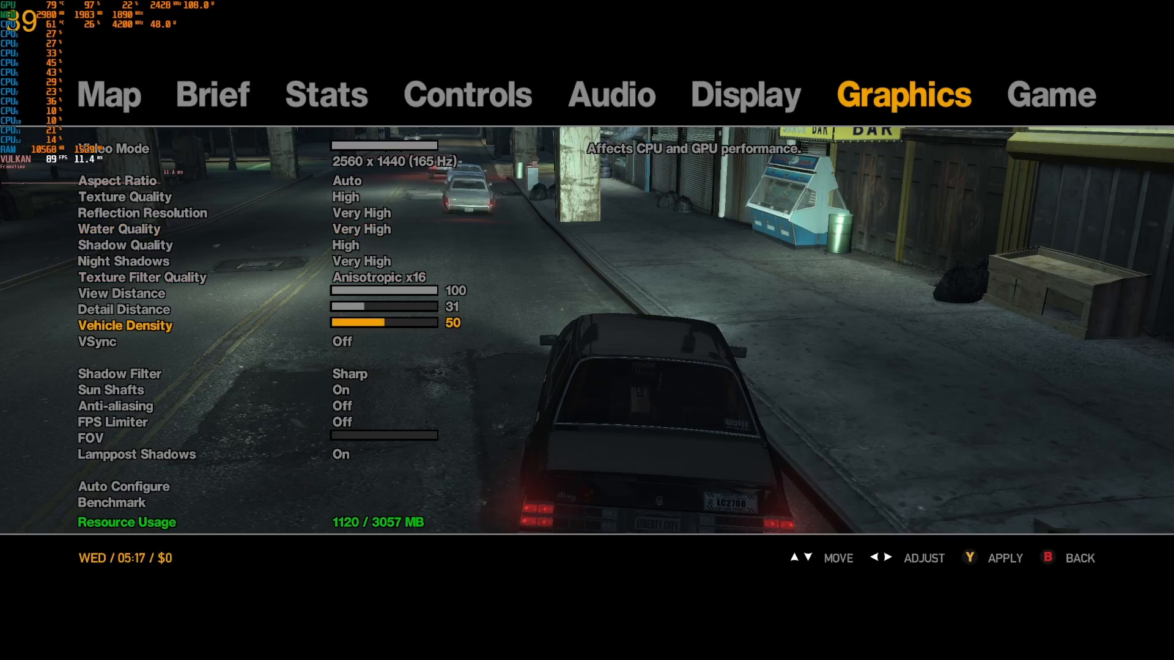
Set the FPS Limiter to 60 in Graphics settings and resume driving.
key(up)
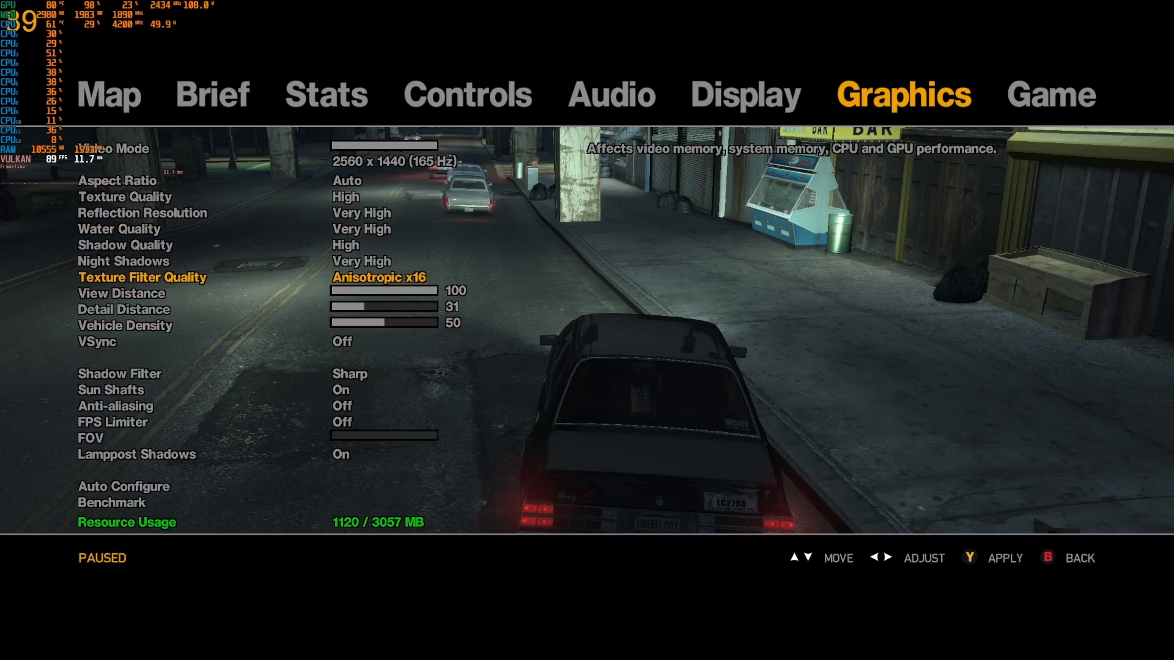
key(Down)
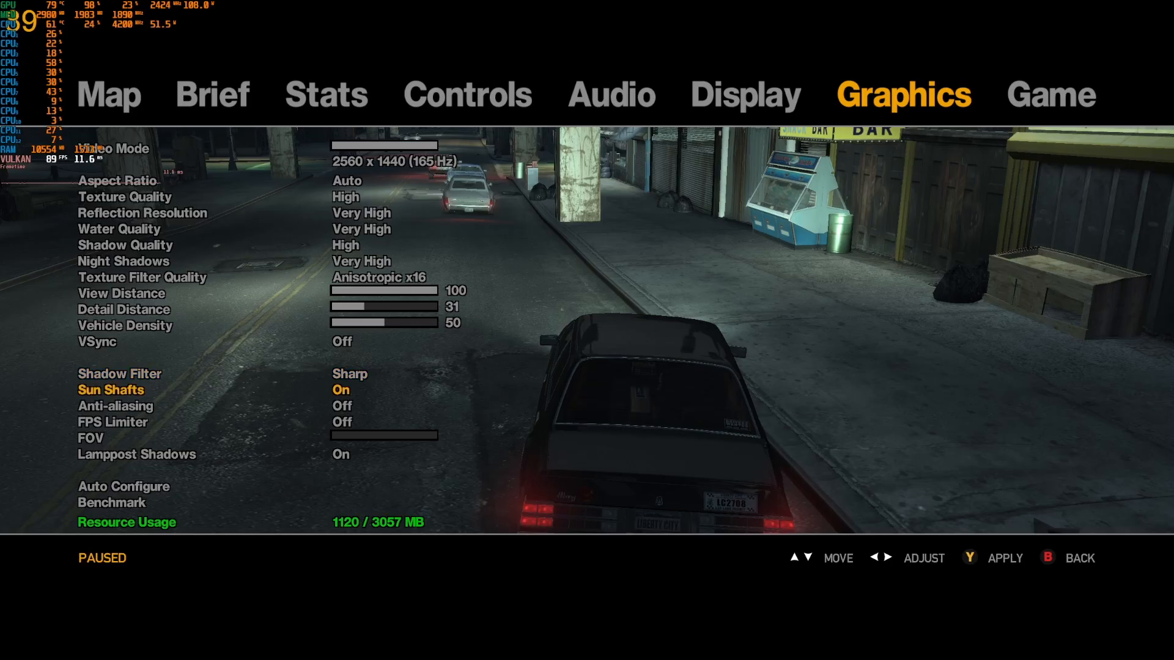
key(Down)
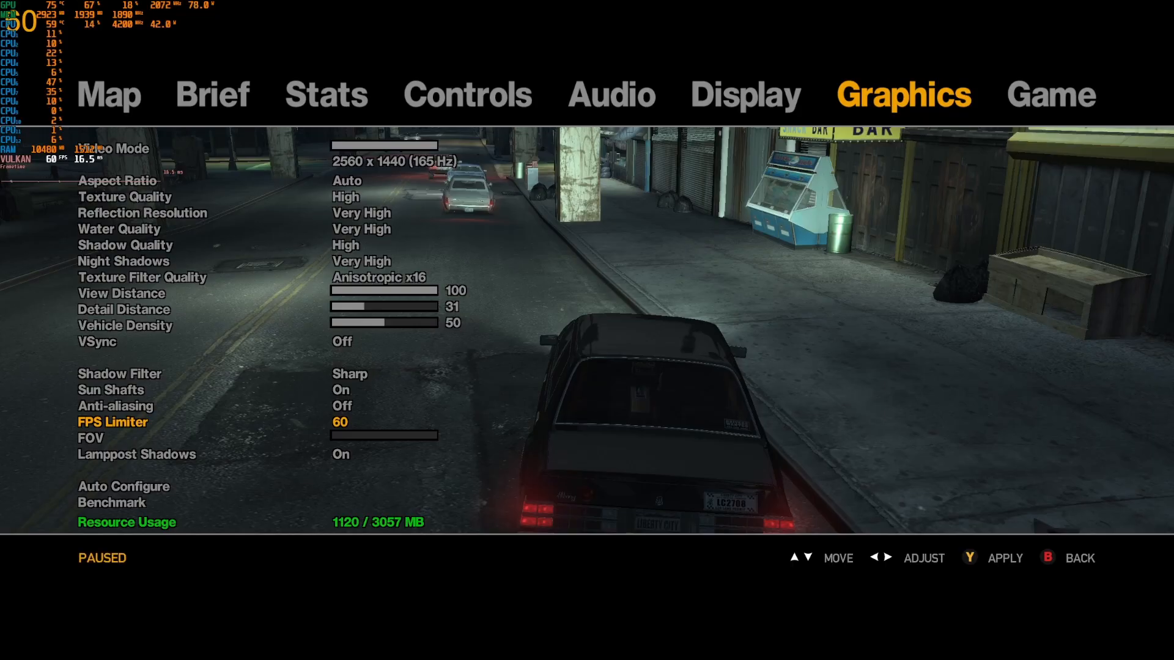
key(down)
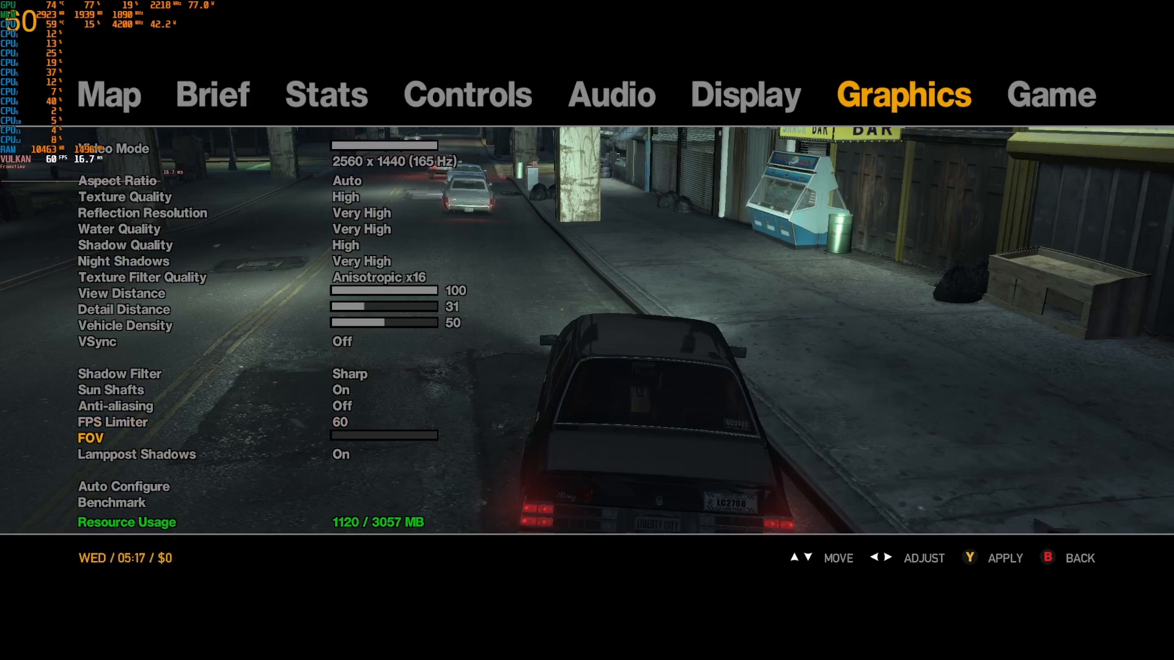
key(Down)
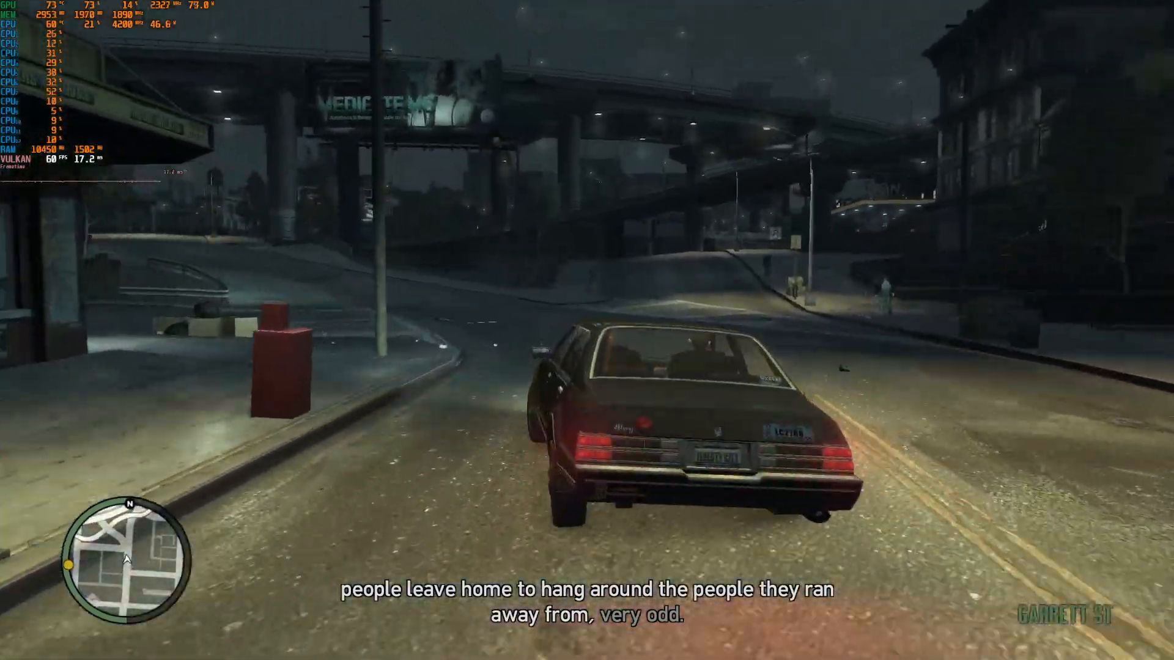
key(w)
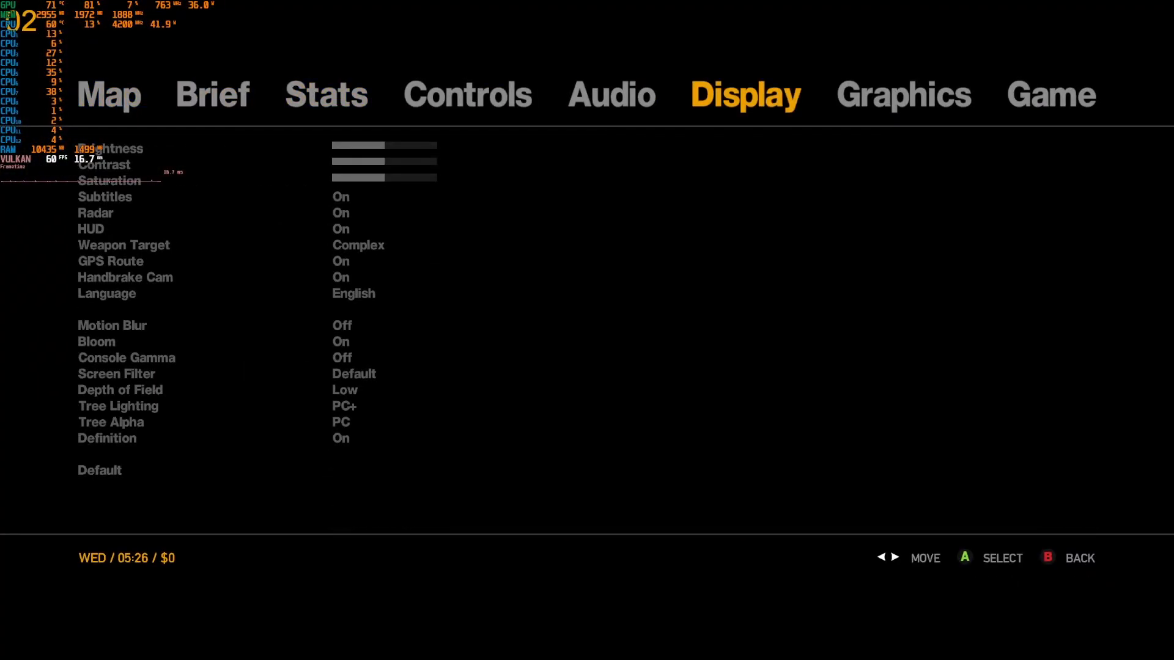
Quit the game back to the Windows desktop.
click(903, 95)
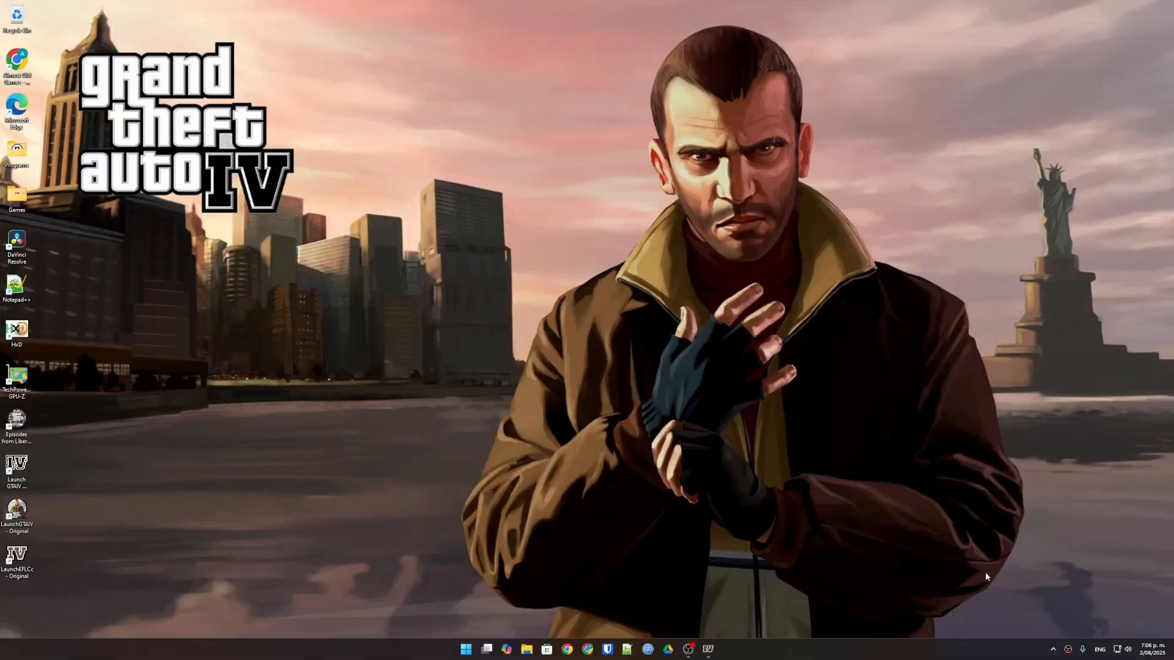
From the tray's RTSS window, add an application profile for GTAIV.exe.
click(1025, 622)
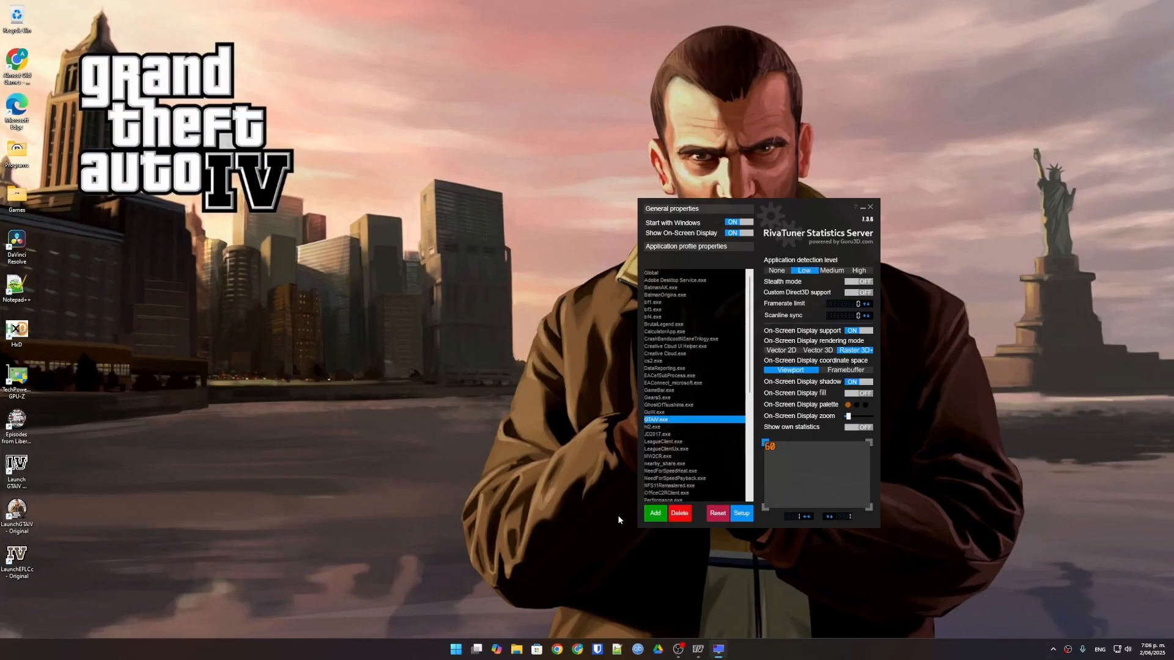
click(653, 513)
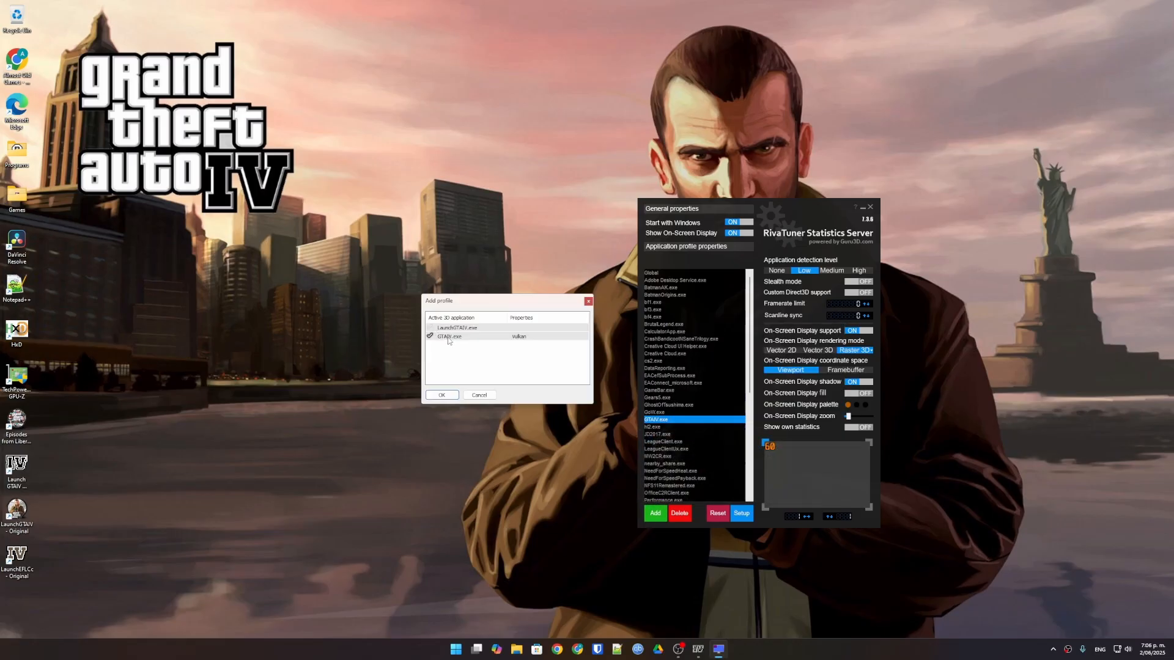
click(505, 336)
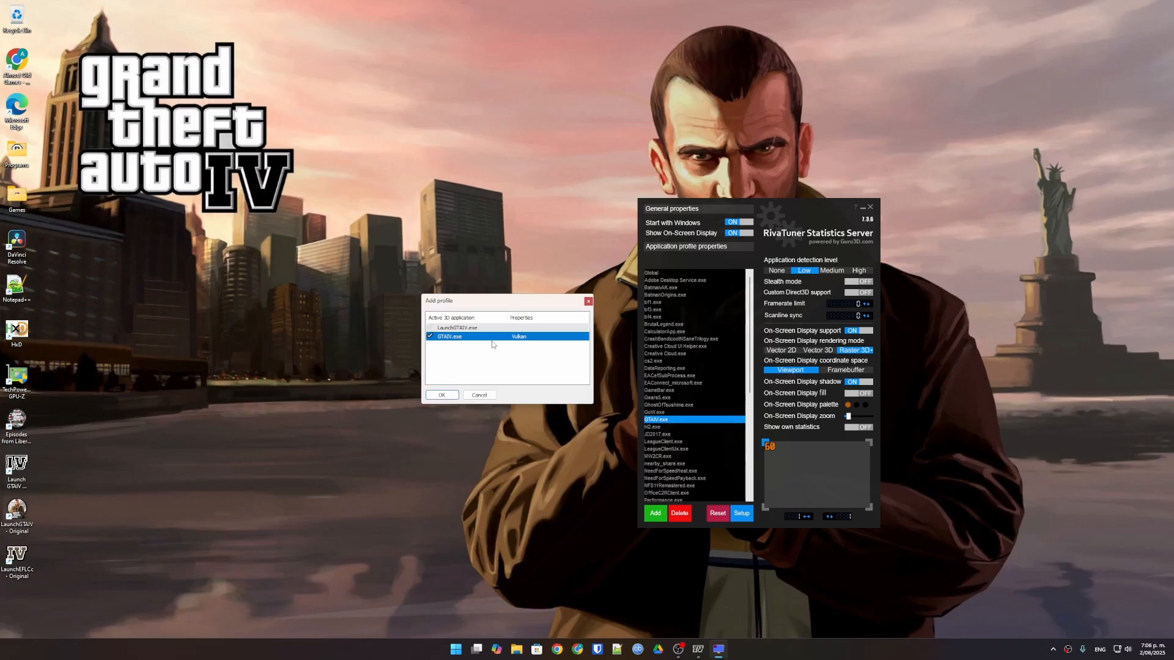
click(442, 395)
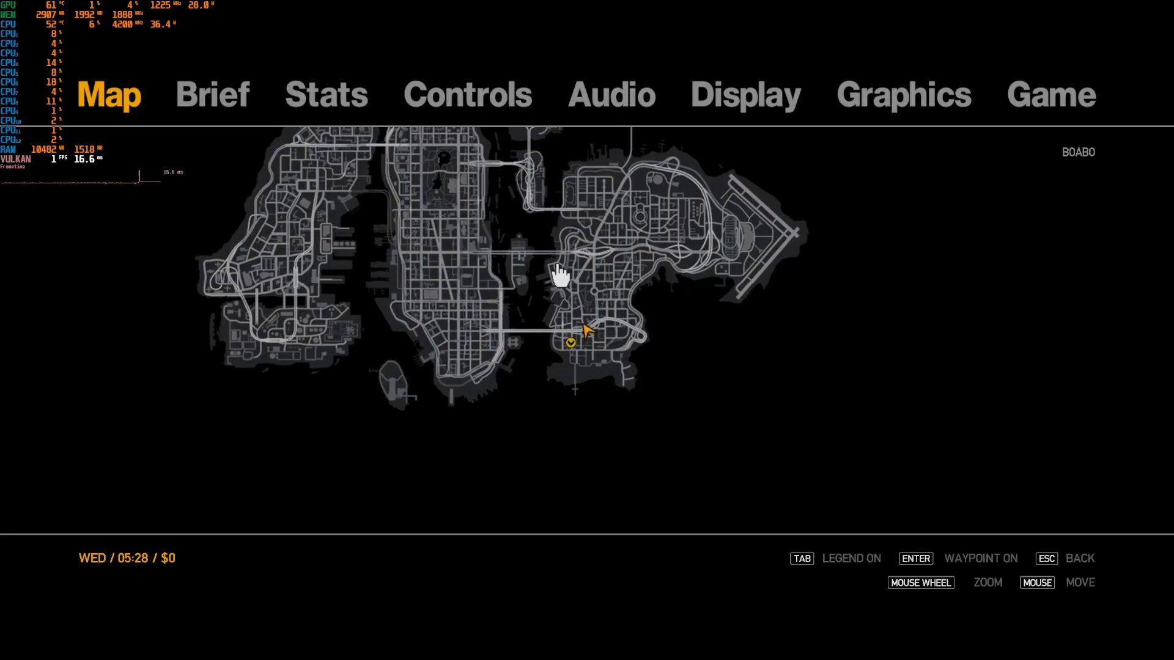
Close the pause map and drive through the city to check the 60 FPS performance.
key(Escape)
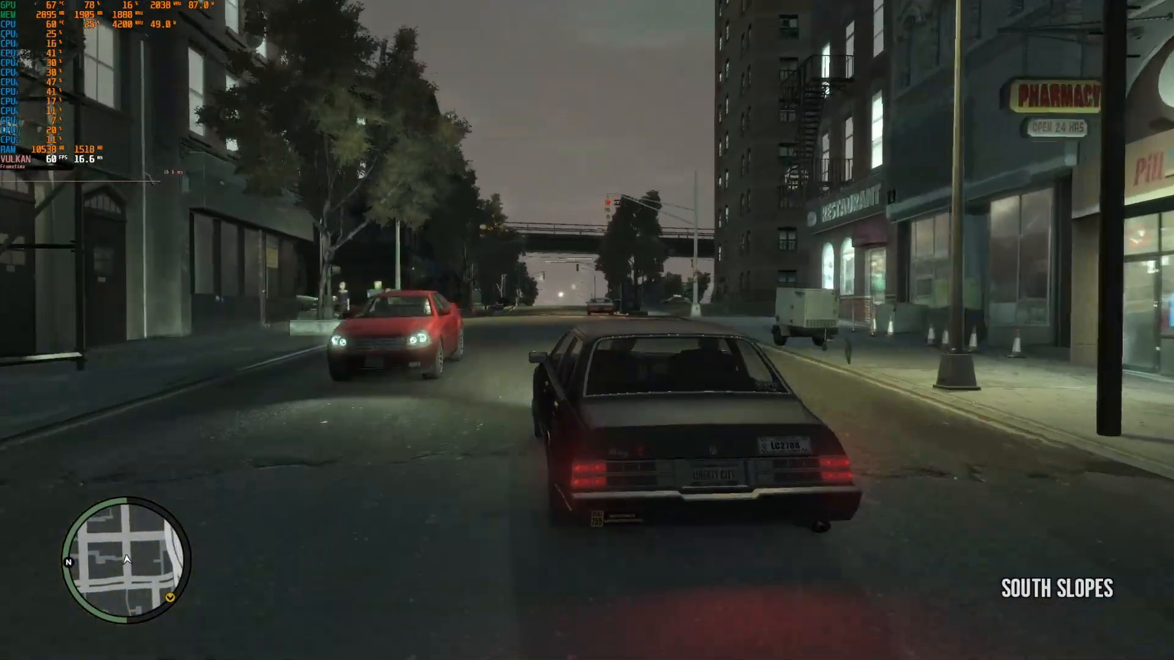
key(w)
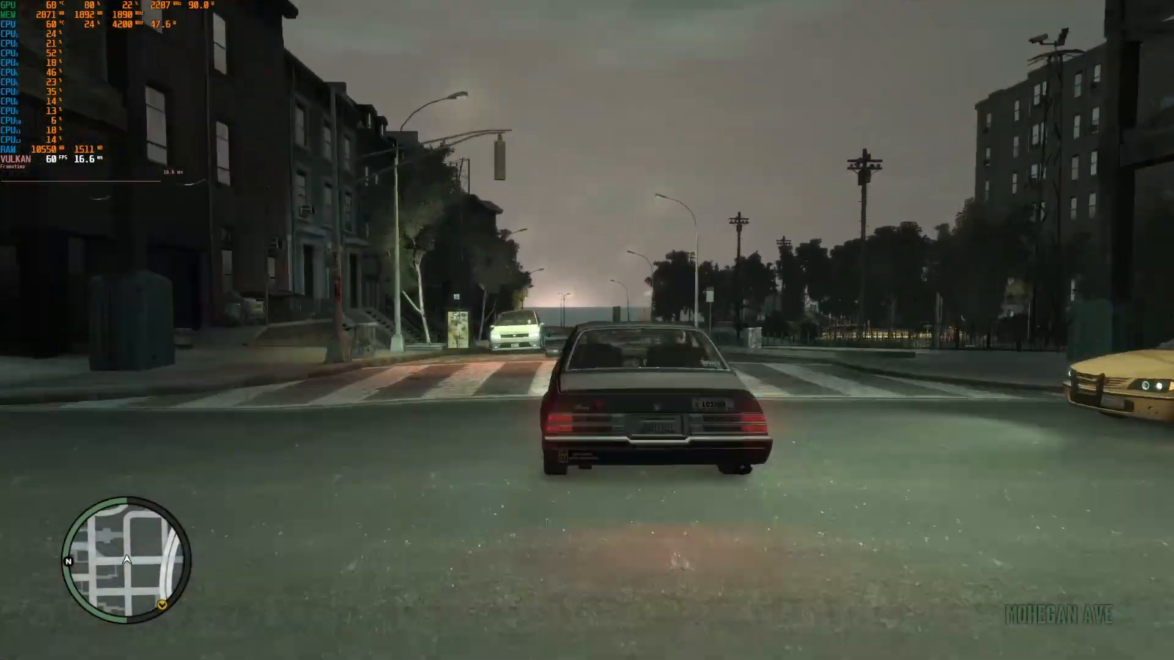
key(w)
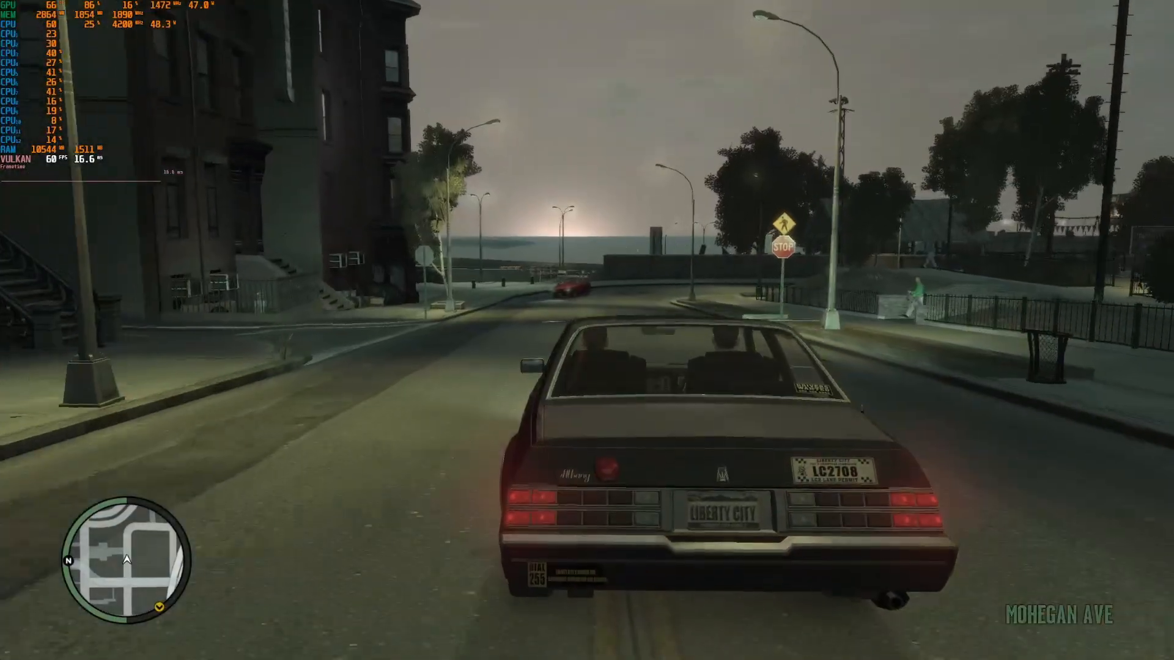